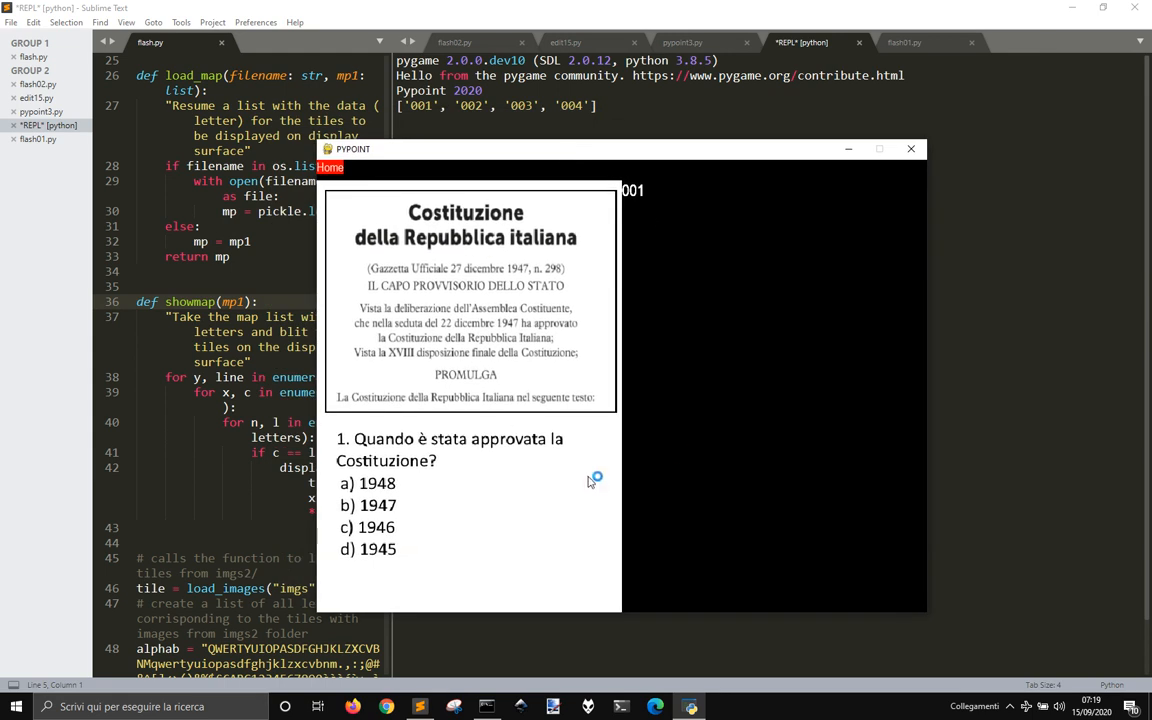
mouse_move(356, 280)
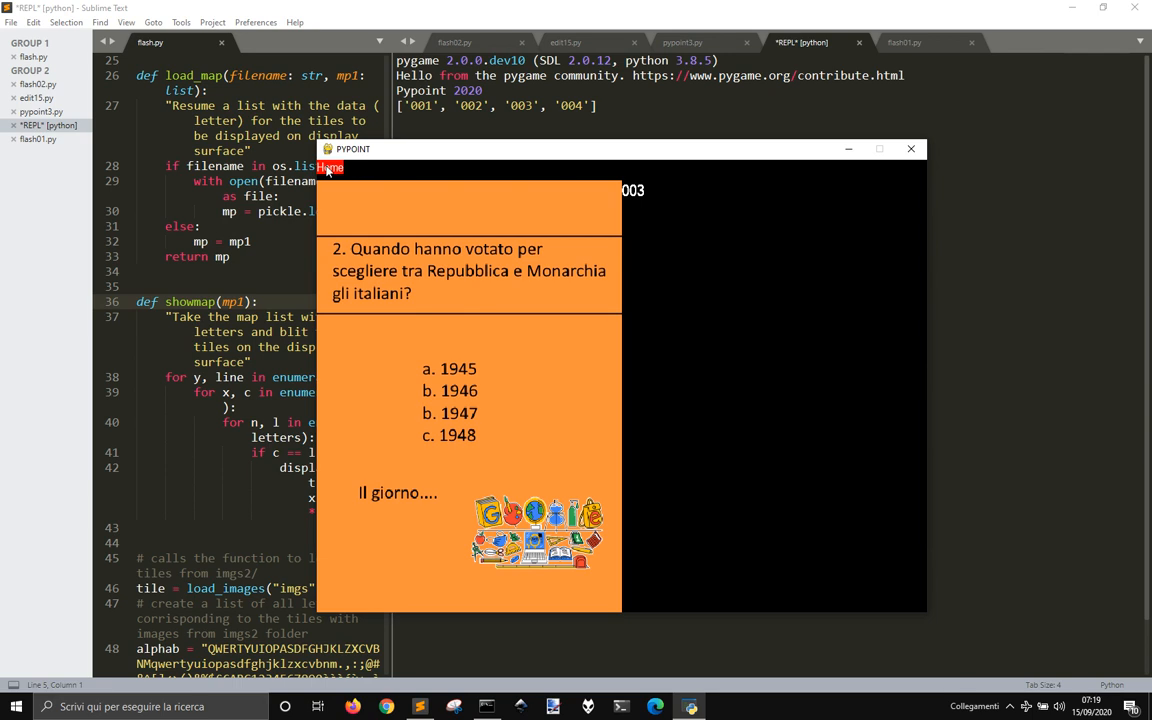
mouse_move(336, 172)
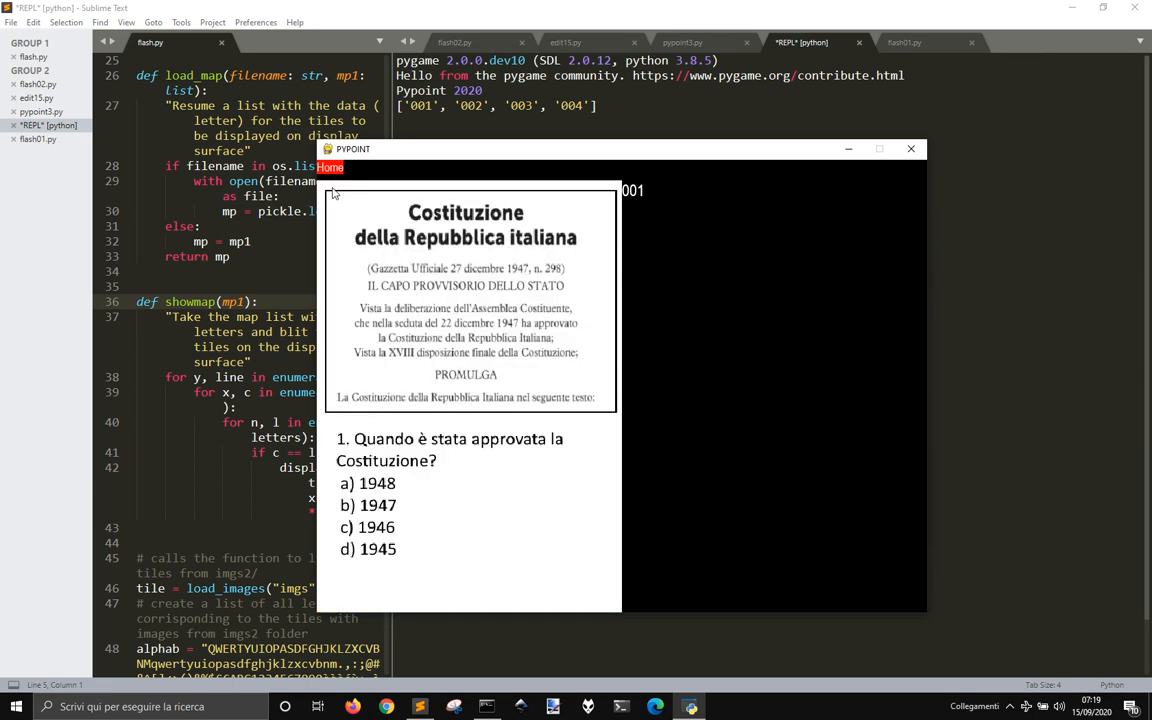
mouse_move(622, 240)
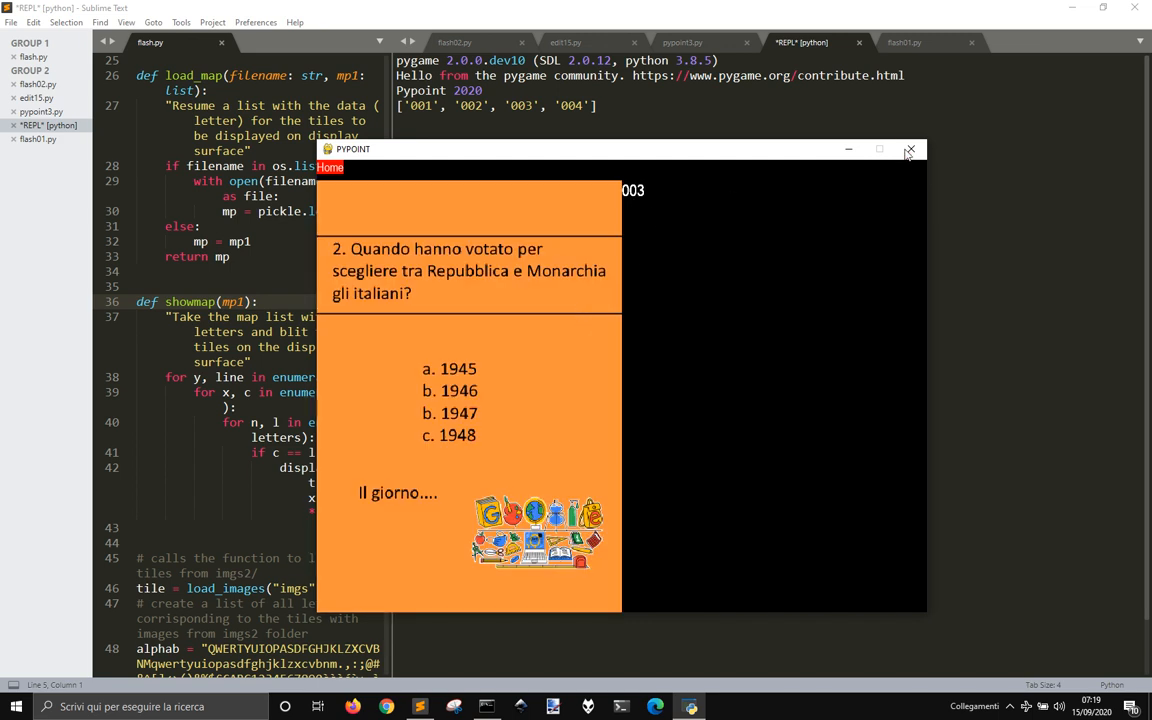
Close the quiz window and save a new empty script as label.py in the pypoint folder.
click(910, 148)
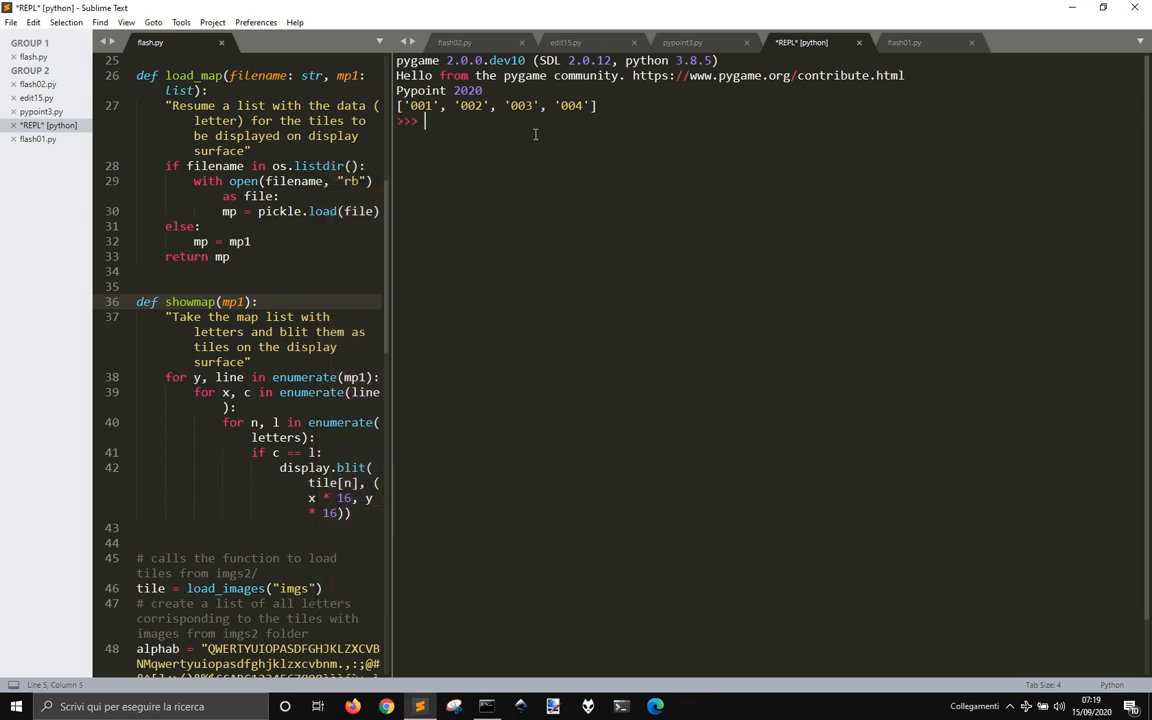
click(682, 42)
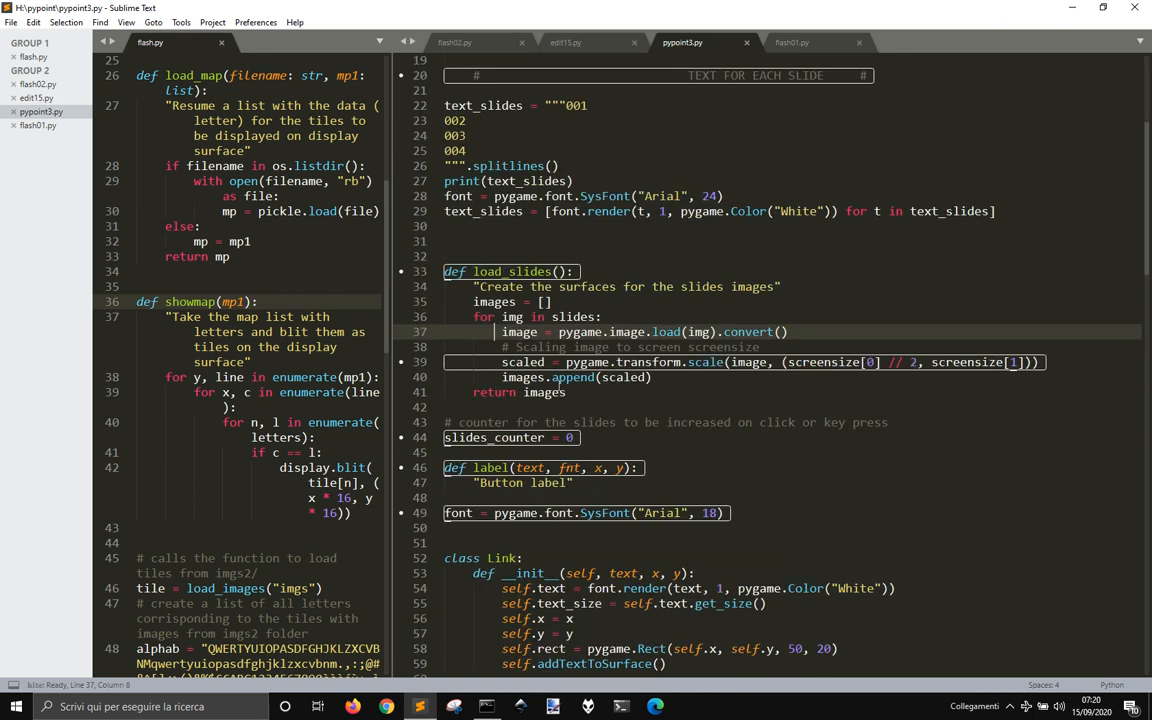
scroll(down, 3)
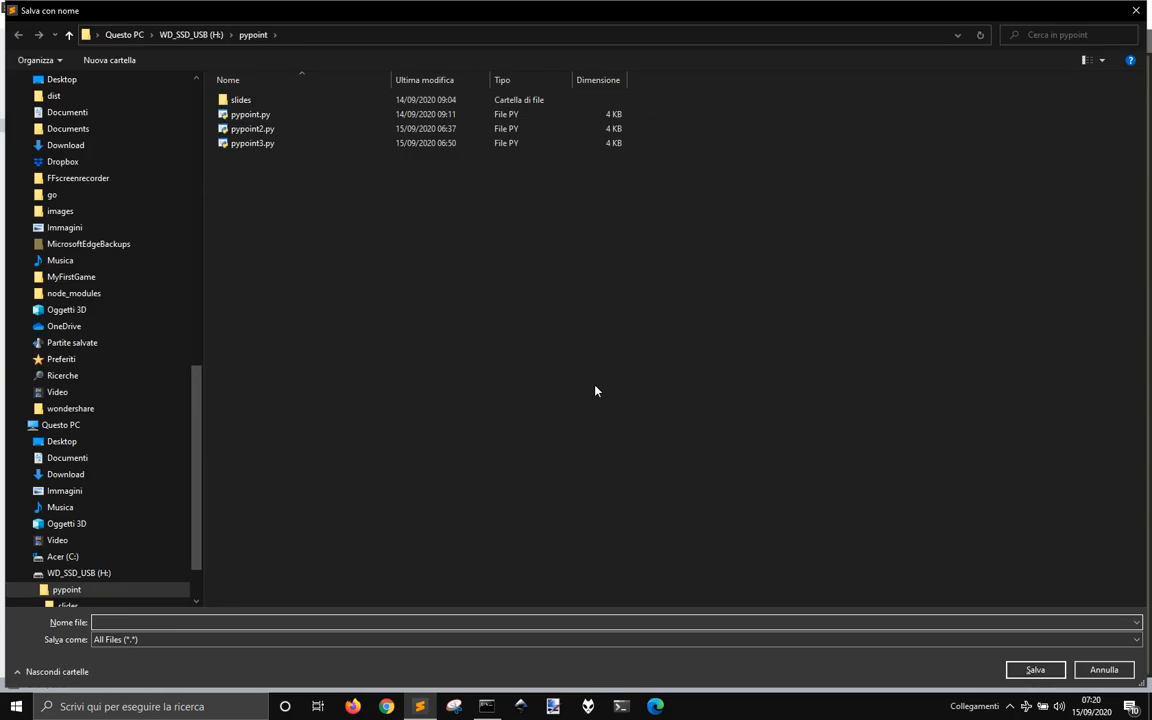
text(label)
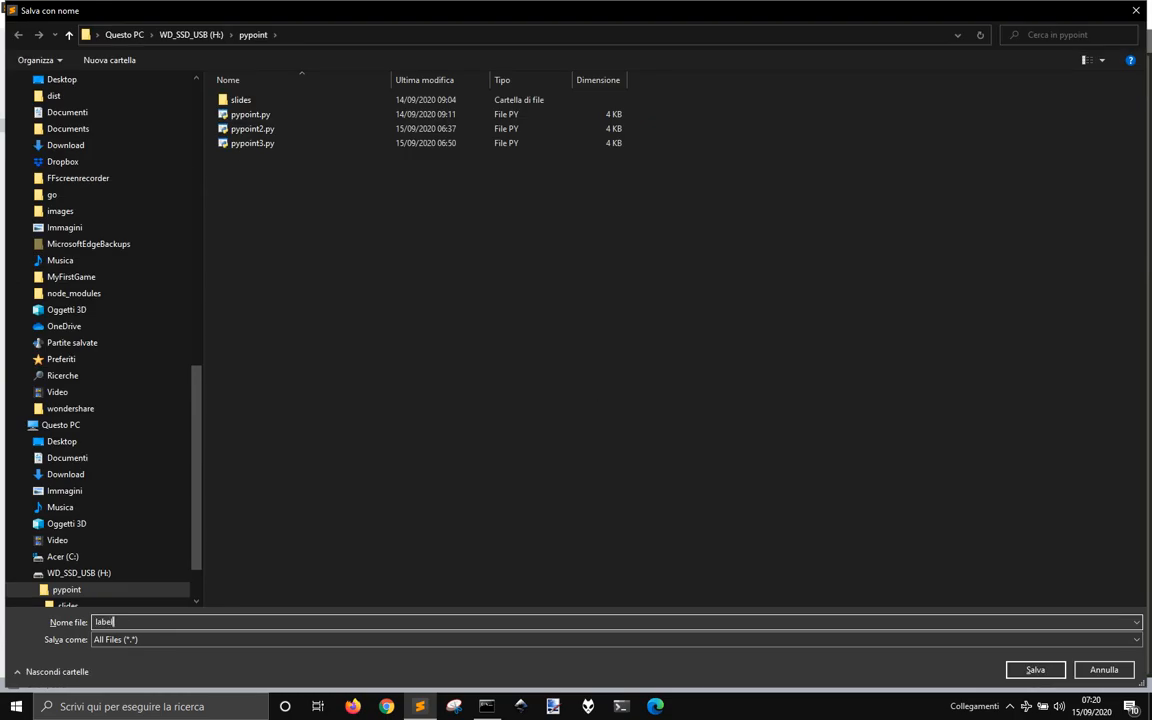
click(1036, 668)
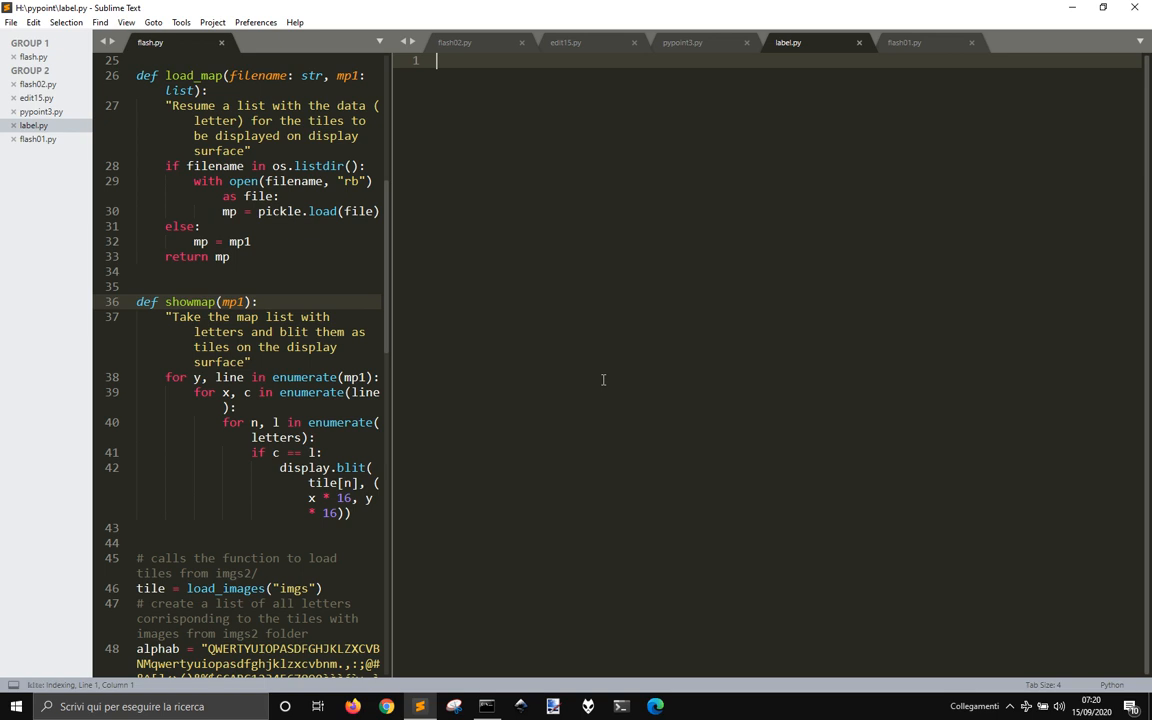
Insert the pygame boilerplate, strip the Ship and font code, caption the window 'Label', and run it.
text(pygame)
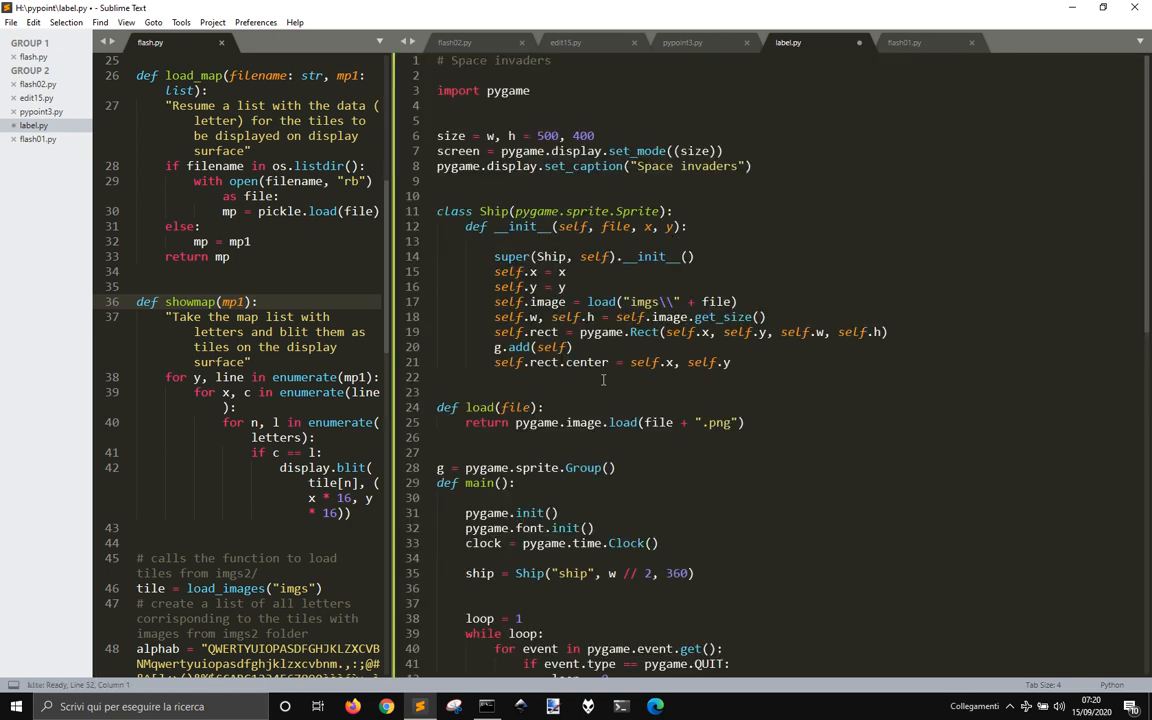
scroll(down, 3)
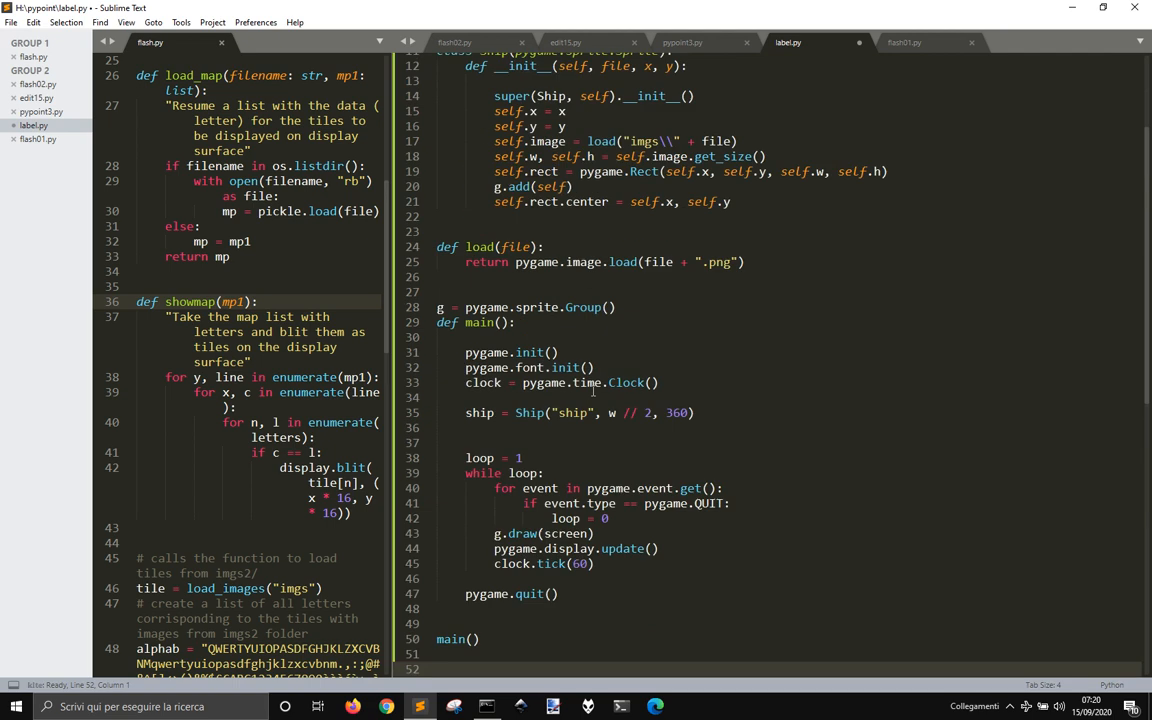
scroll(up, 3)
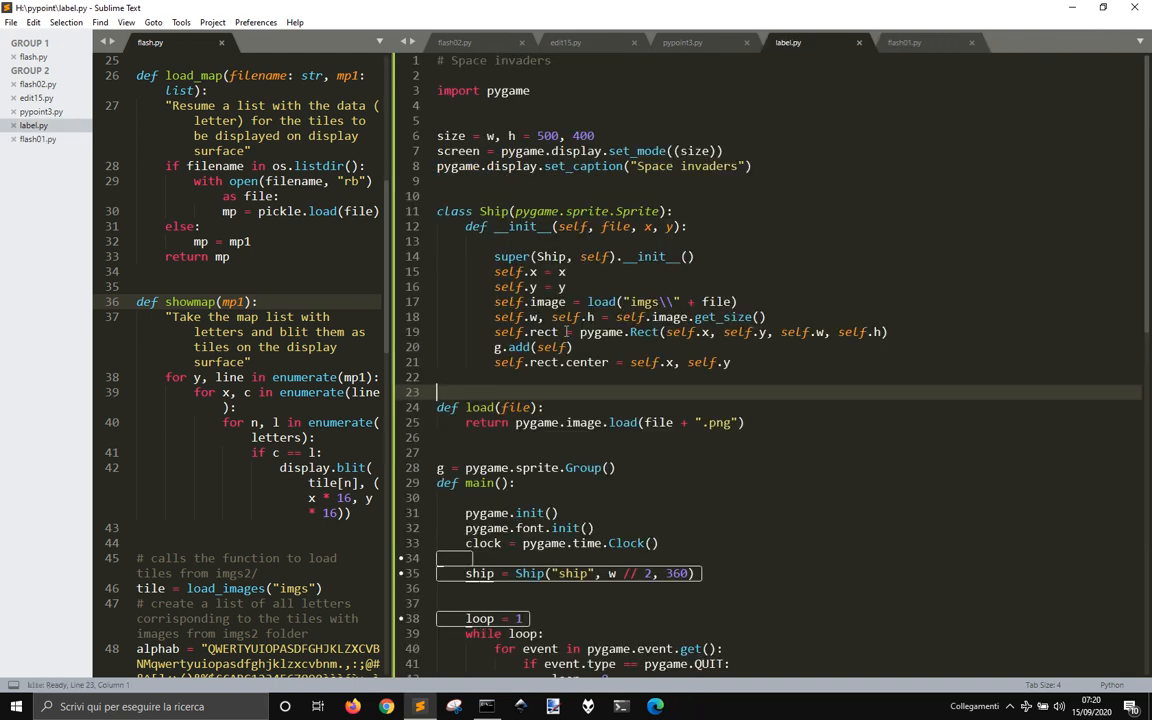
scroll(down, 3)
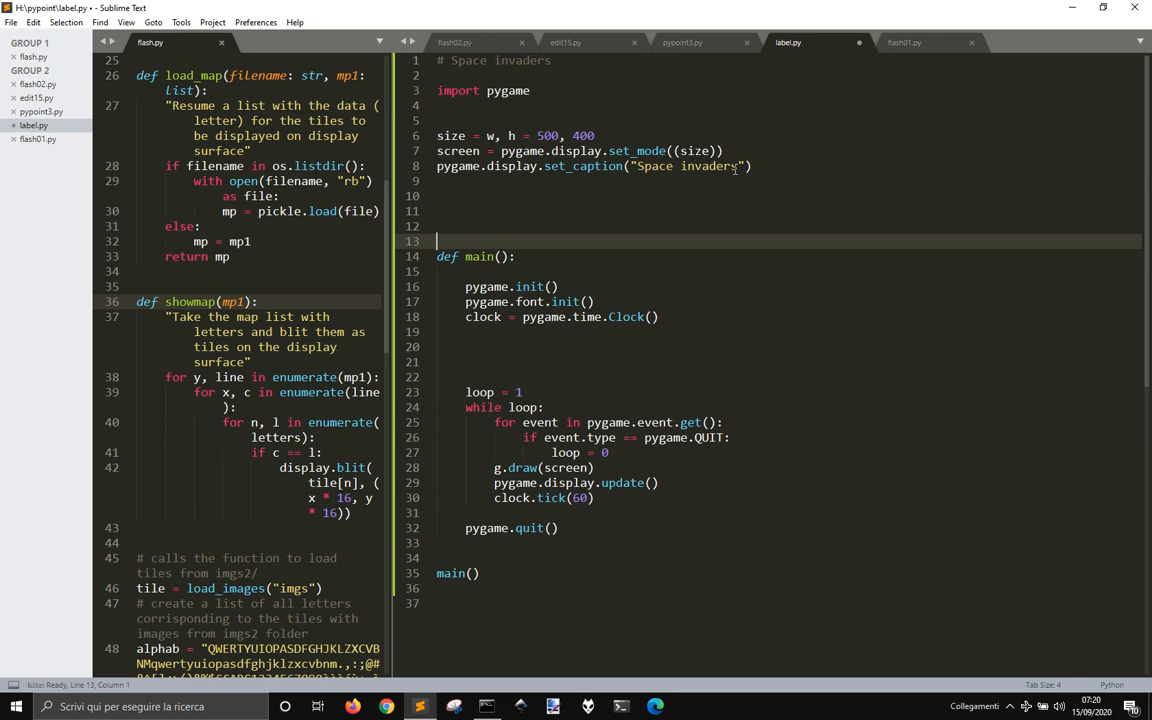
text(Label)
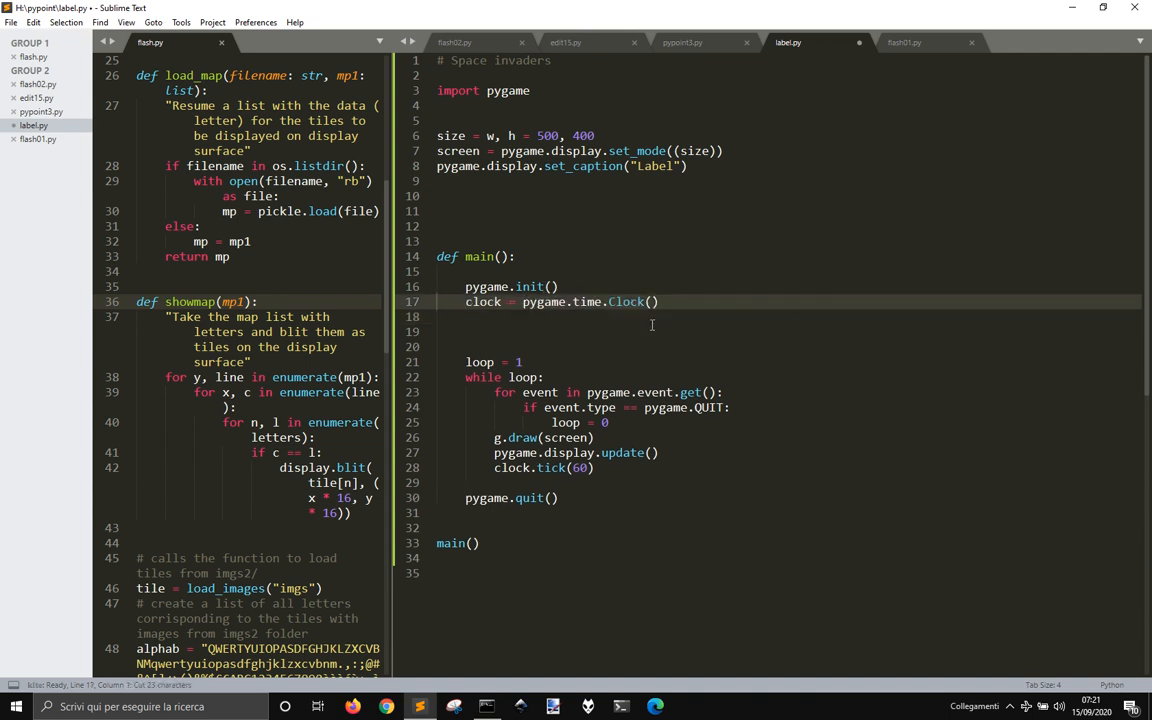
key(ctrl+s)
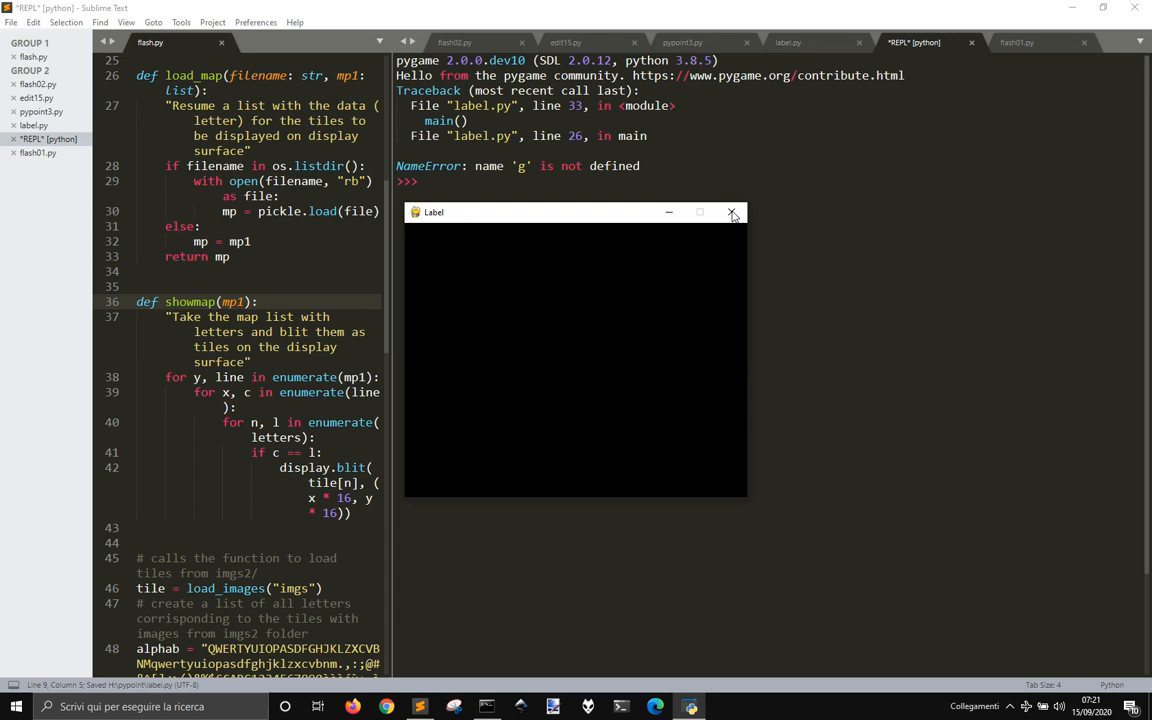
Force the frozen Label window closed and delete the leftover g.draw(screen) call.
click(732, 212)
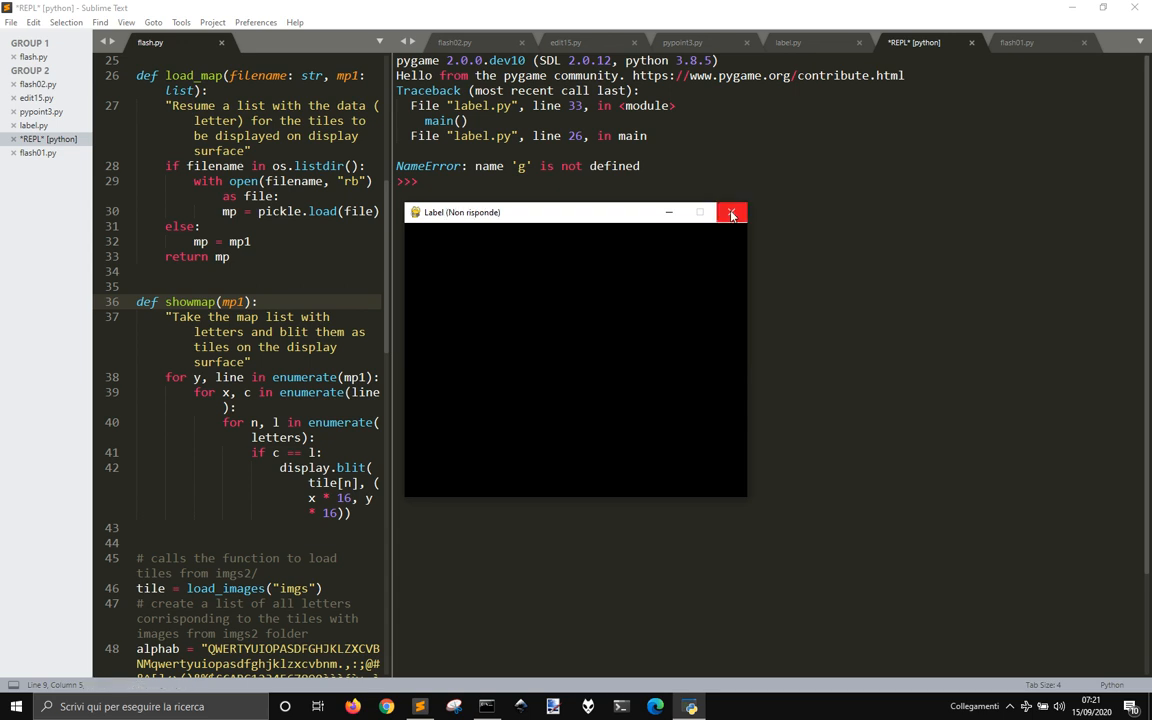
click(732, 212)
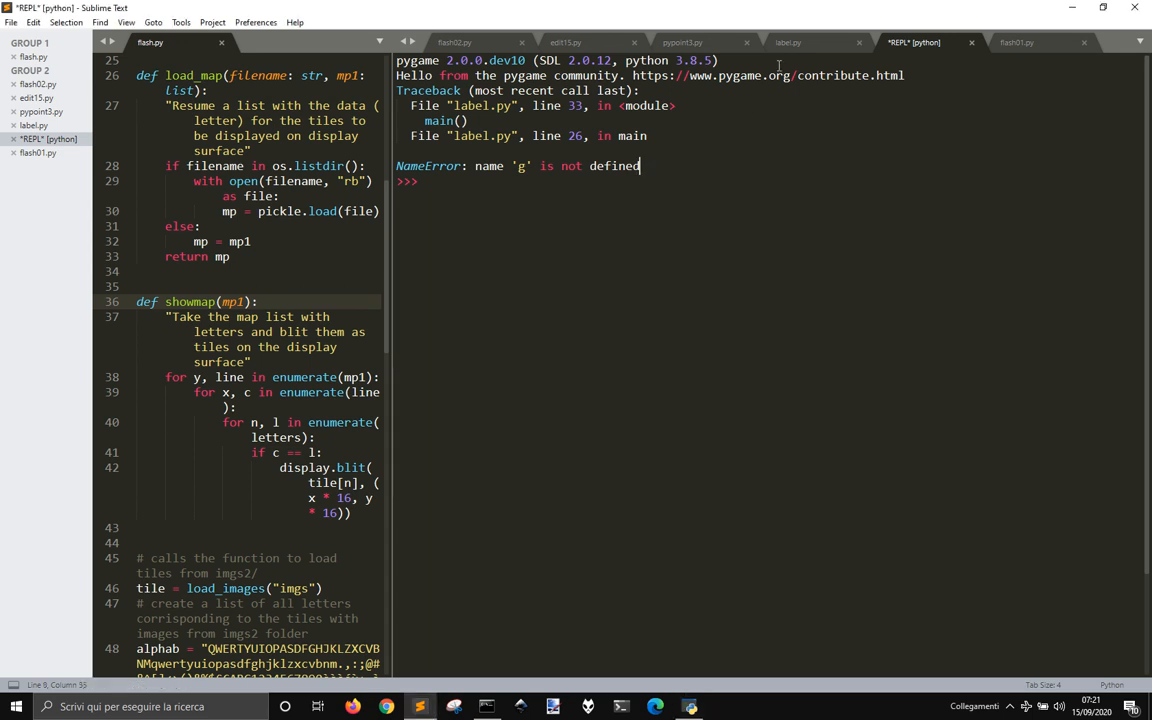
click(784, 42)
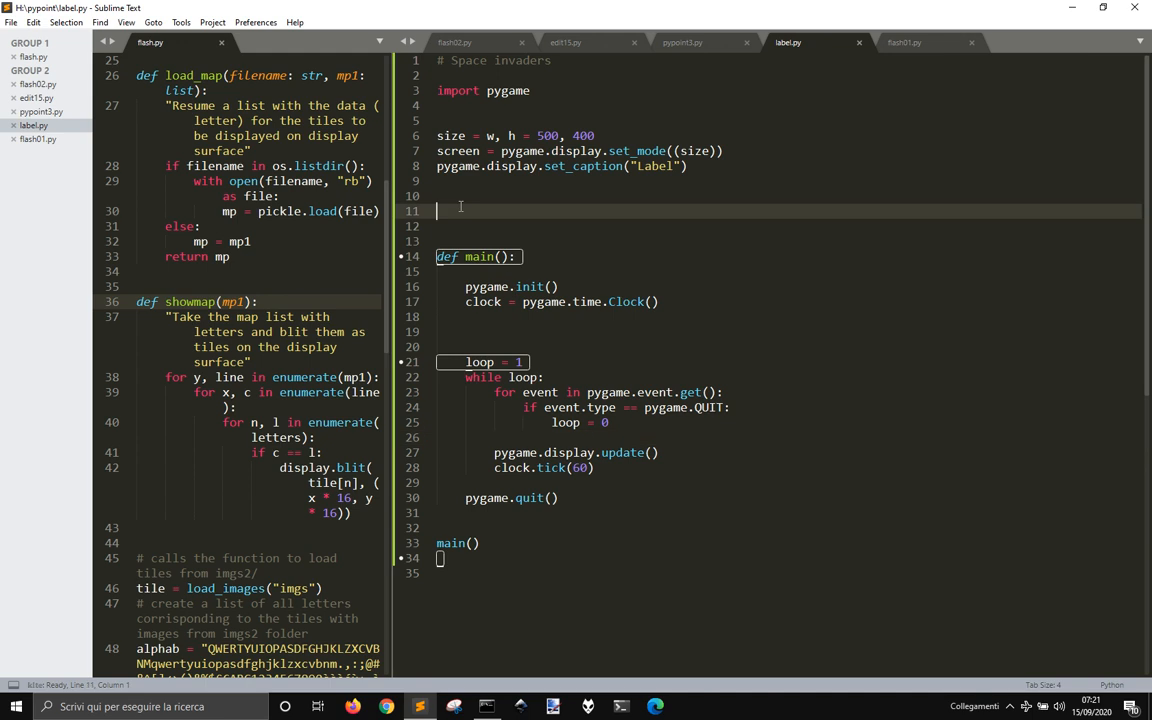
Define class Label with __init__(self, text, x, y) storing self.x and self.y.
text(class)
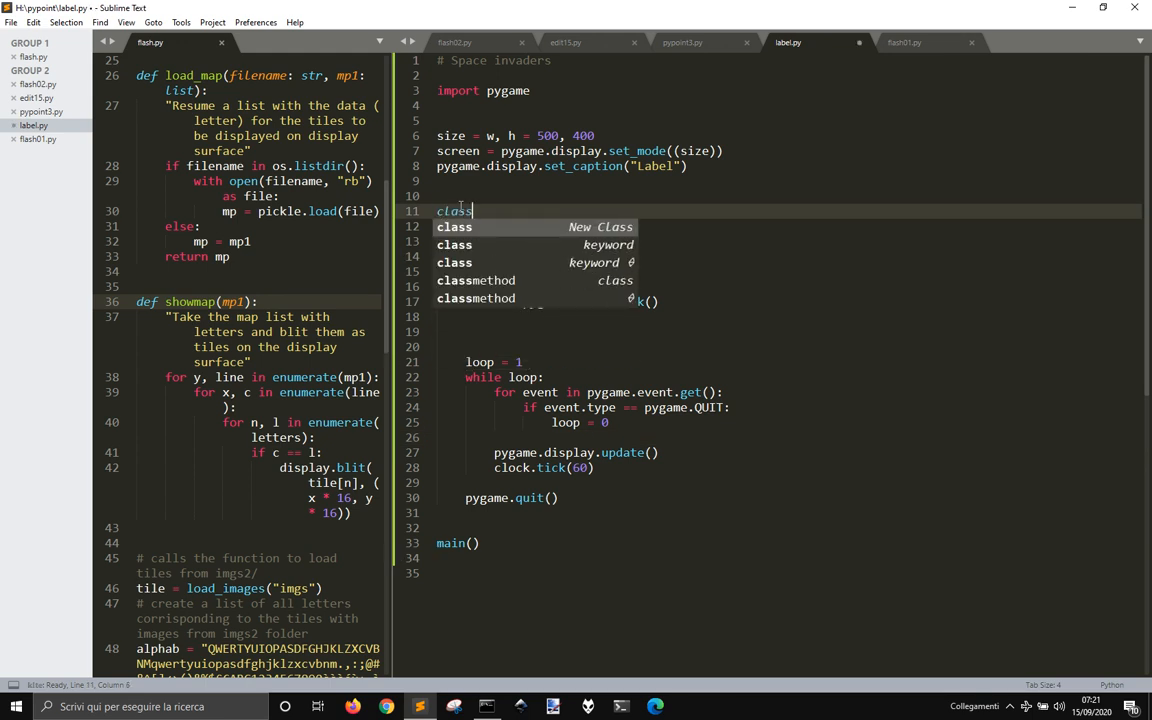
text(Lbale)
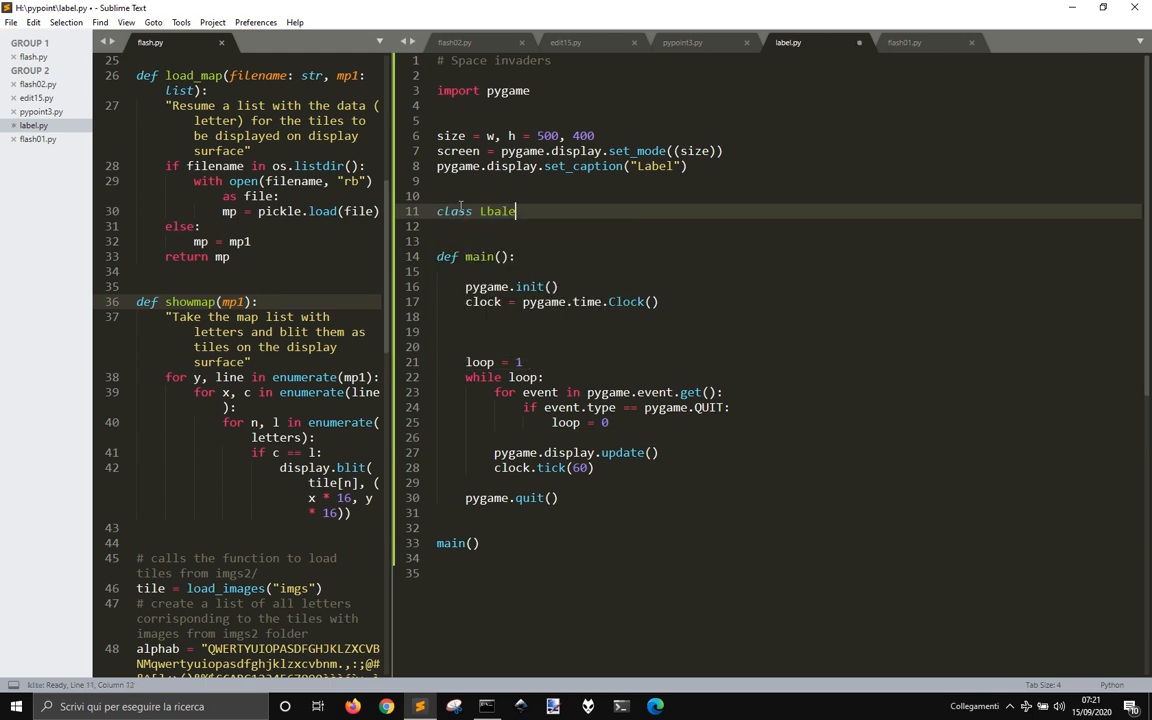
text(Label:)
click(784, 226)
text(def)
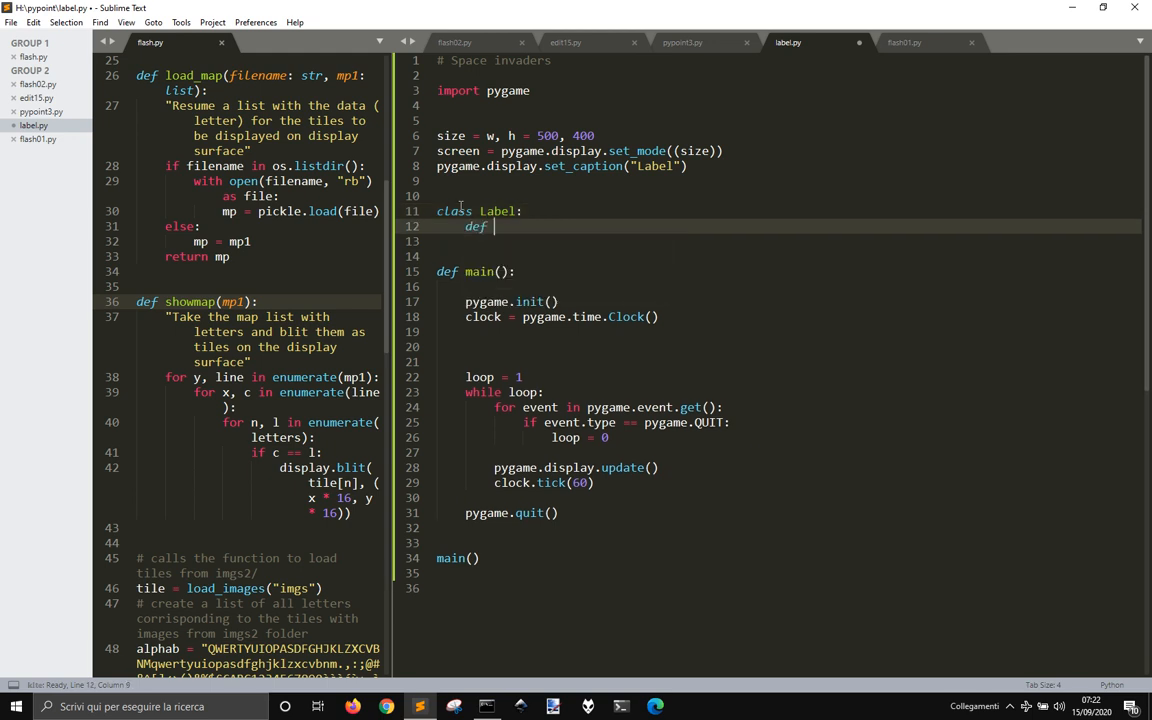
text(__init__)
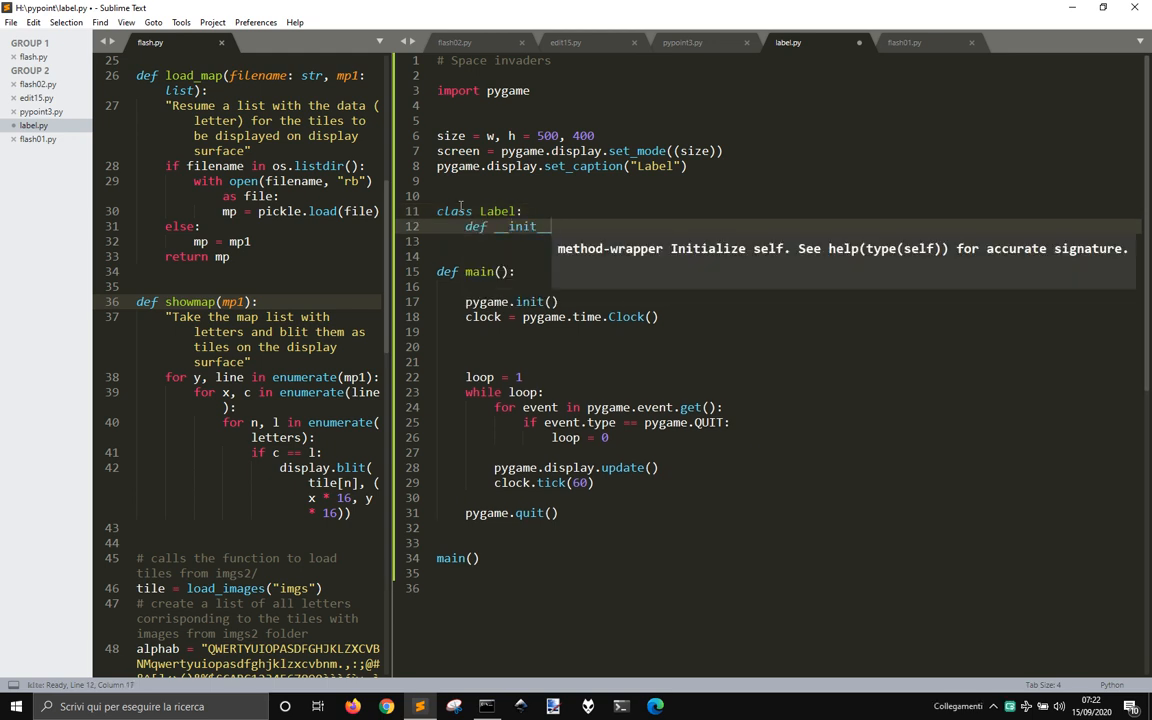
text((self))
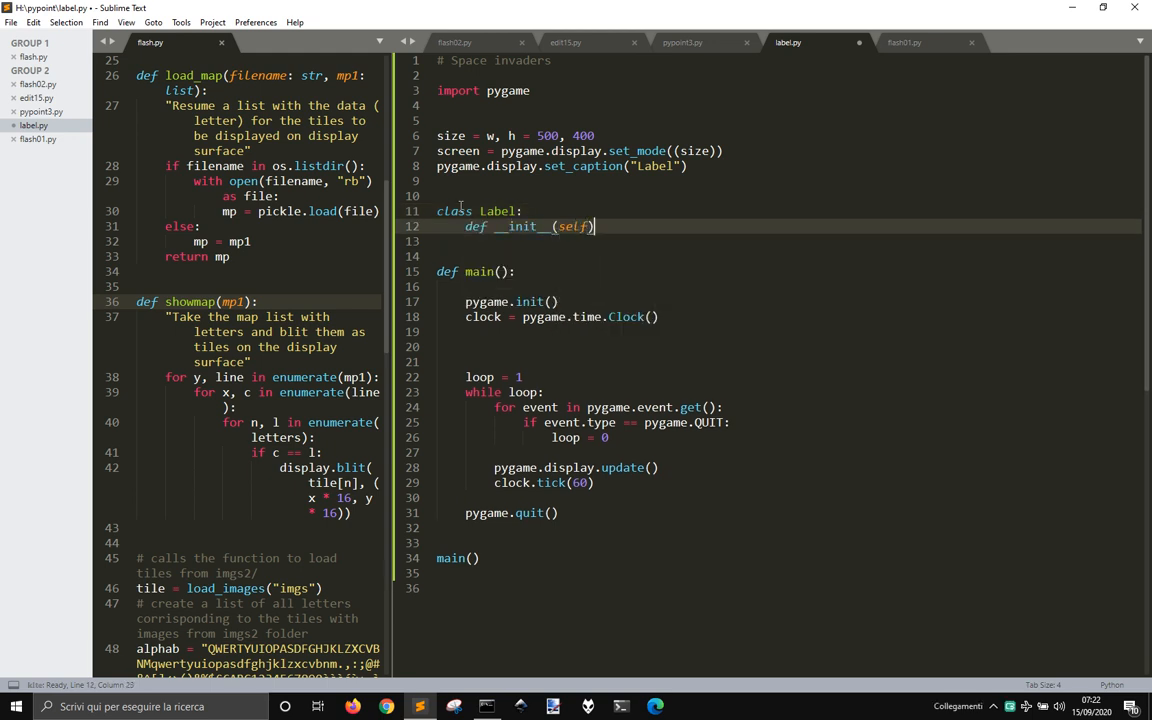
text(:)
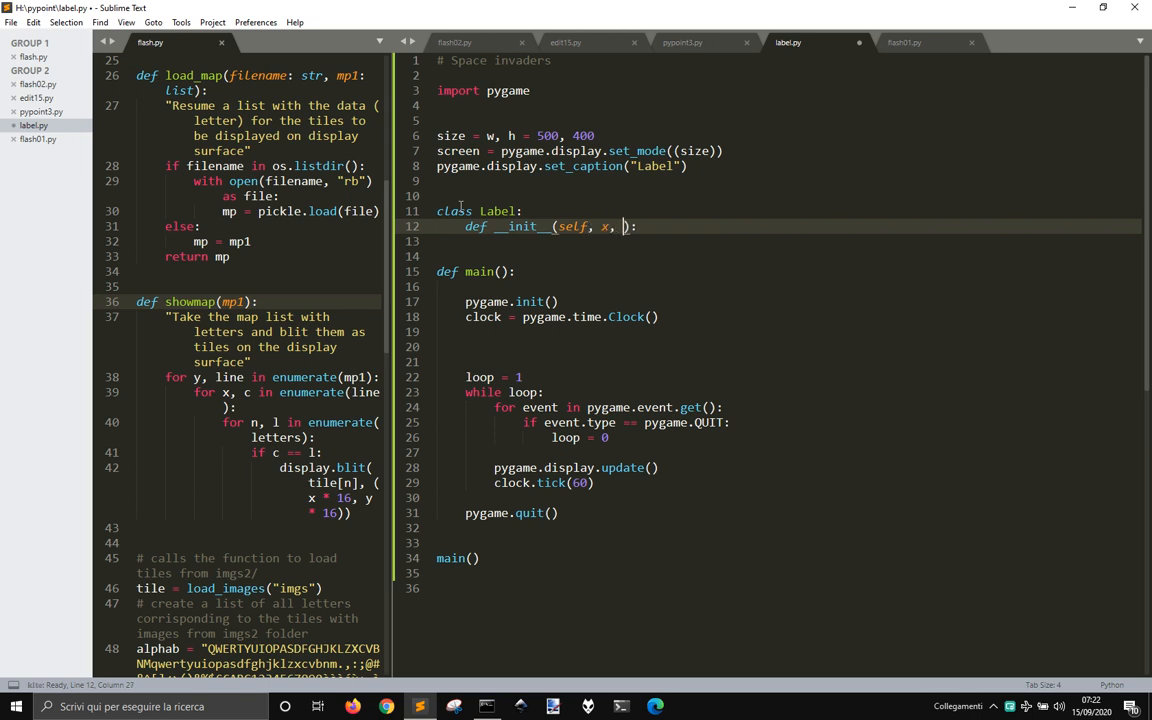
text(y)
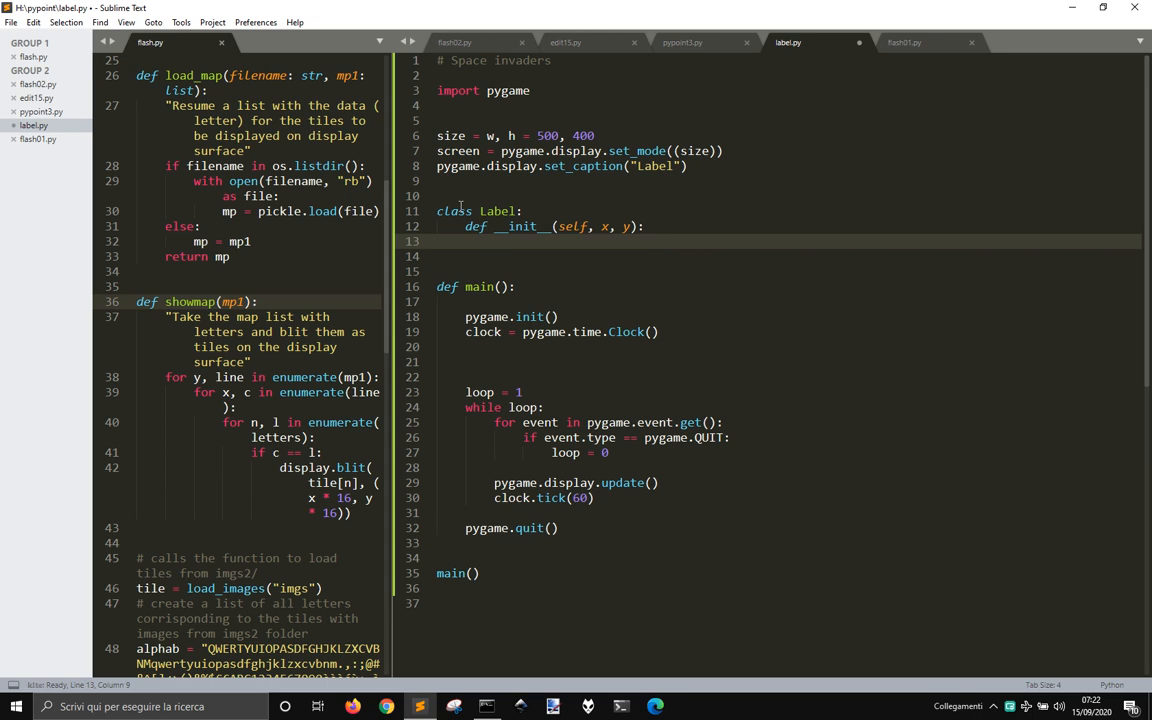
text(self.)
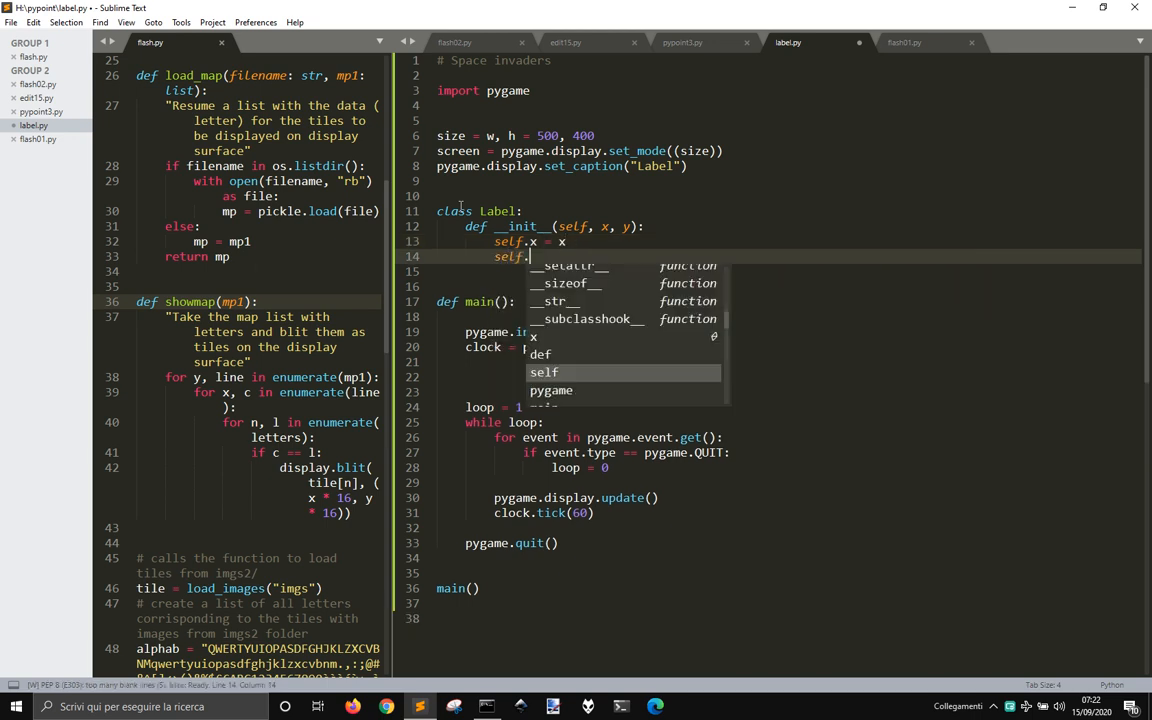
text(.y =)
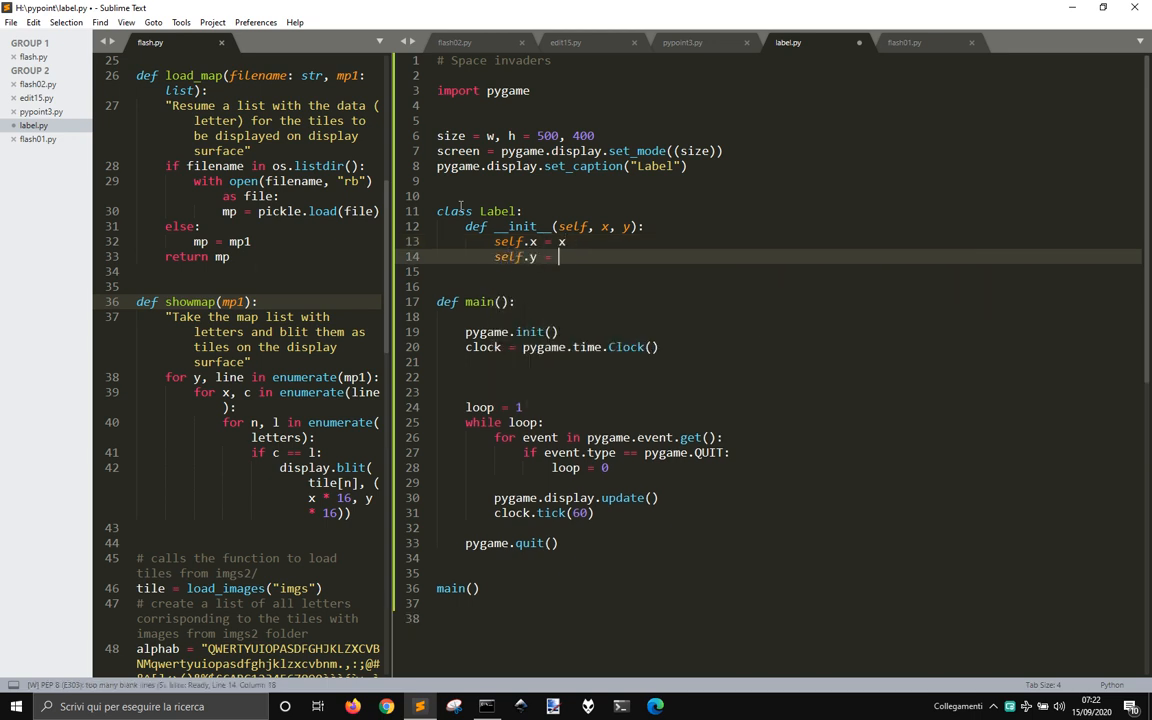
text(y)
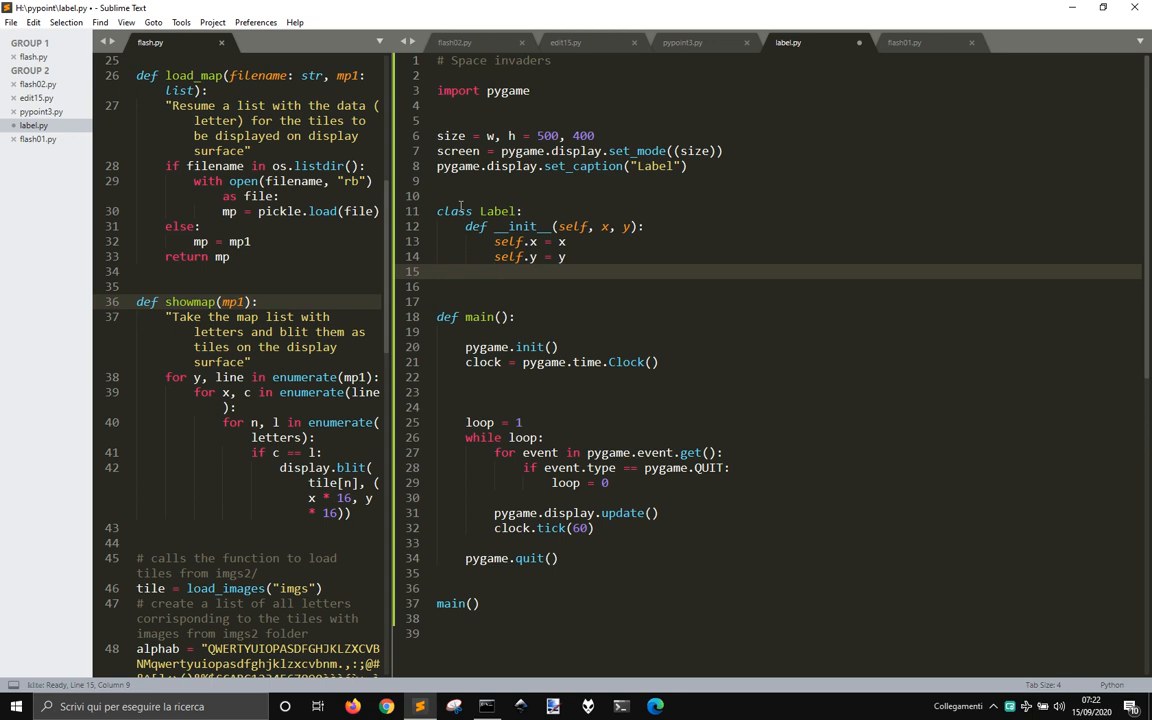
Set self.text = font.render(text, 1, pygame.Color("White")) in the constructor.
text(self.)
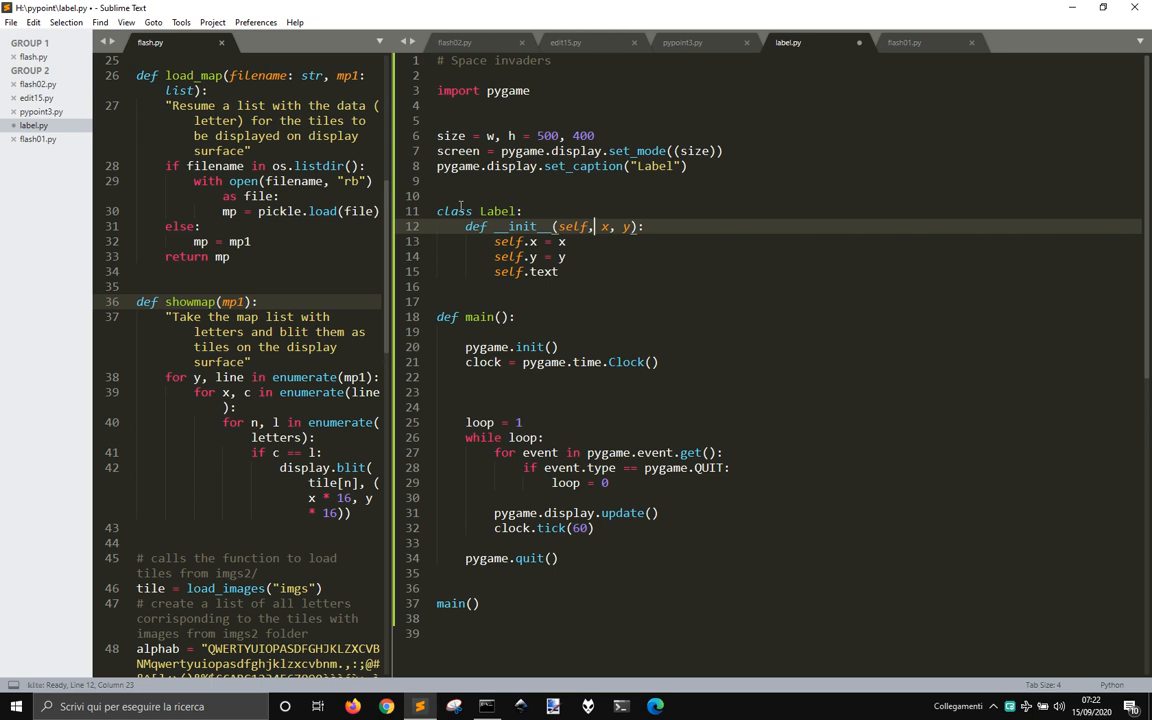
text(text,)
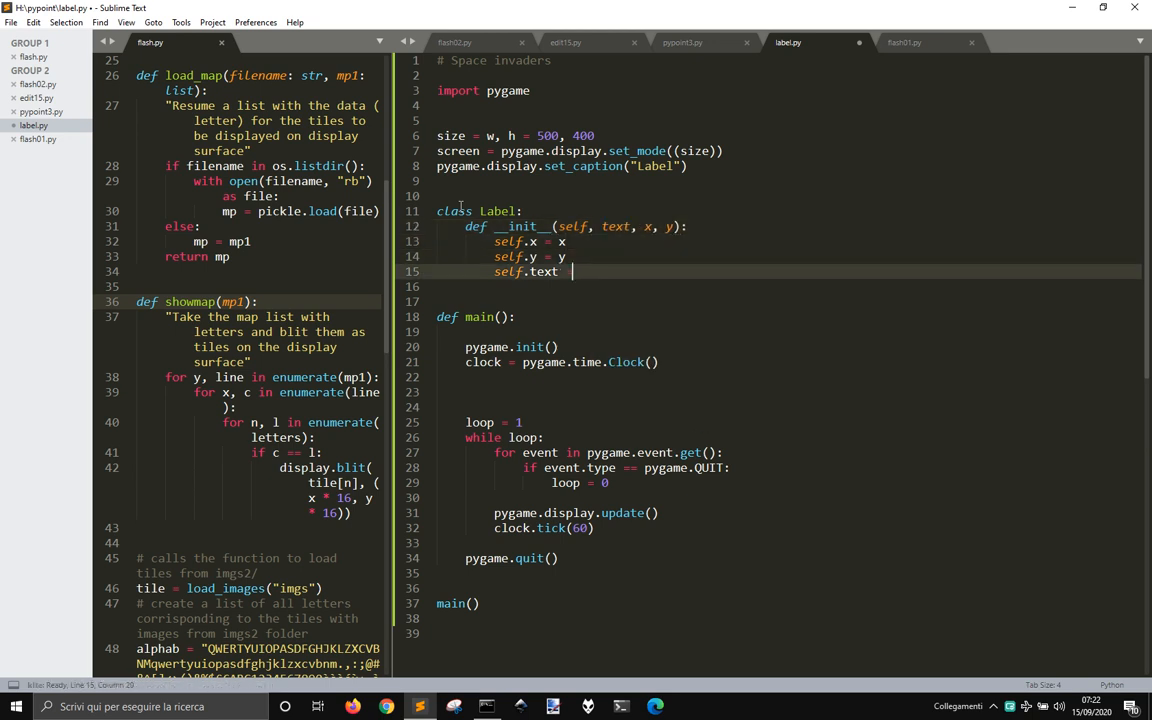
text(= font.render.)
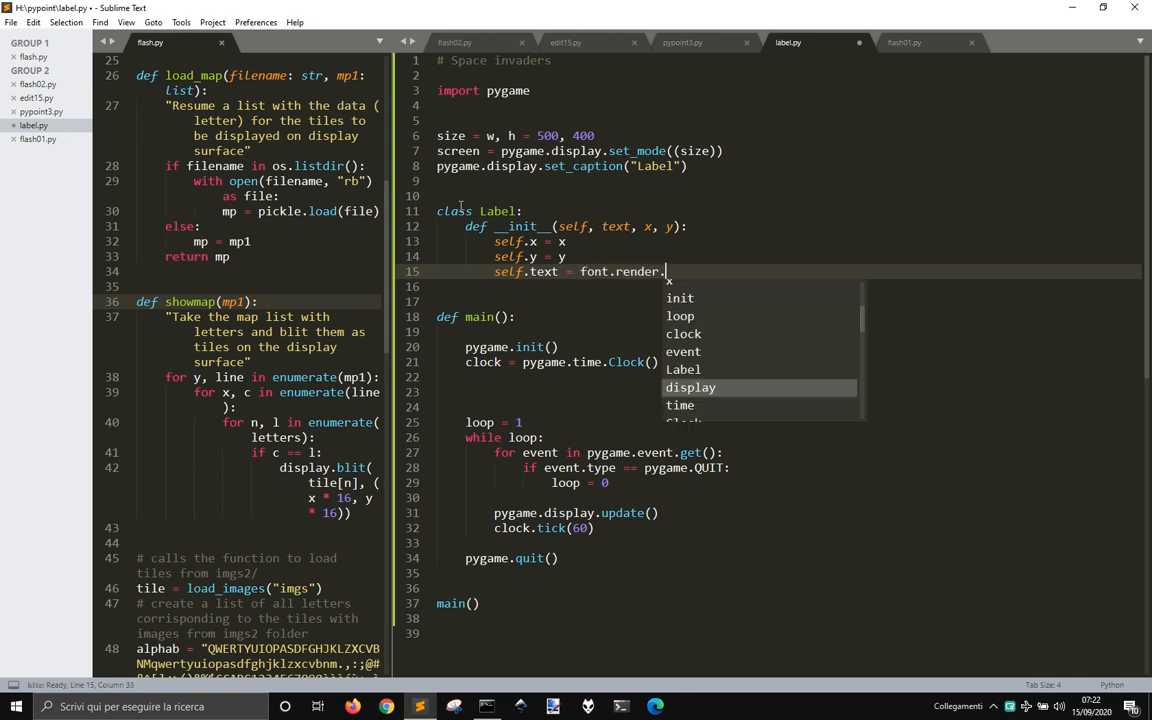
text(())
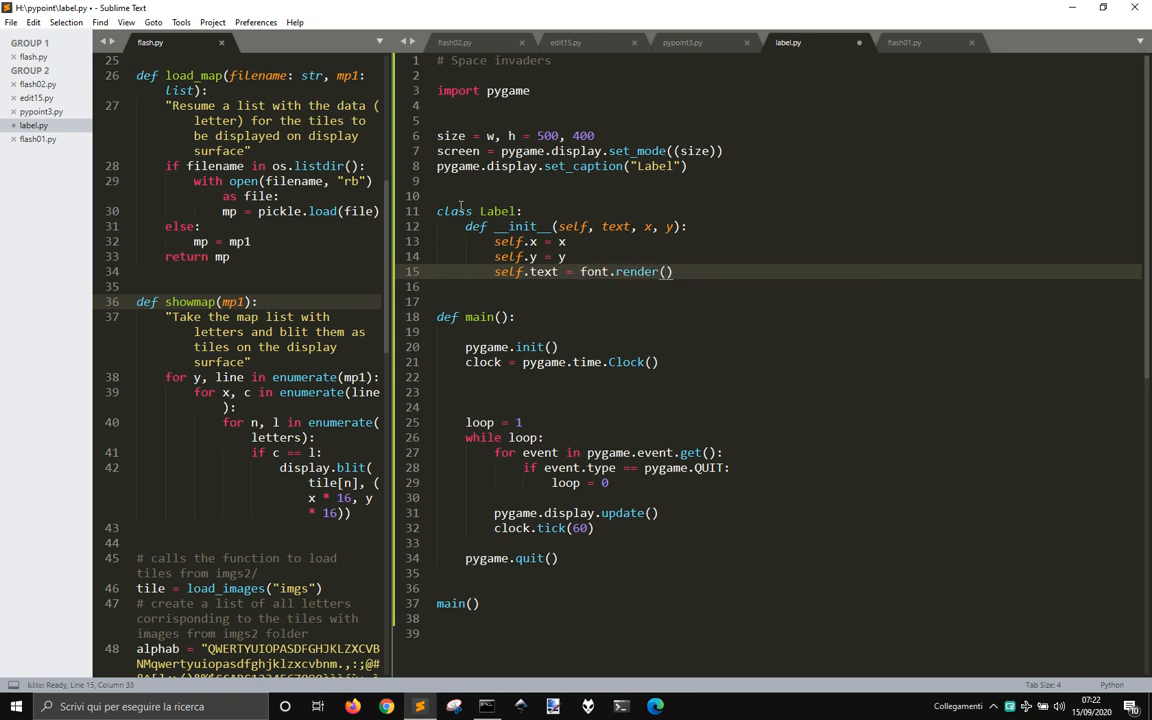
text(text)
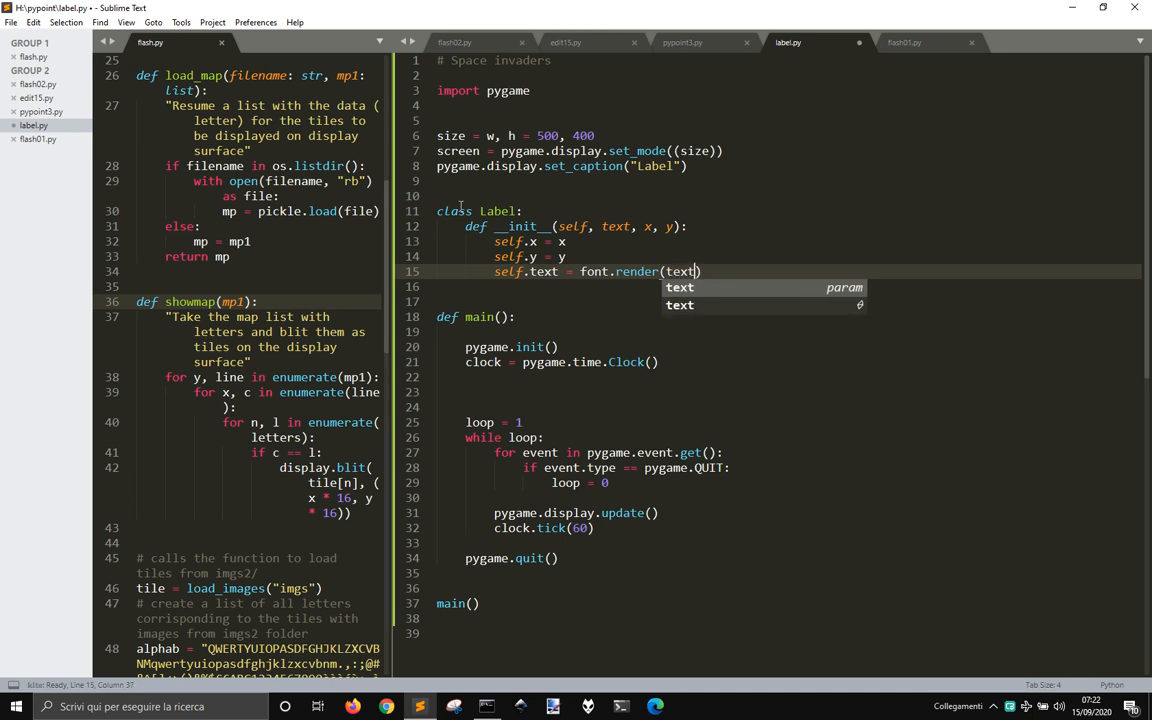
text(,)
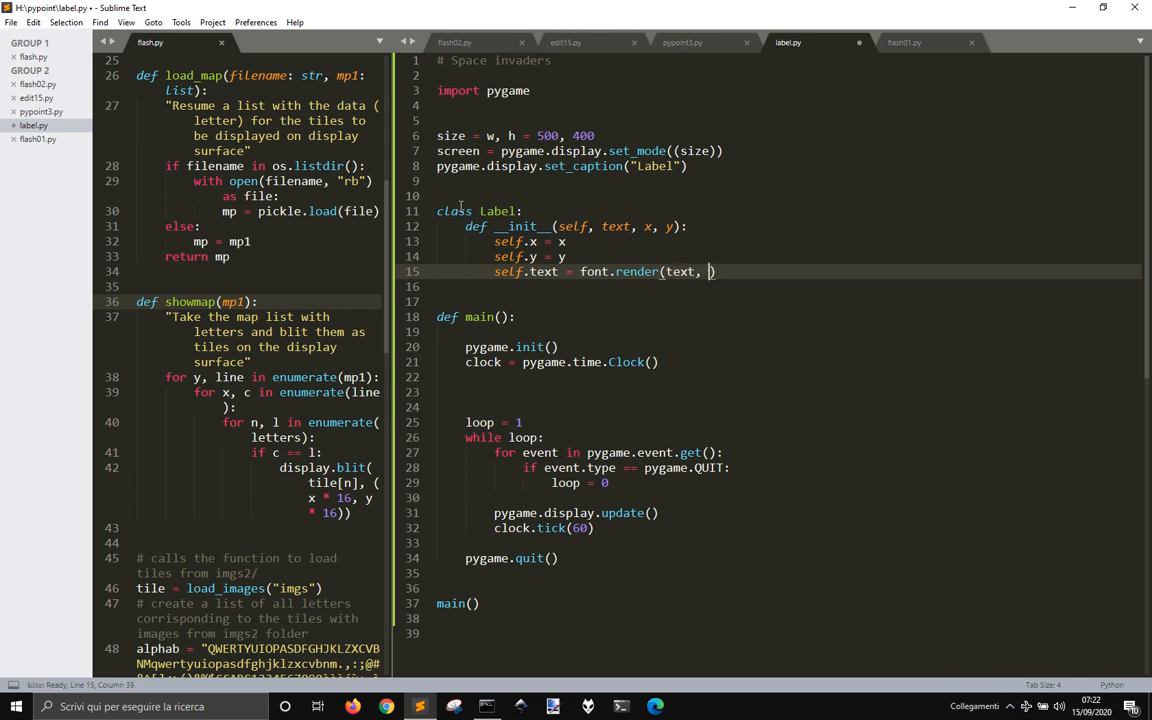
text(pygame.Color)
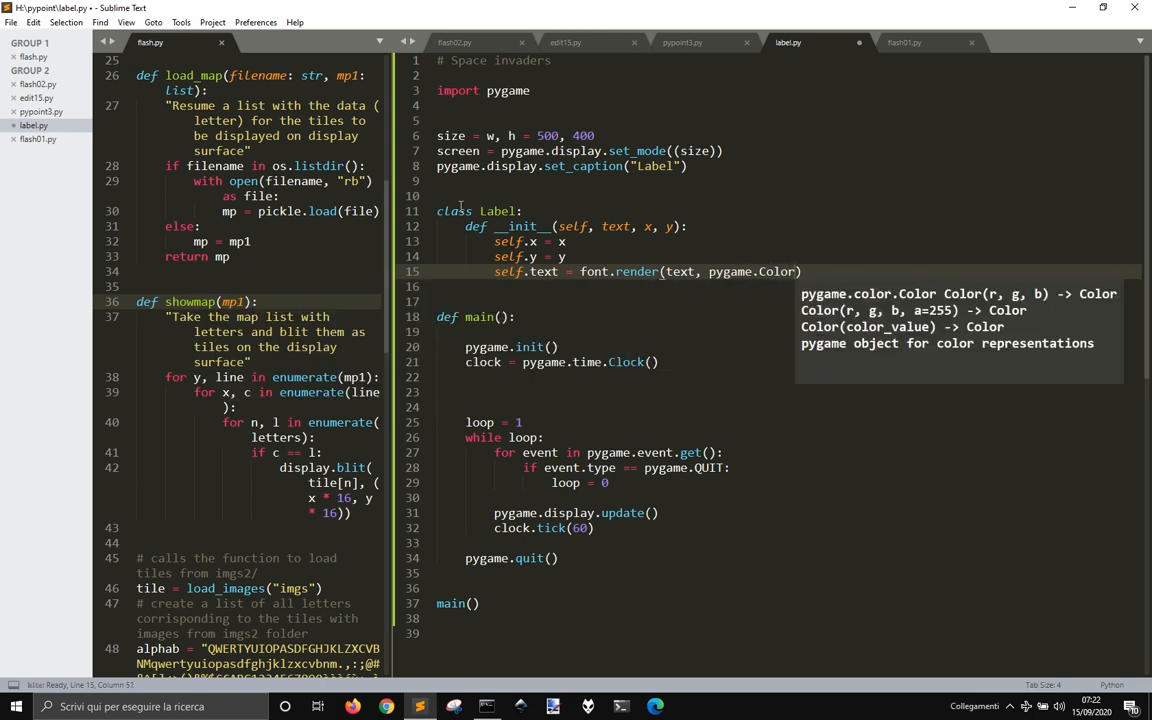
text(Bla)
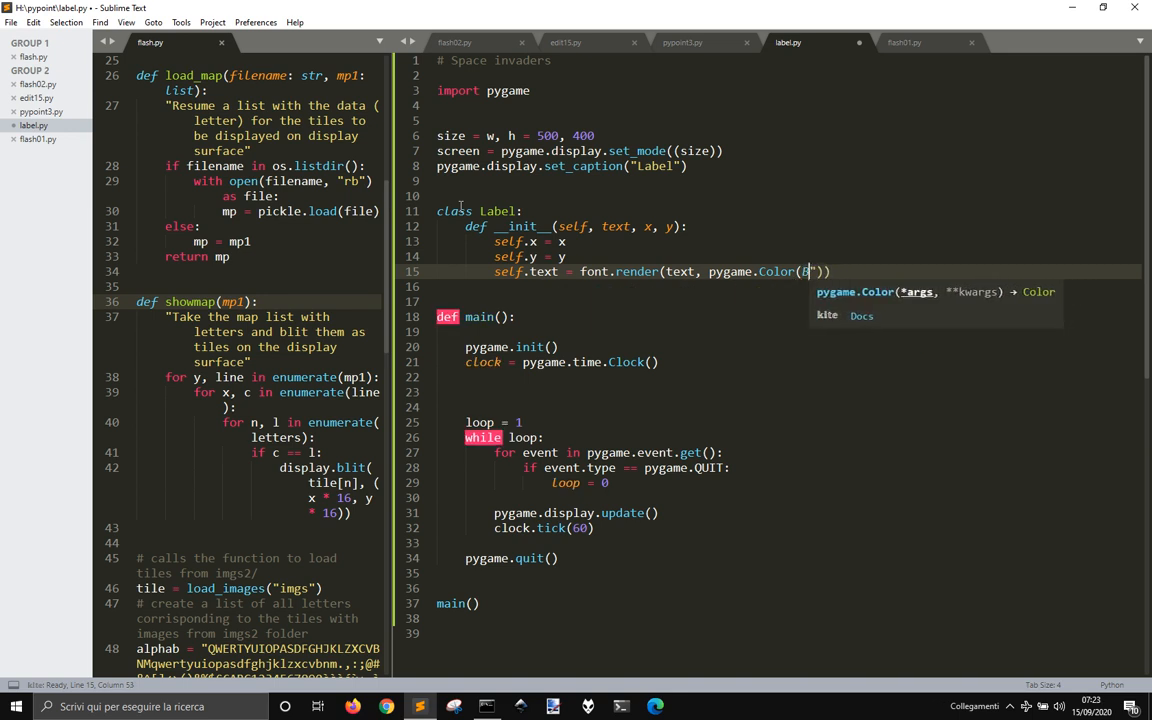
text(White)
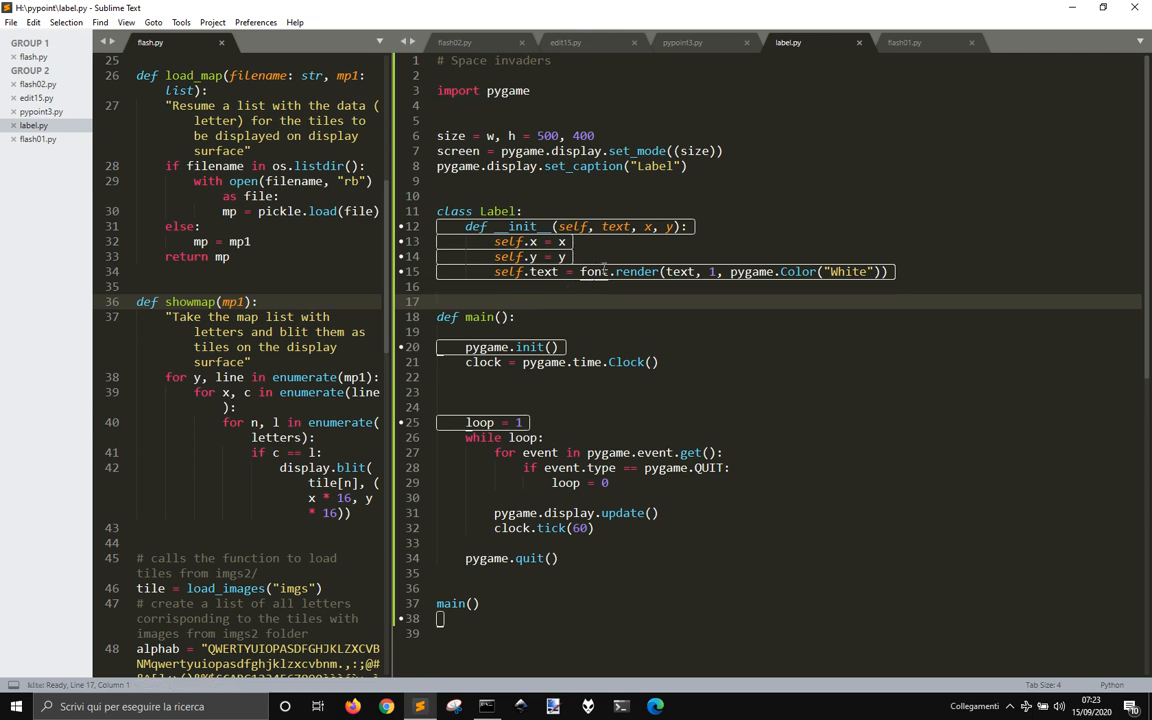
Create the font with pygame.font.SysFont("Arial", 20).
text(font = f)
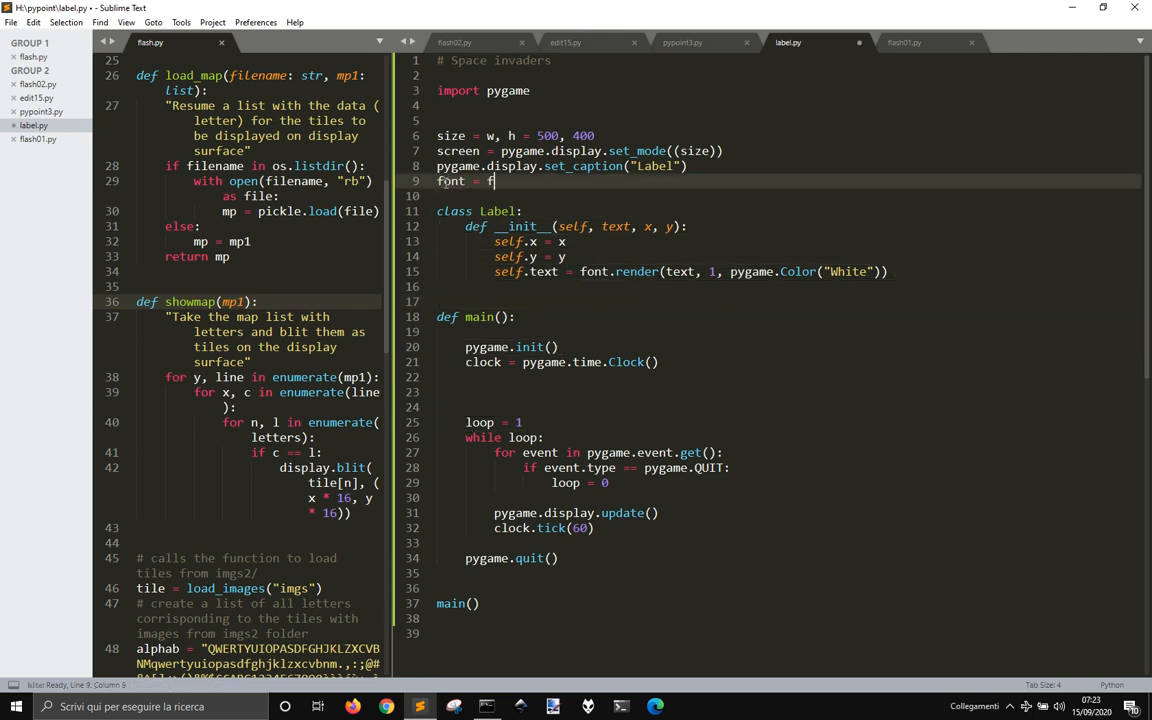
text(pu)
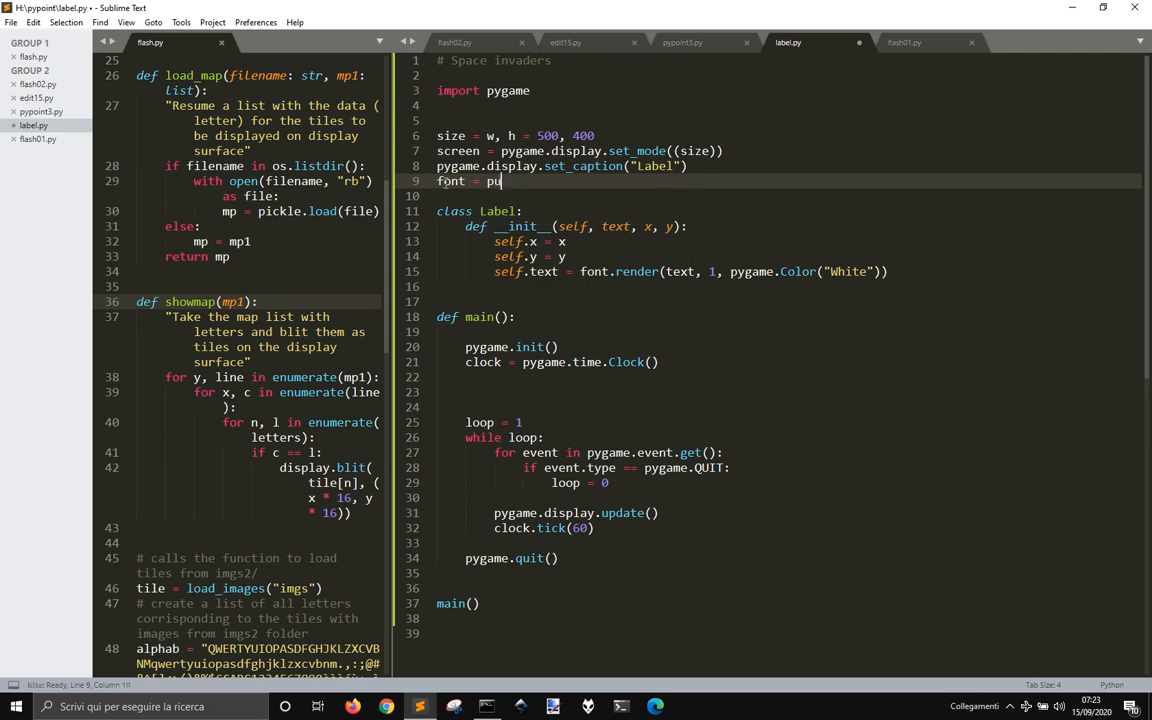
key(backspace)
text(ygame)
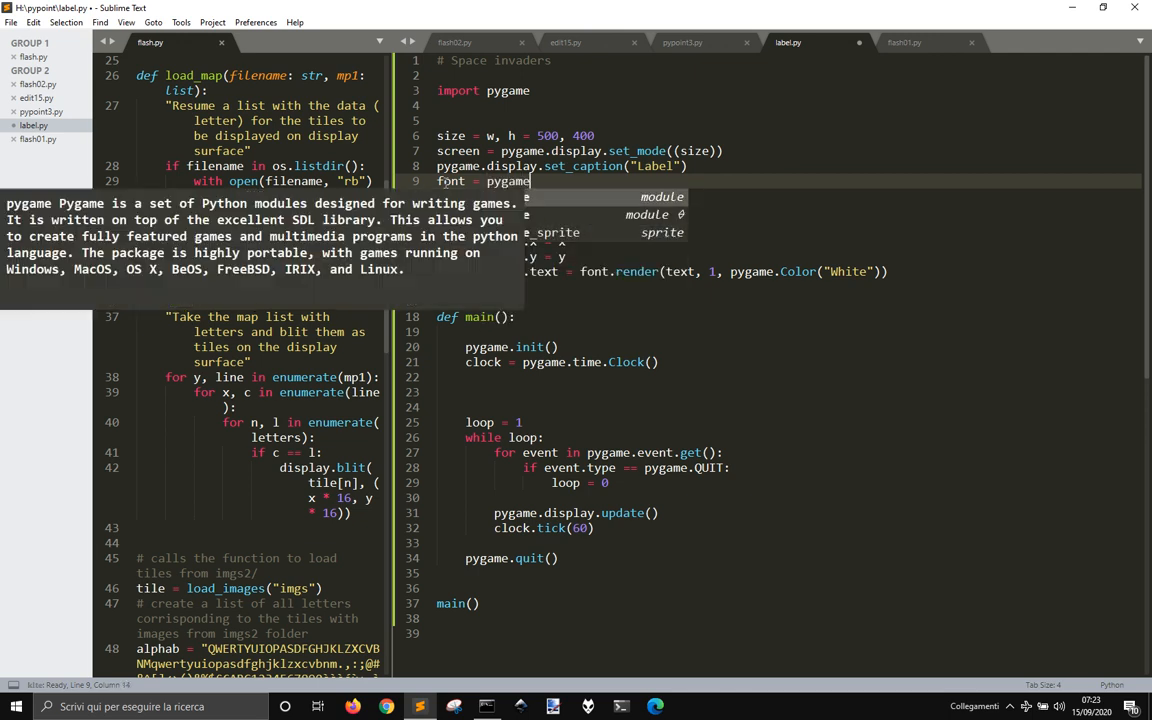
text(.font.)
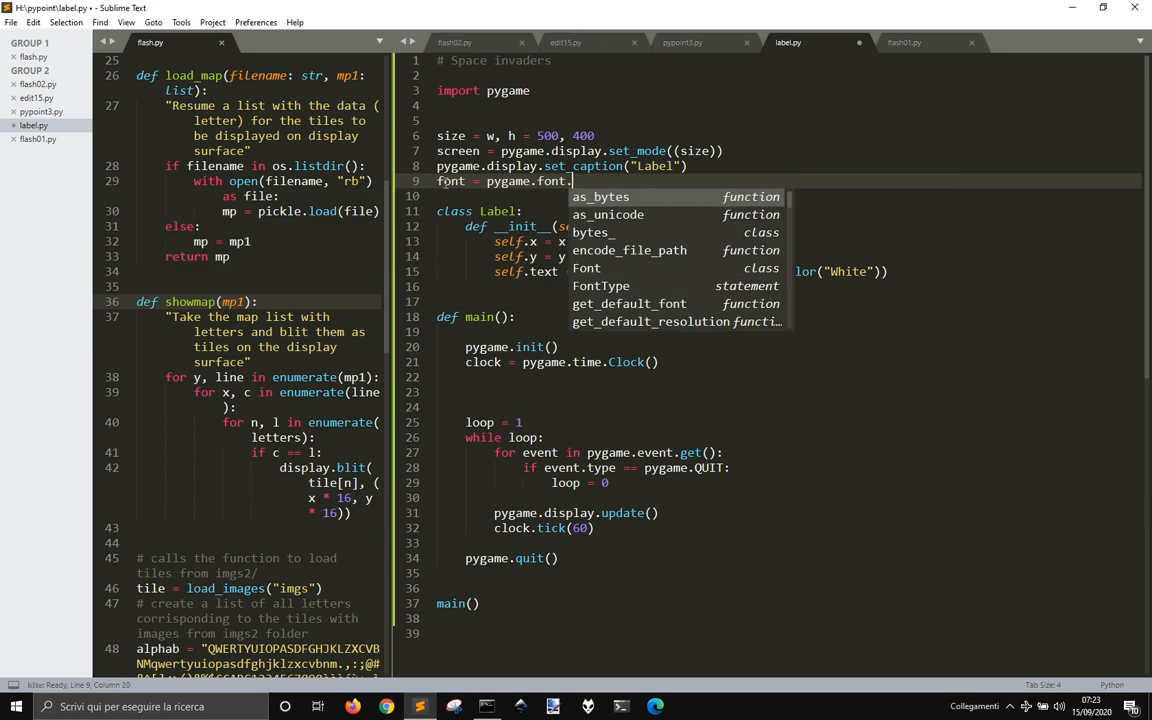
text(SysFont("Ae)
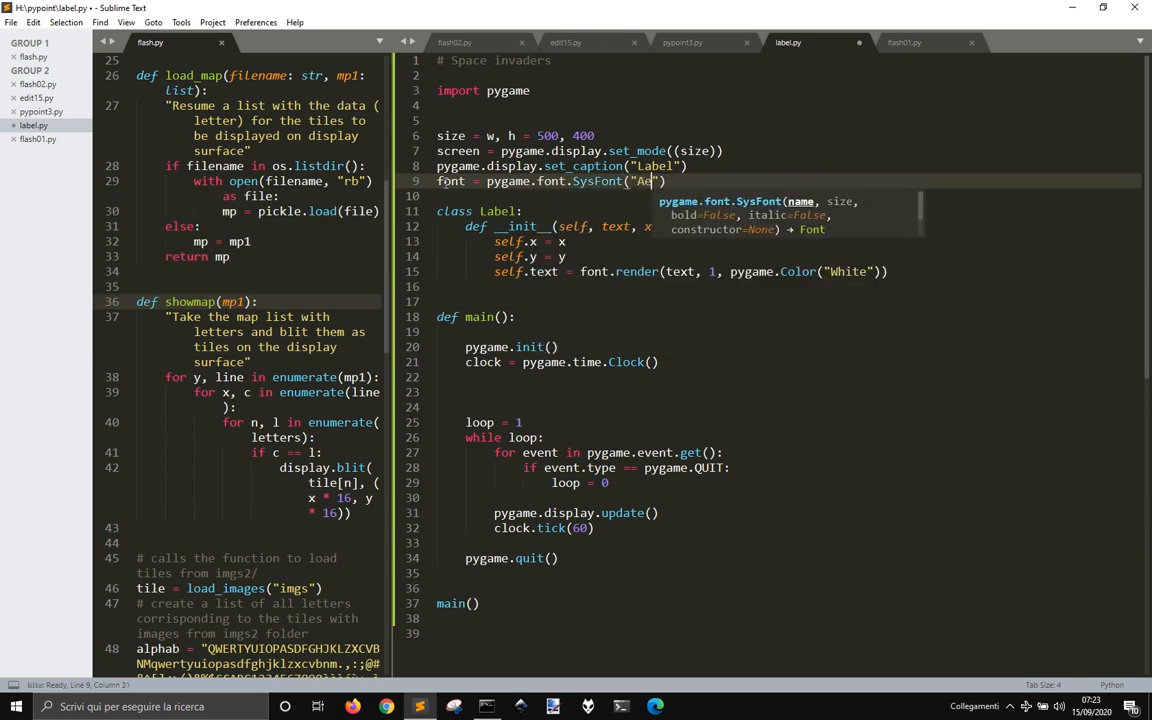
text(rial)
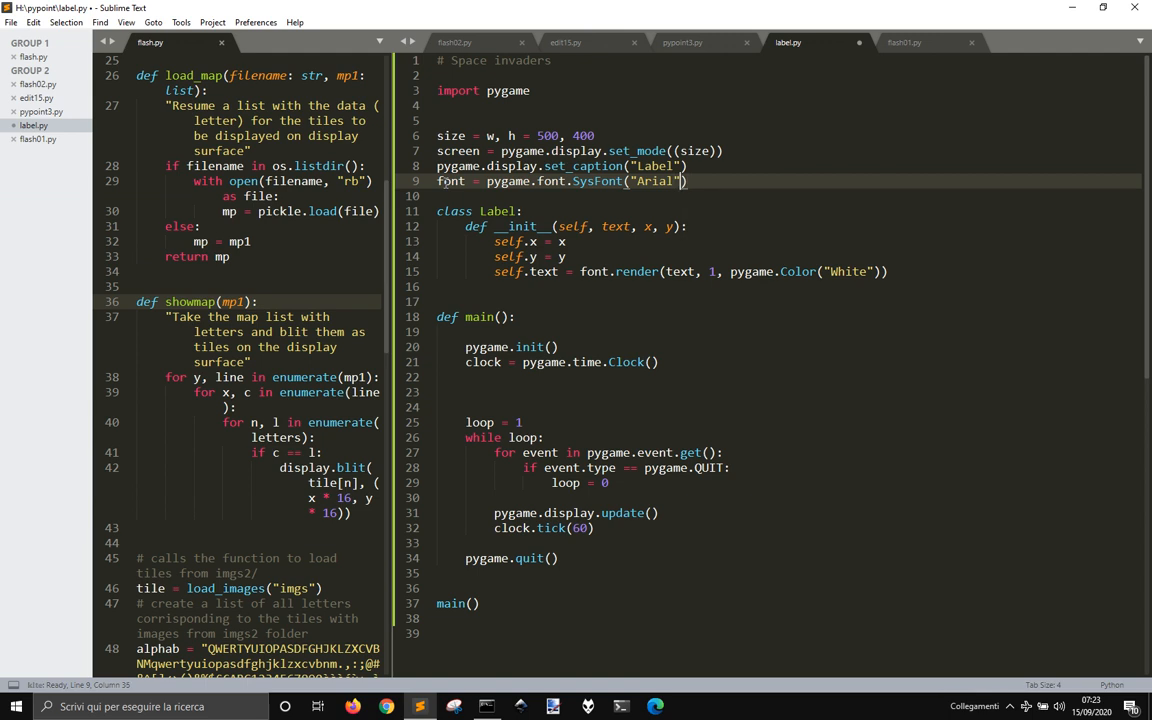
text(, 20)
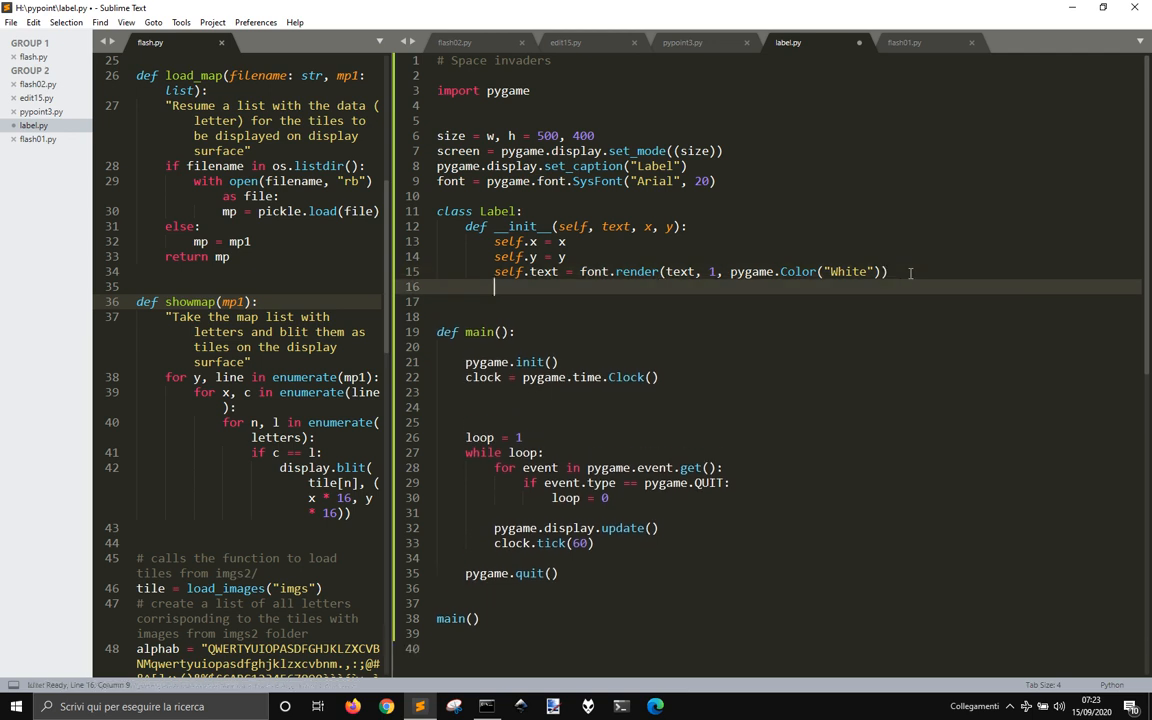
Give the Label its own surface sized with pygame.Surface(text.get_size()).
text(self)
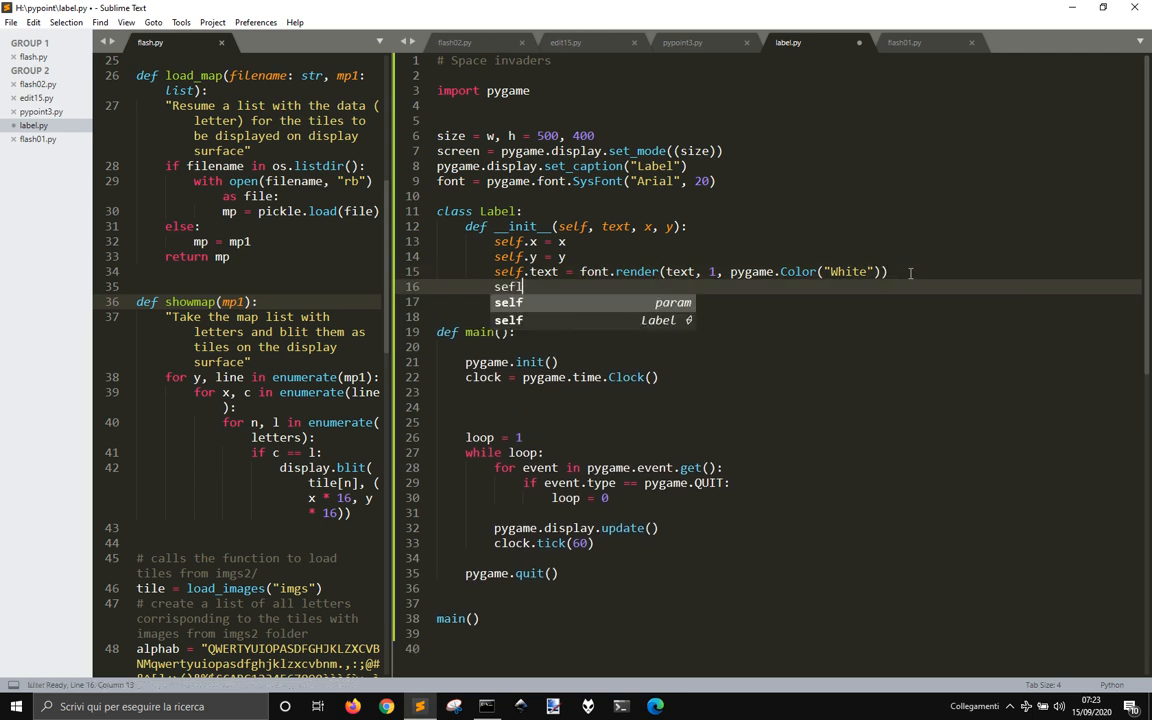
text(.surfc)
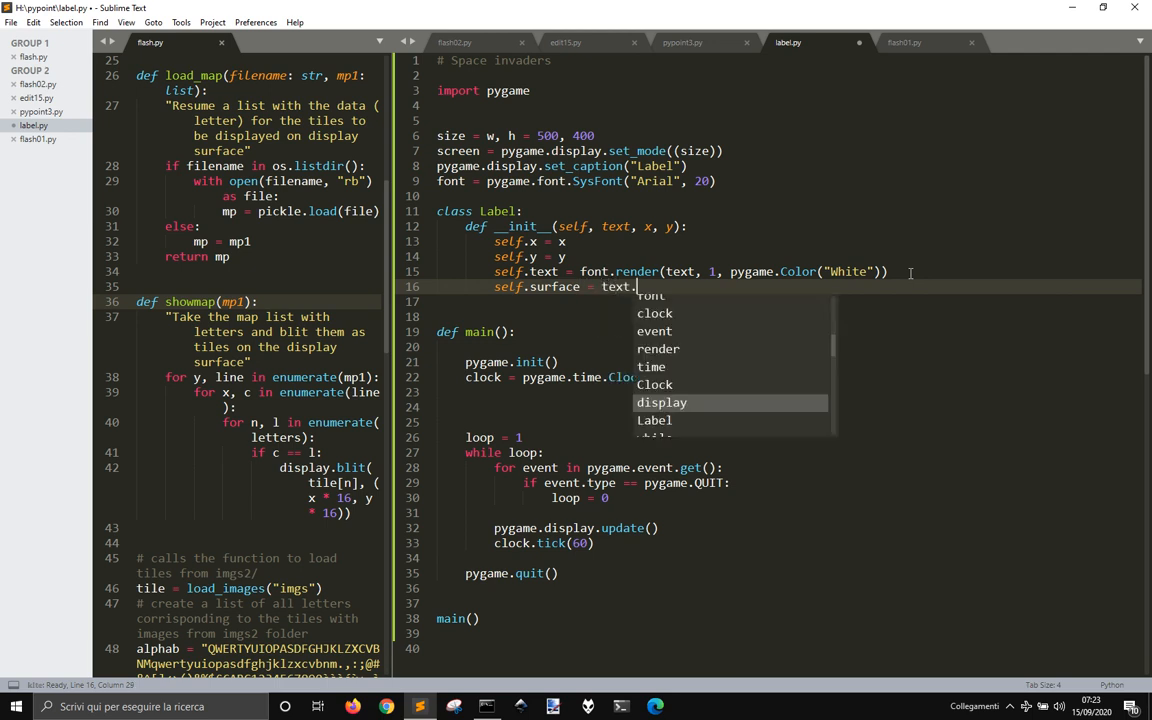
text(get_si)
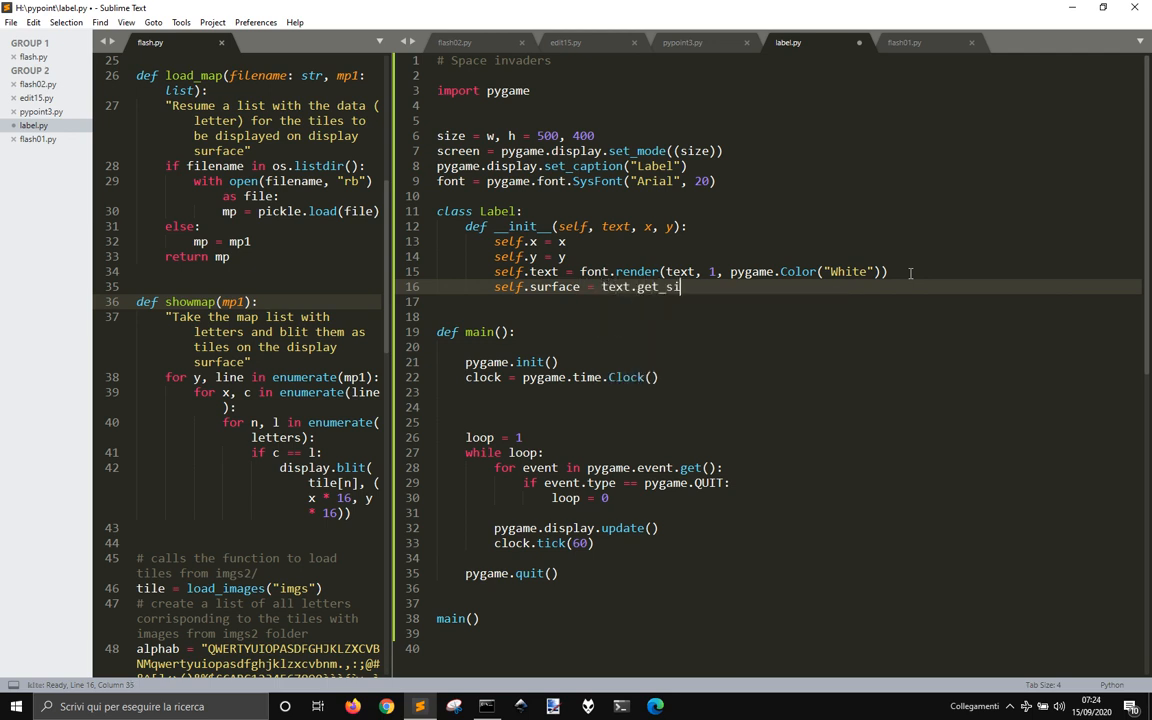
text(ze())
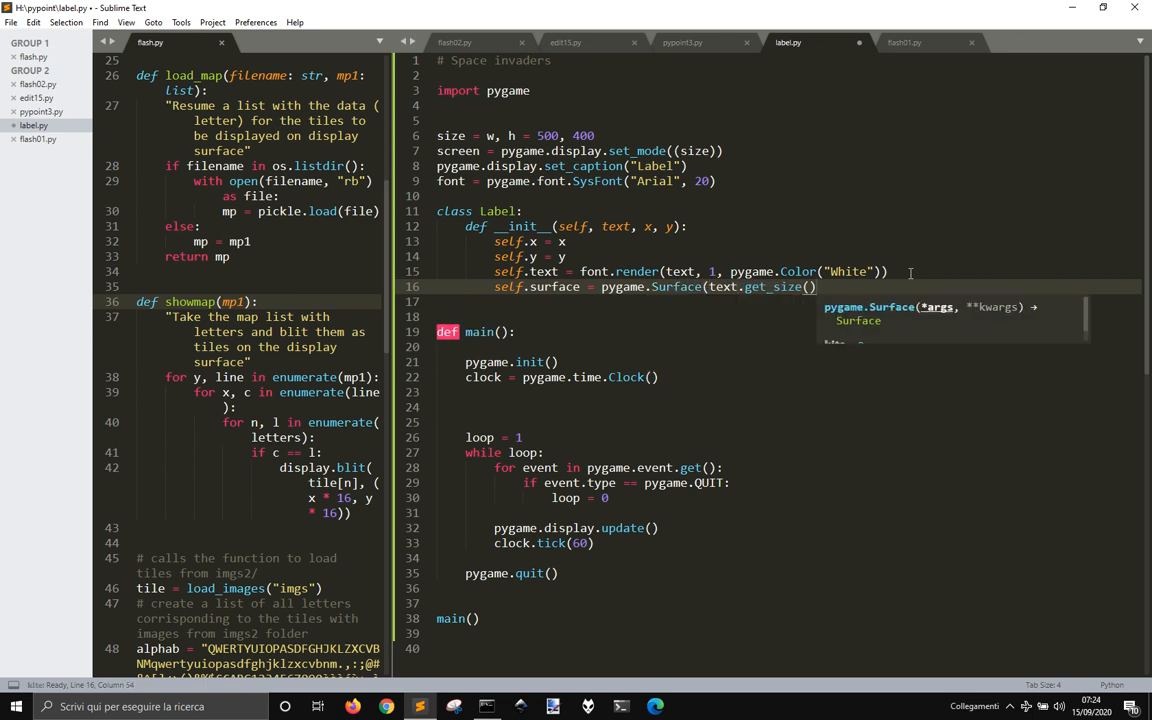
text())
click(784, 300)
text(self)
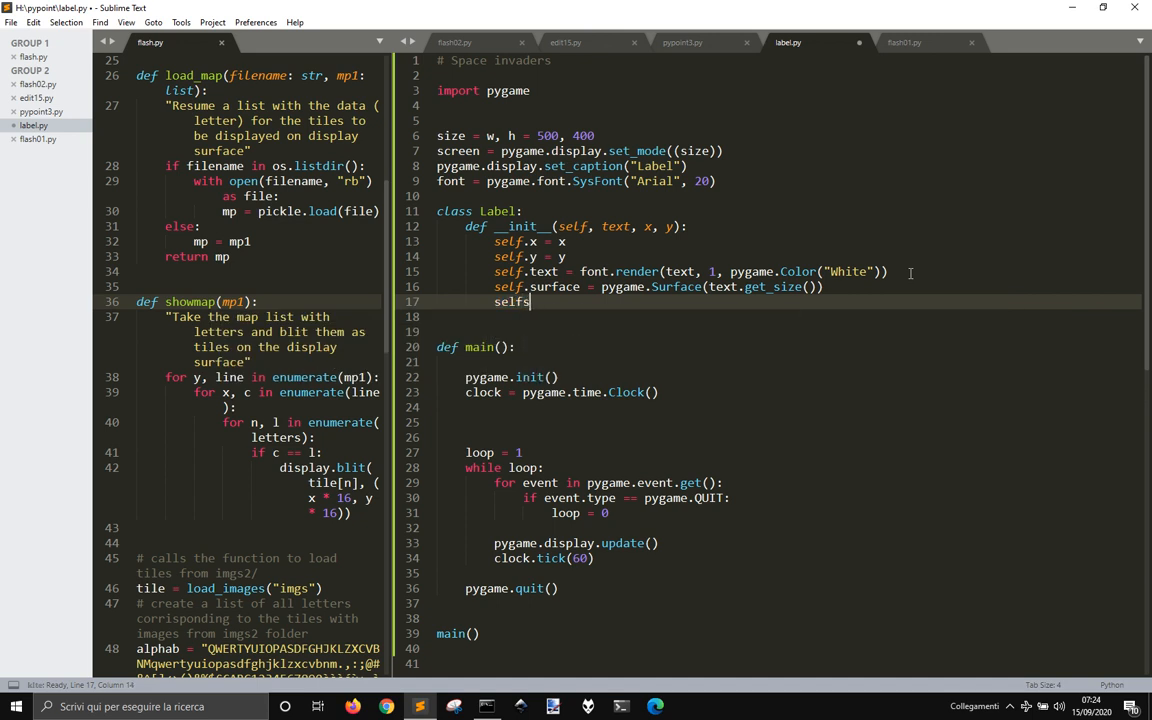
Blit self.text onto self.surface at (0, 0) at the end of the constructor.
text(surface.)
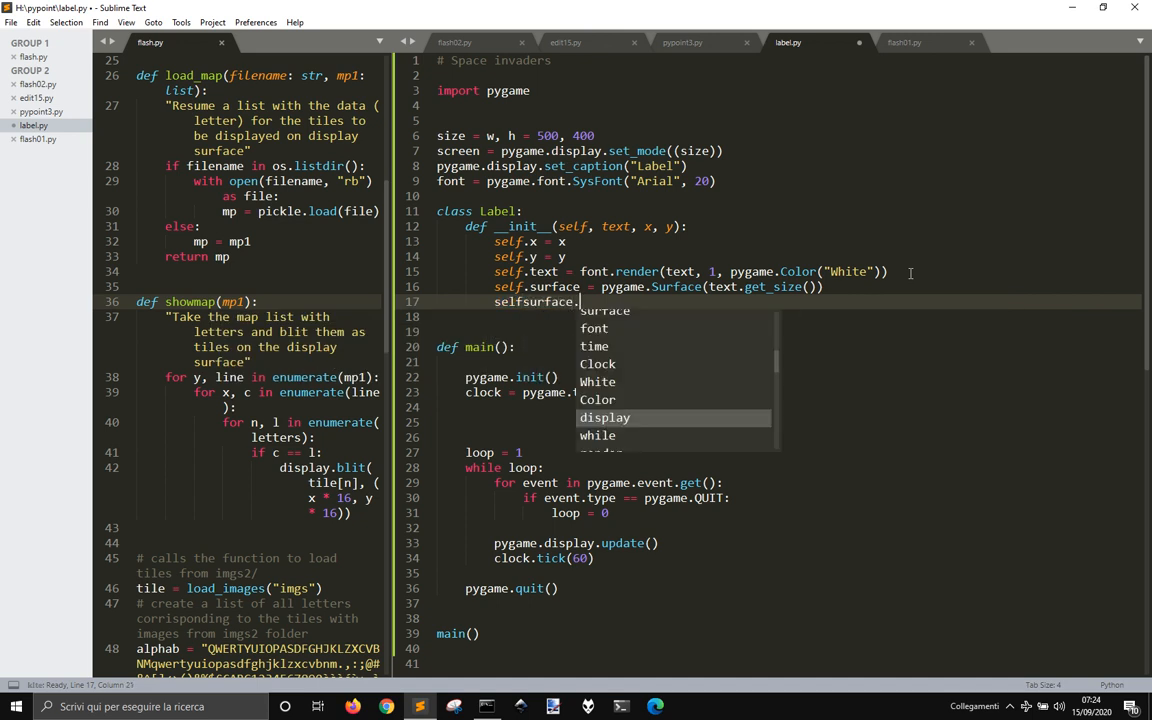
text(blit())
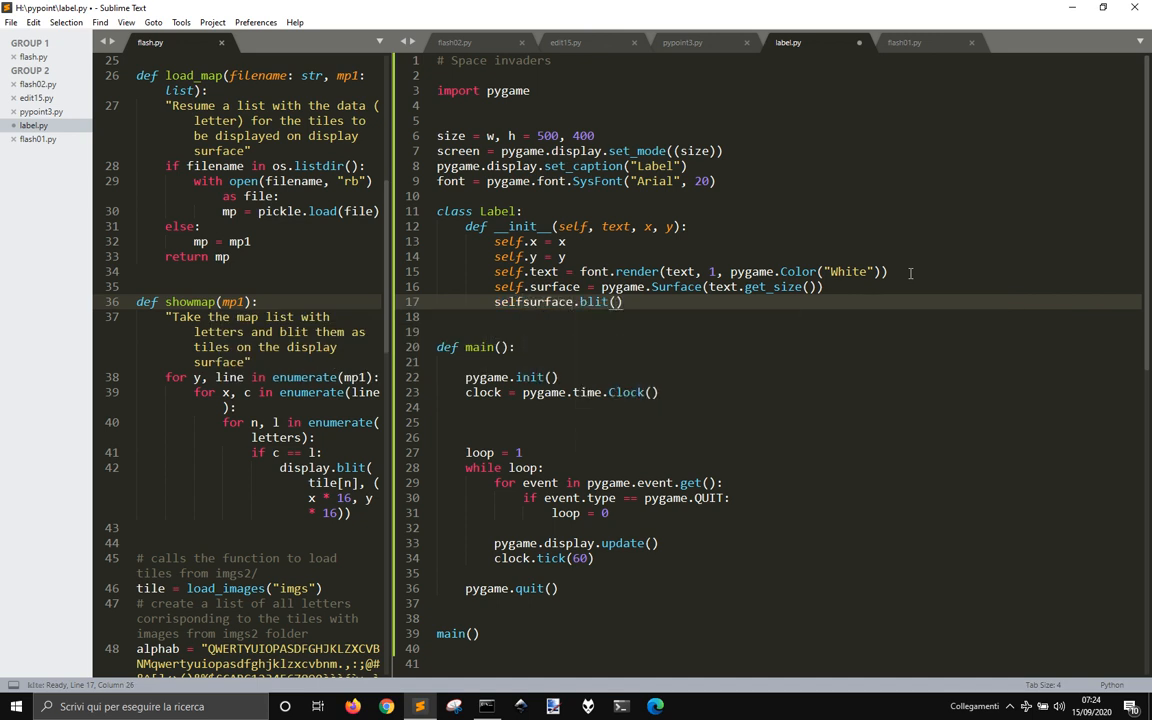
text(te)
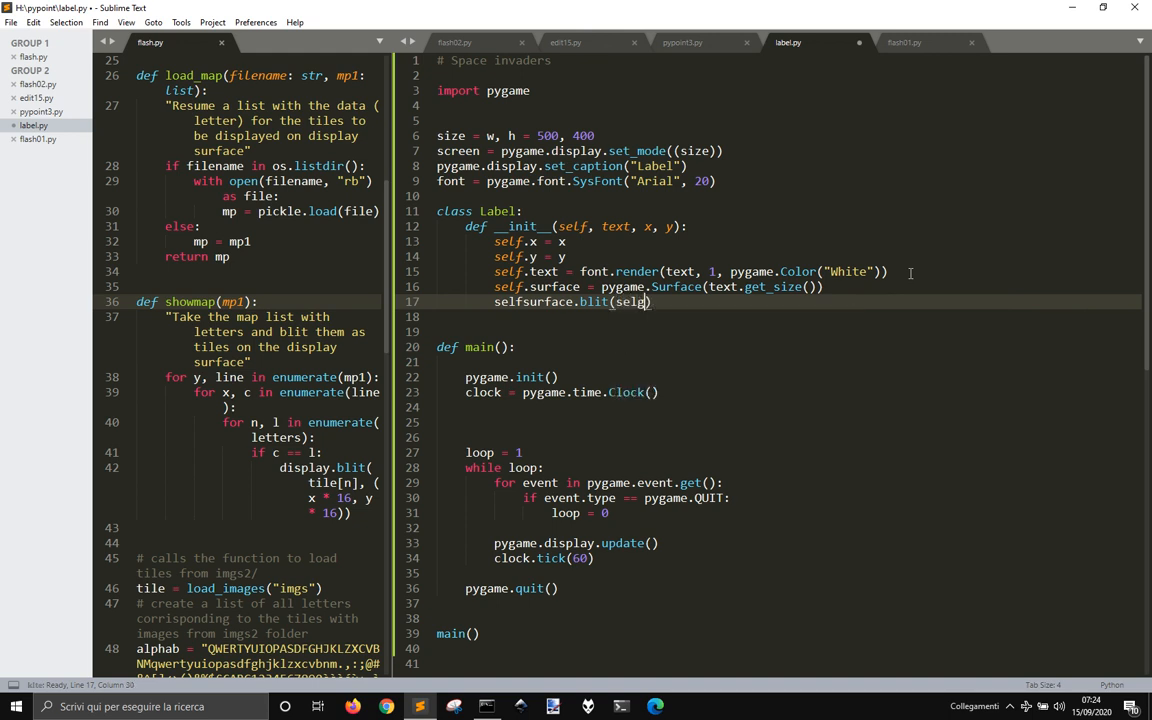
text(f.text.)
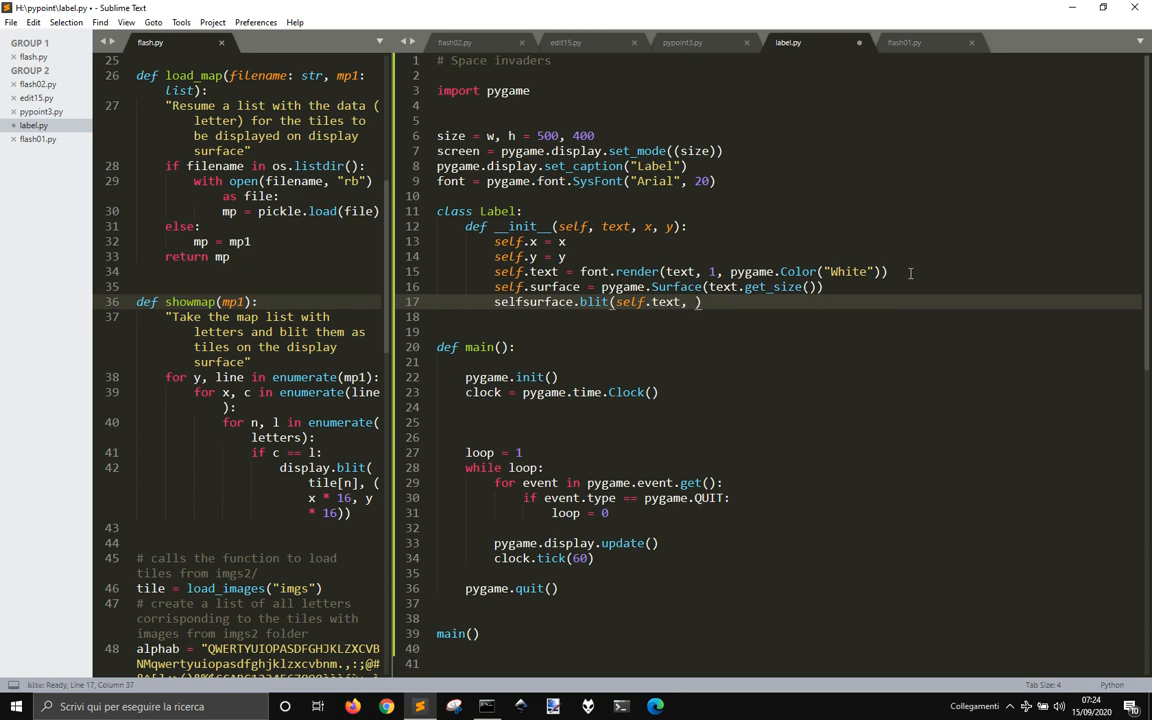
text((0,)
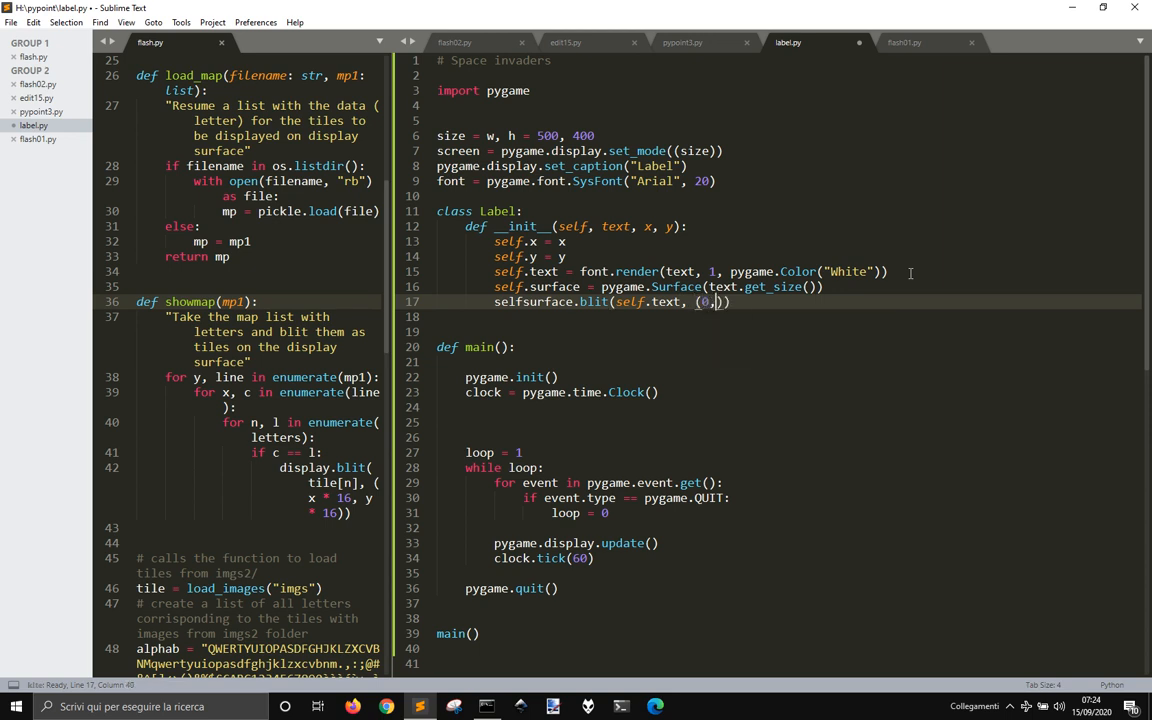
text(0)
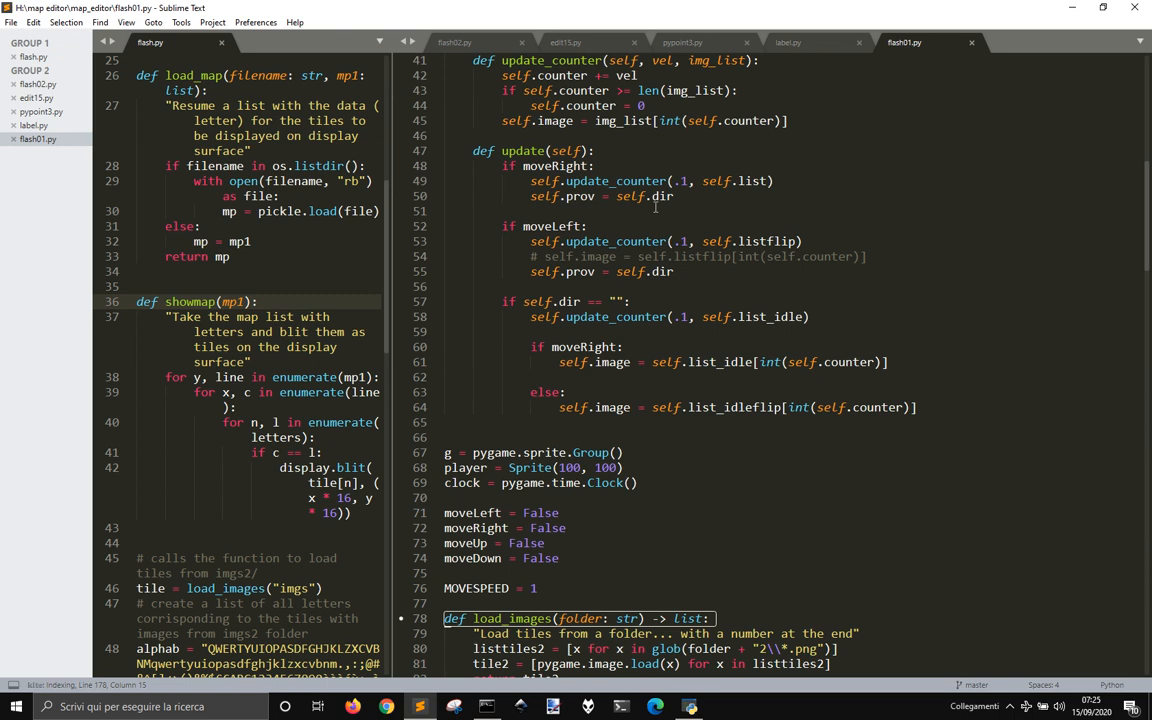
mouse_move(692, 206)
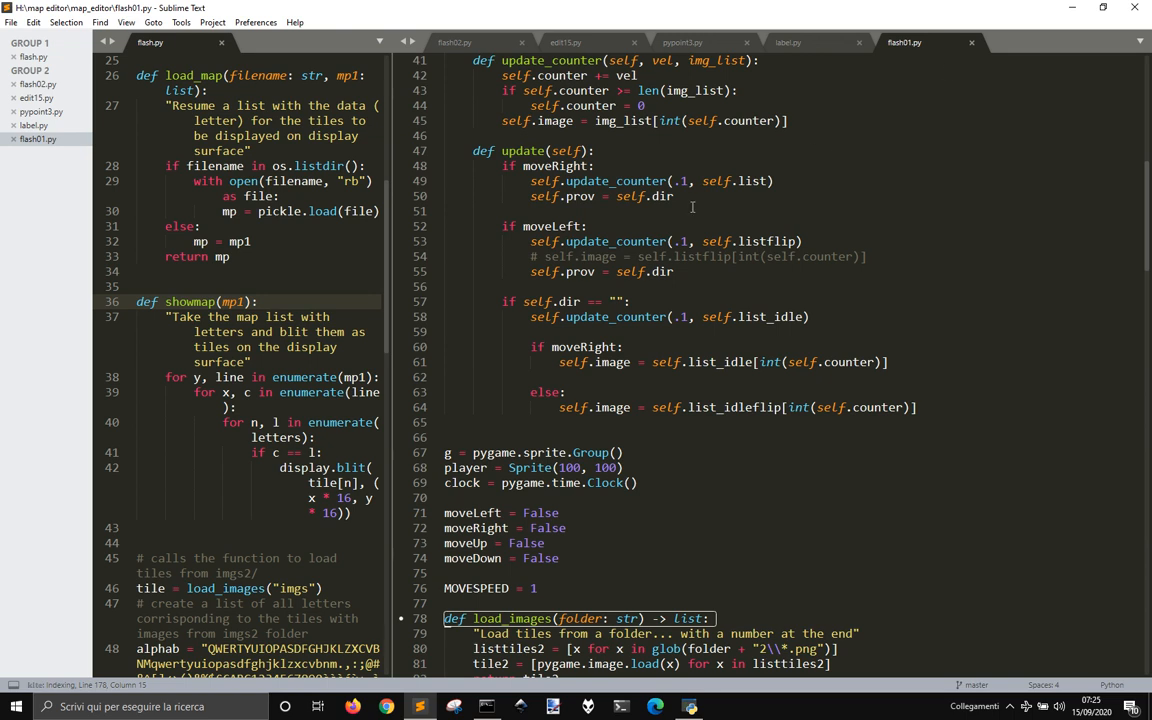
click(12, 22)
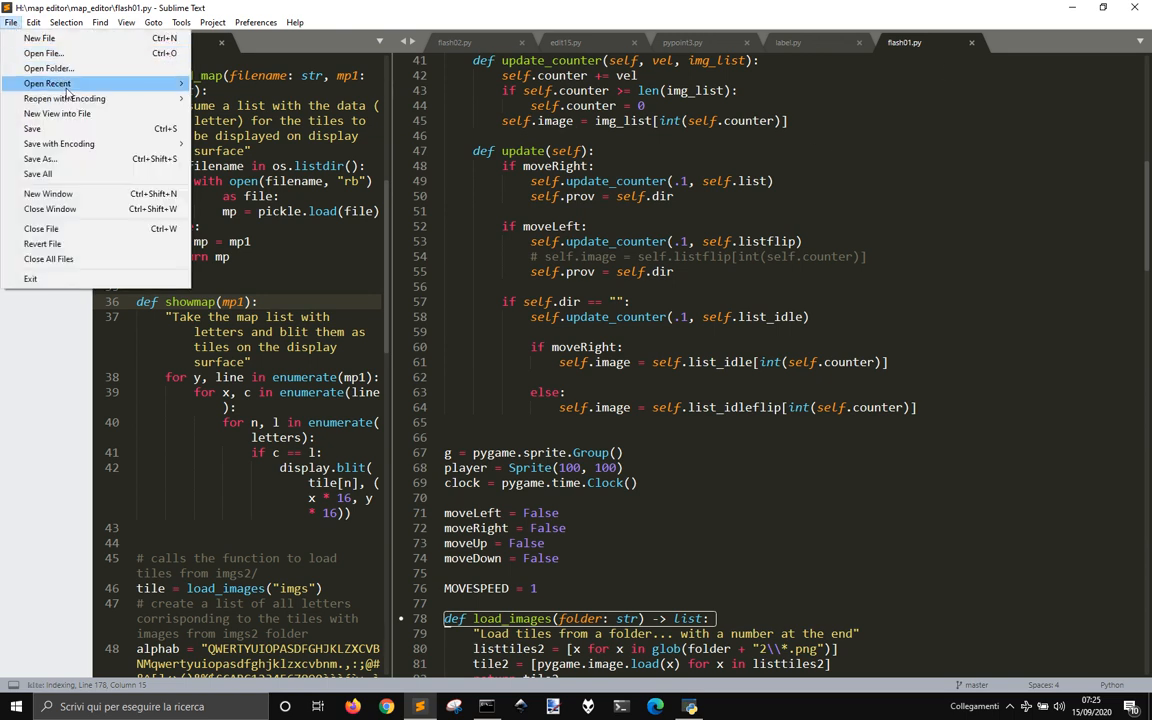
click(48, 82)
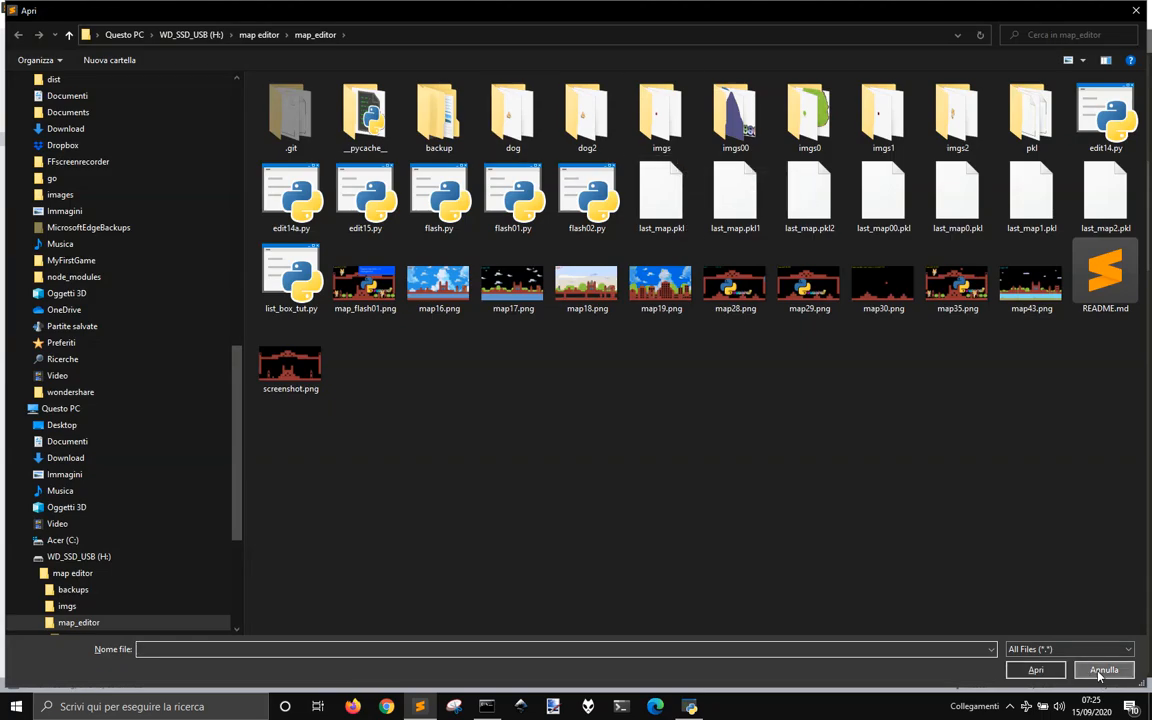
click(1104, 668)
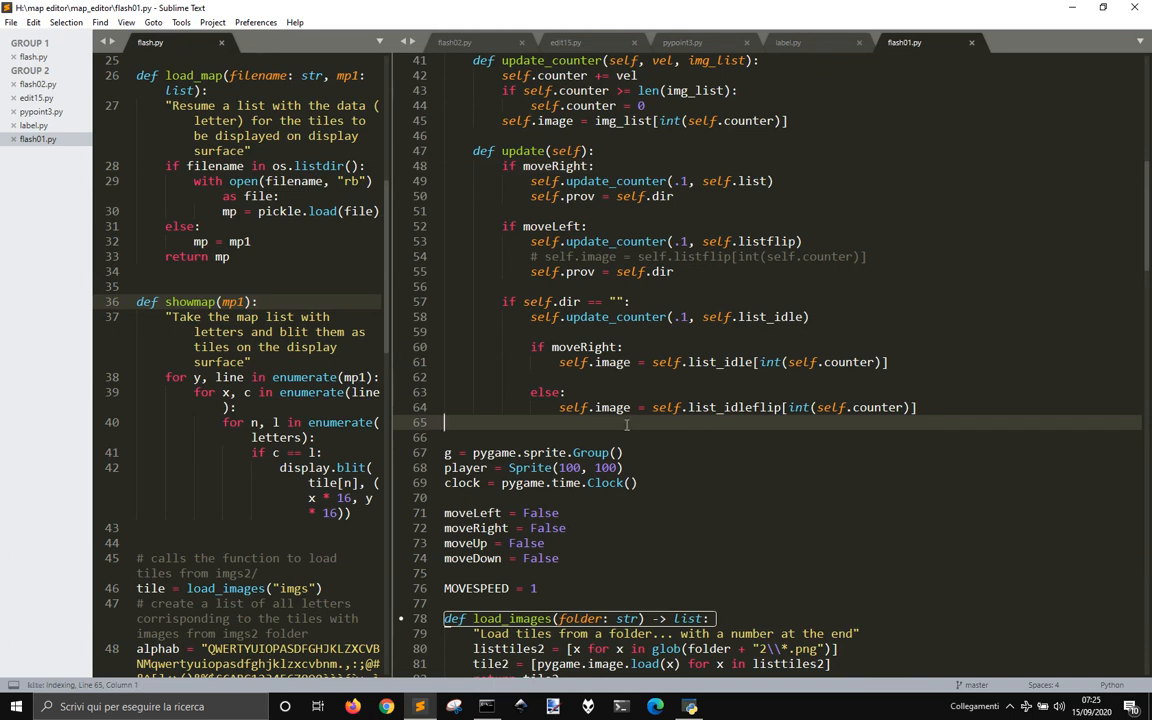
click(788, 42)
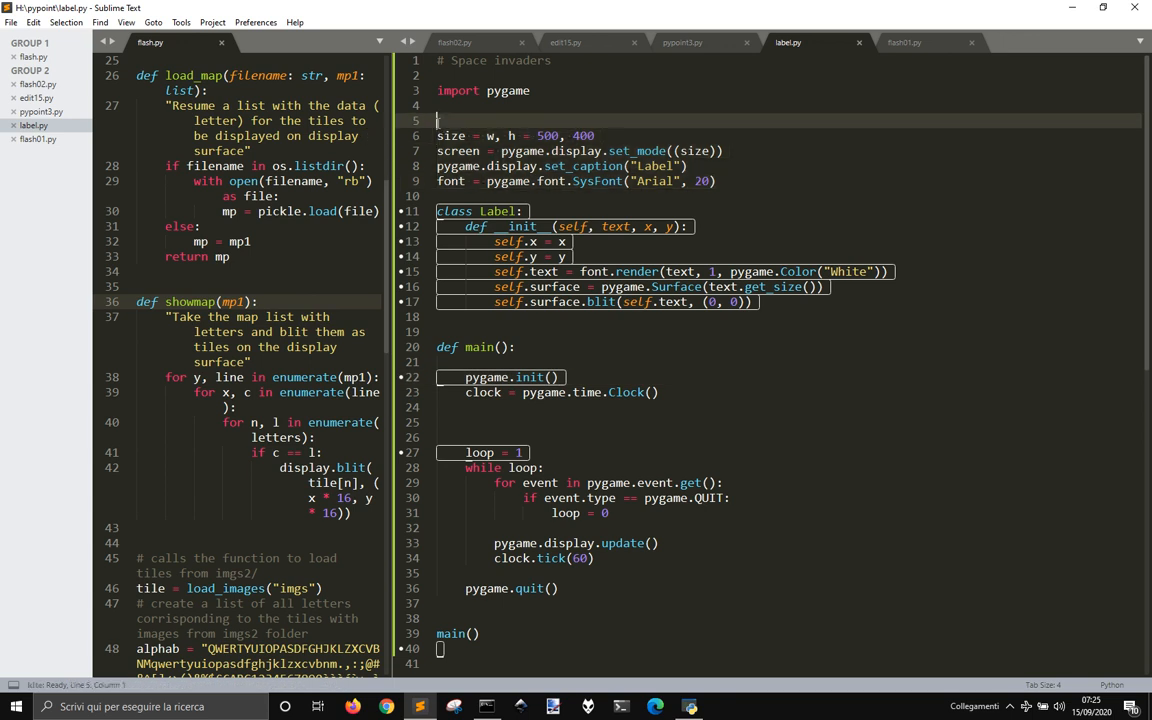
Call pygame.init() at the top of label.py before the window setup and run the script.
text(pyga)
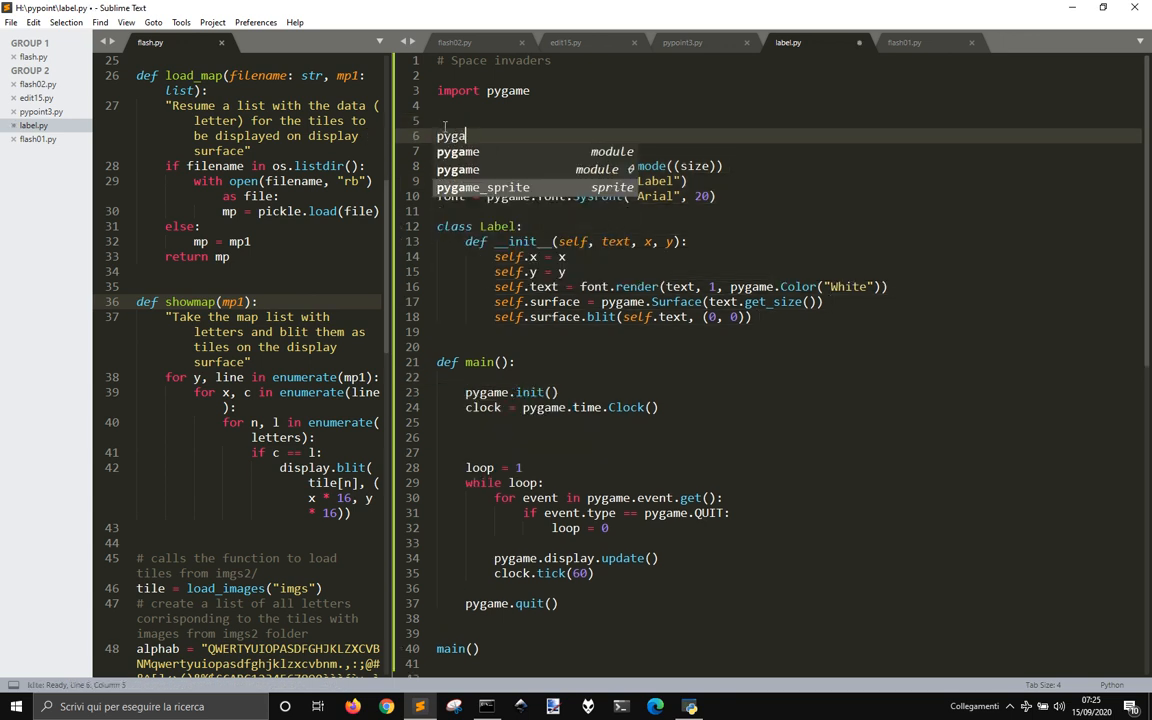
text(.init)
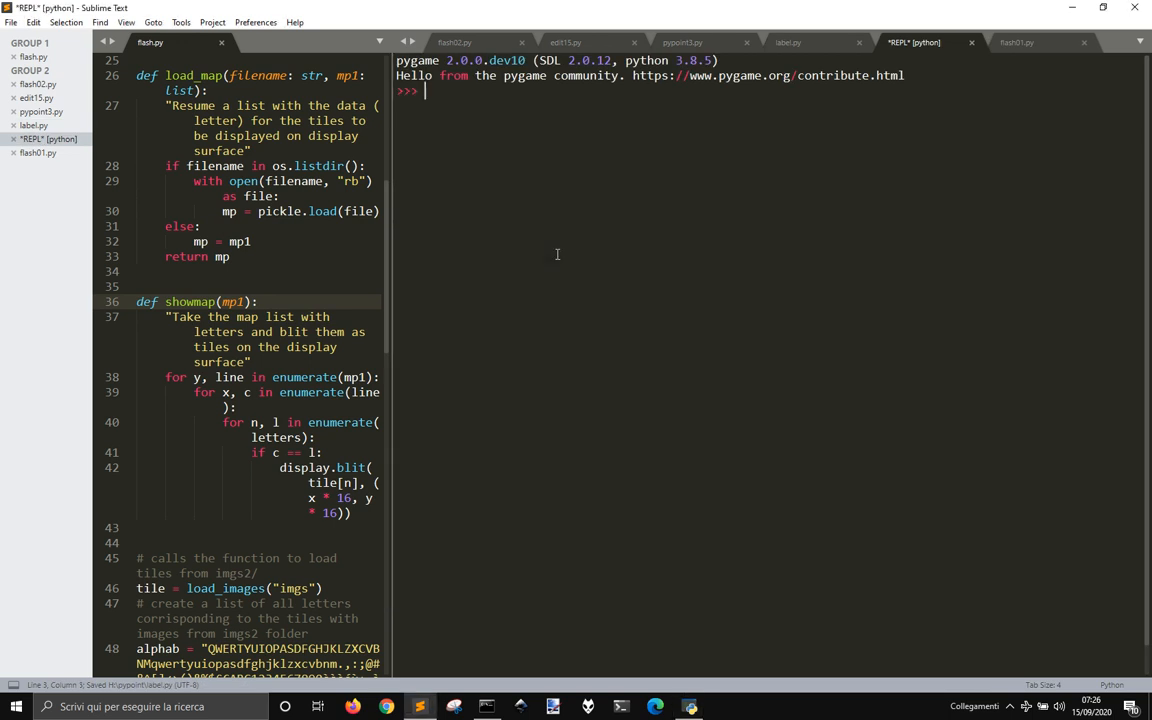
click(796, 42)
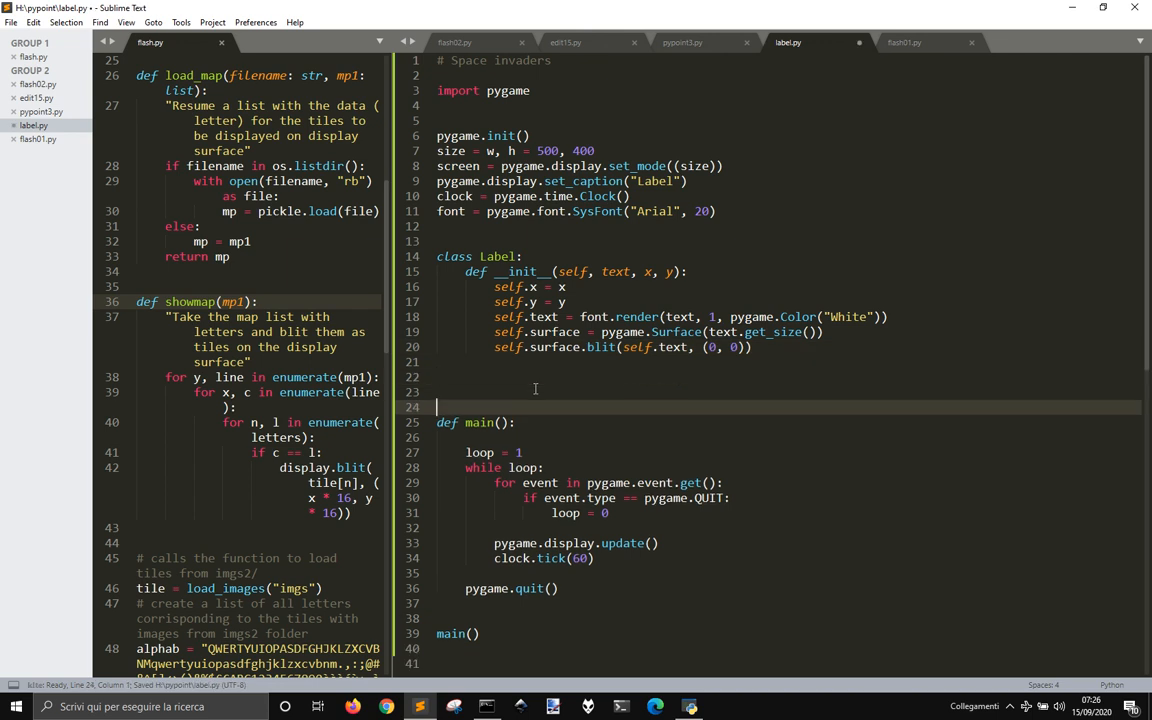
Create lab1 = Label("Click me", 0, 0), run it, and force the hung Label window closed after the get_size error.
text(lab1)
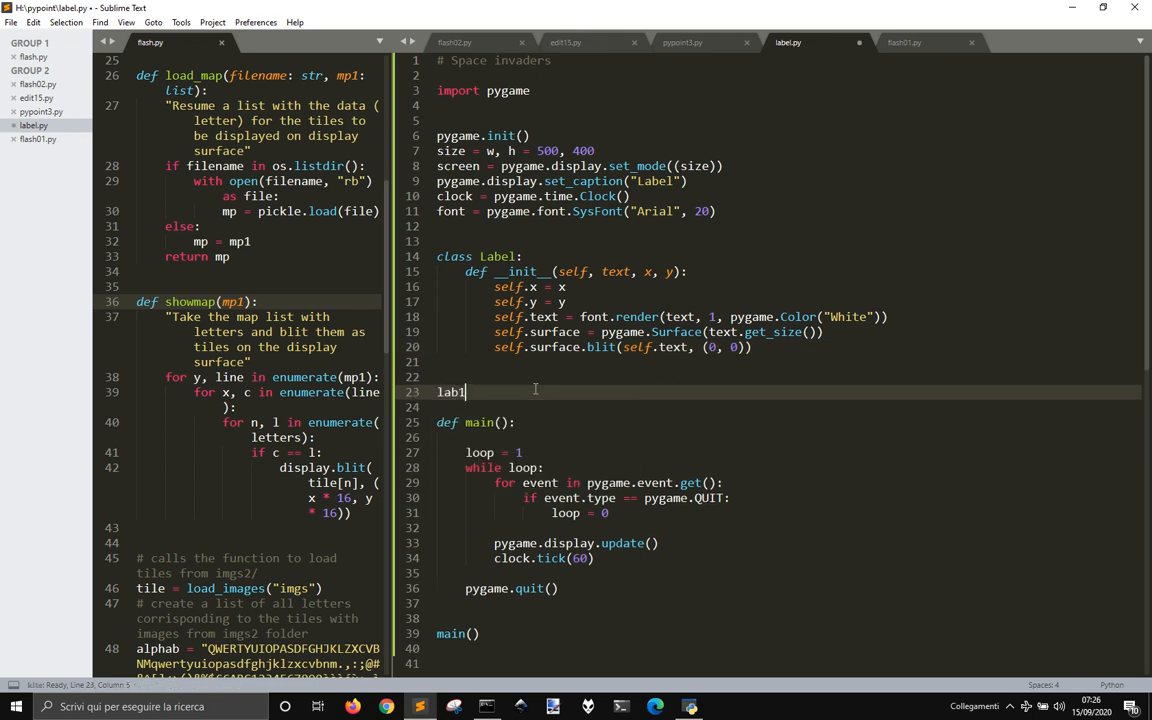
text(= Label("Click me", 0, 0)
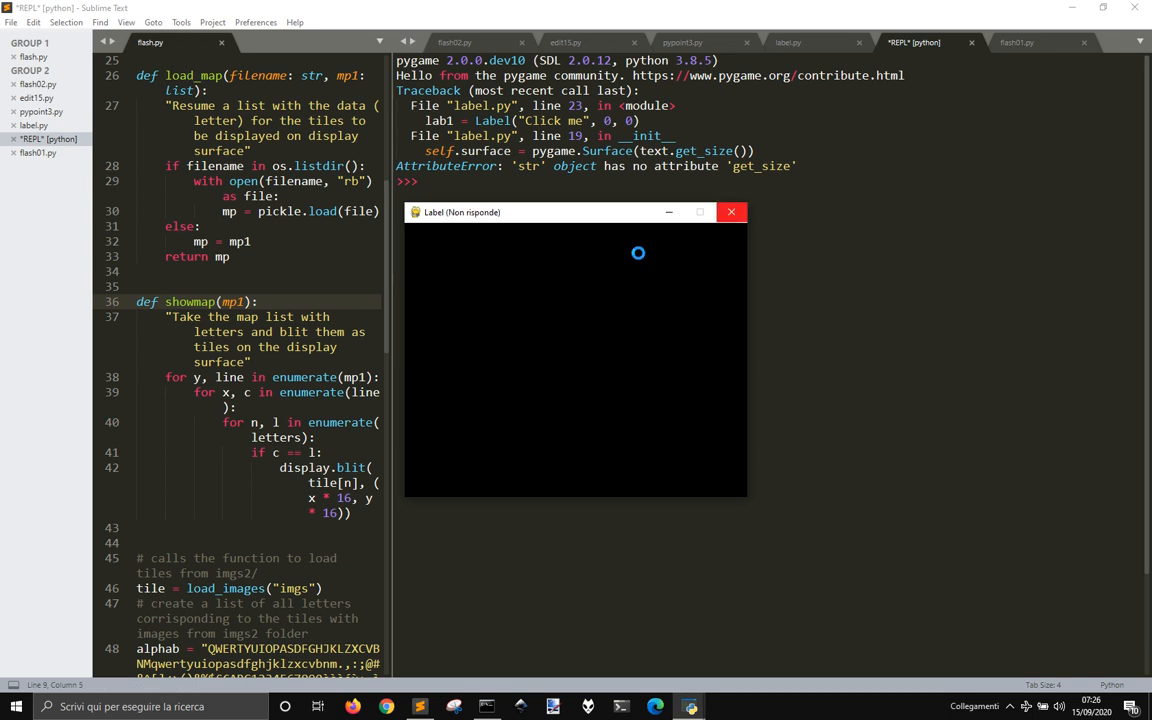
click(732, 212)
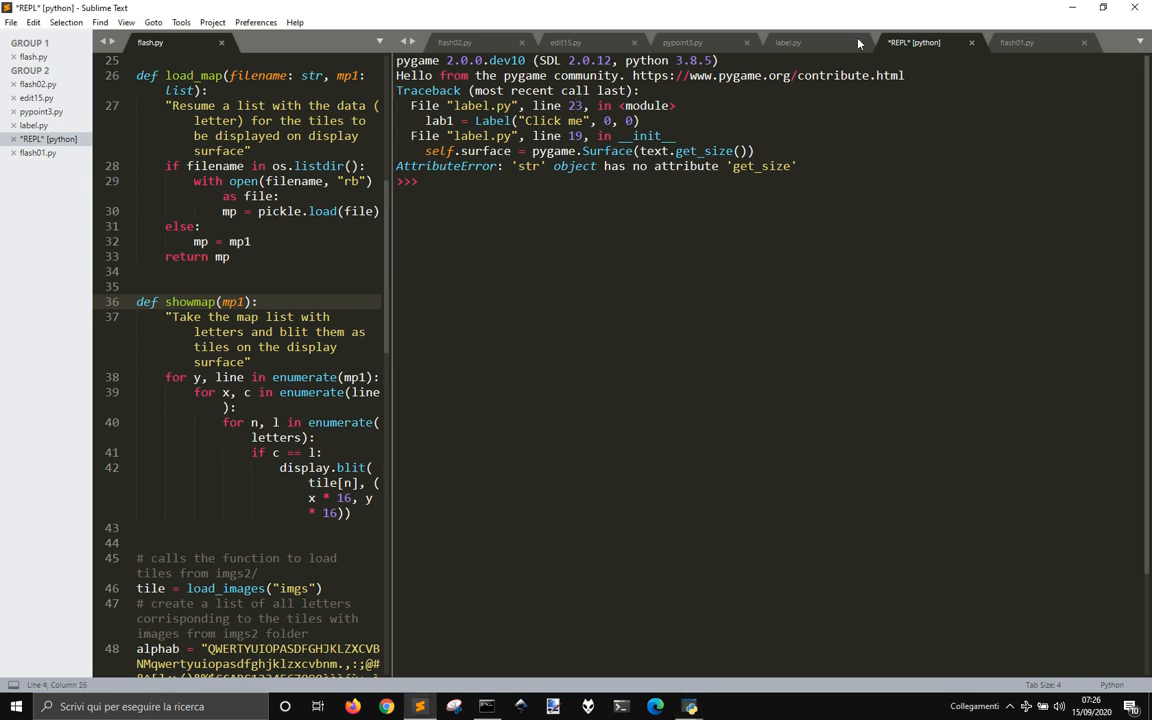
click(788, 42)
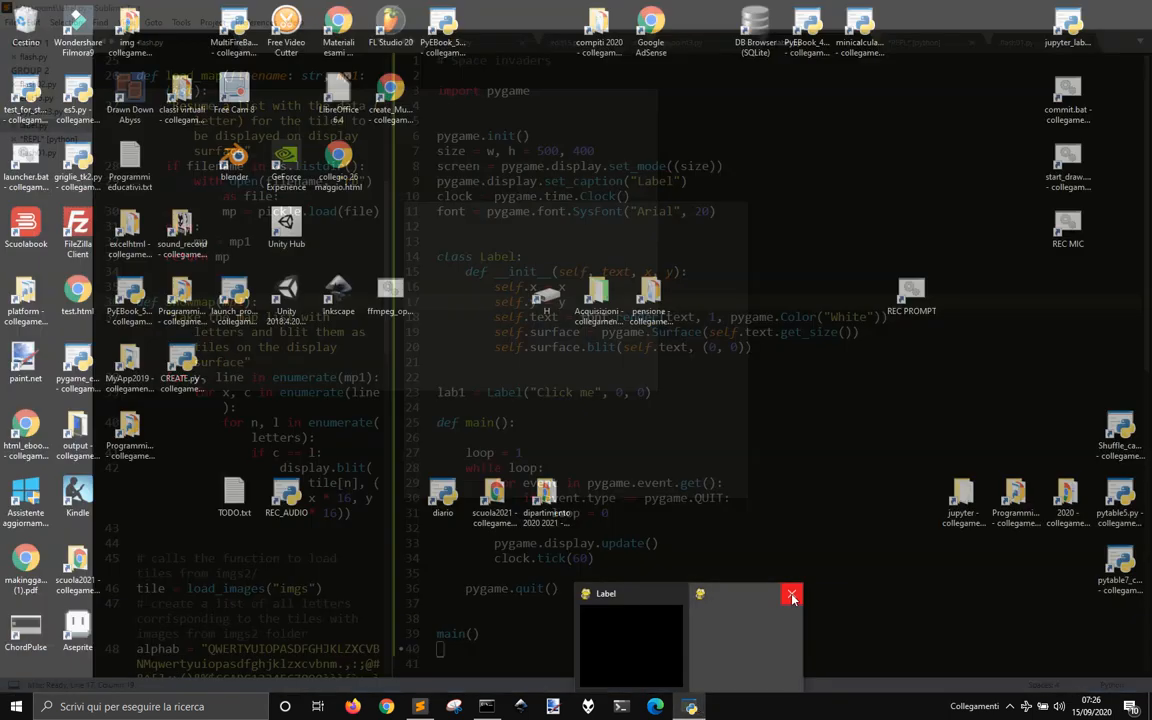
click(792, 596)
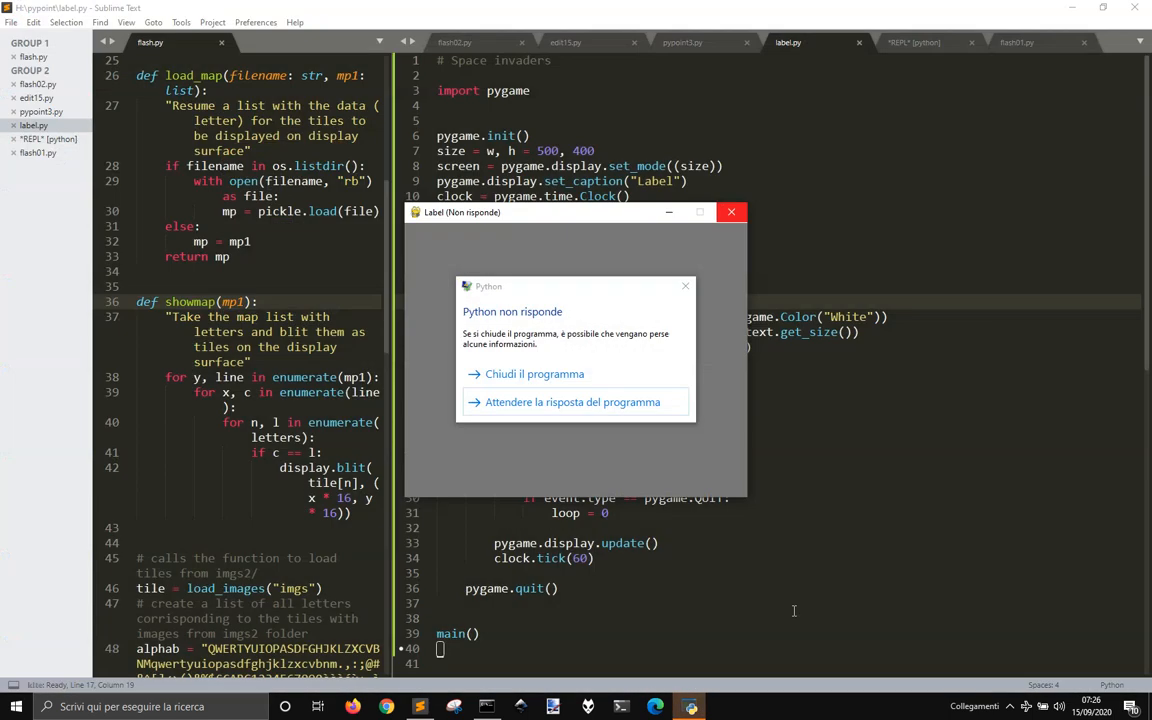
click(534, 374)
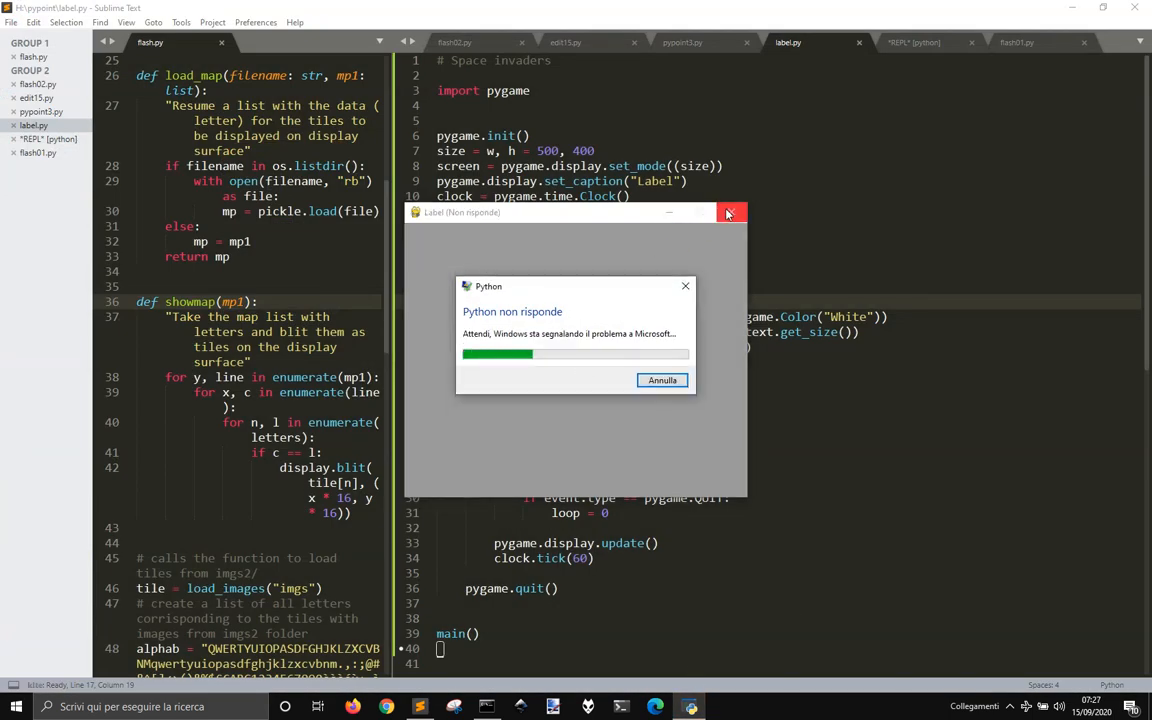
mouse_move(660, 384)
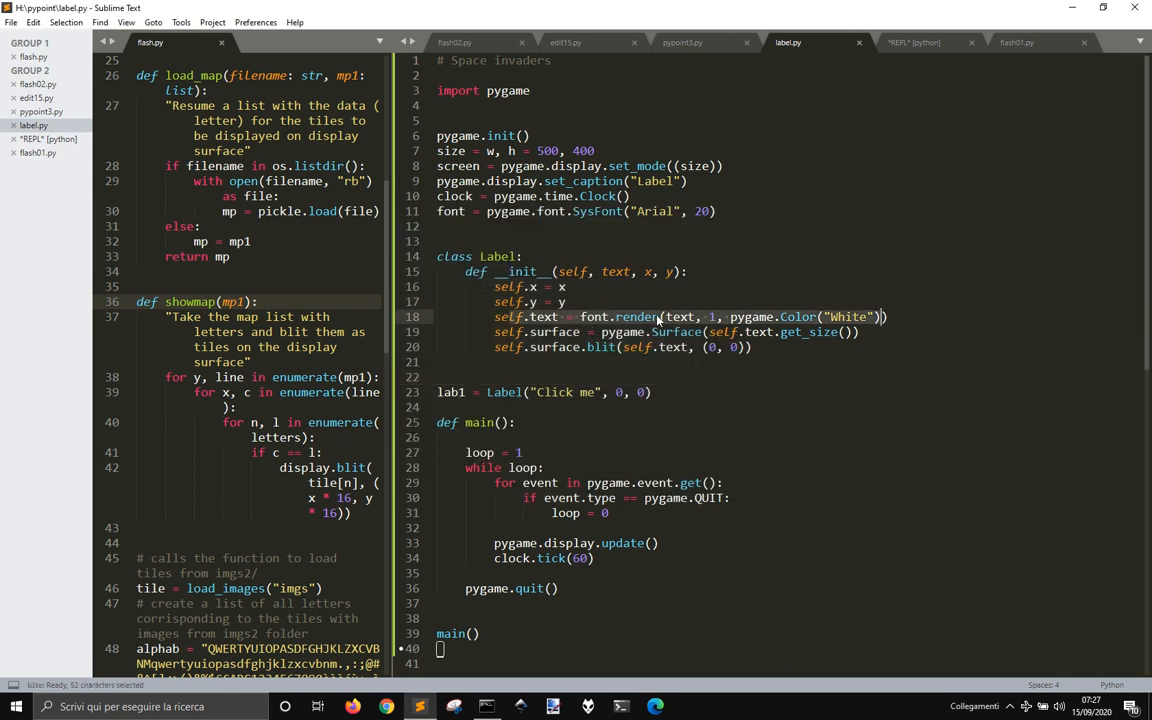
Size the surface from self.text.get_size() instead of the plain text string.
double_click(616, 272)
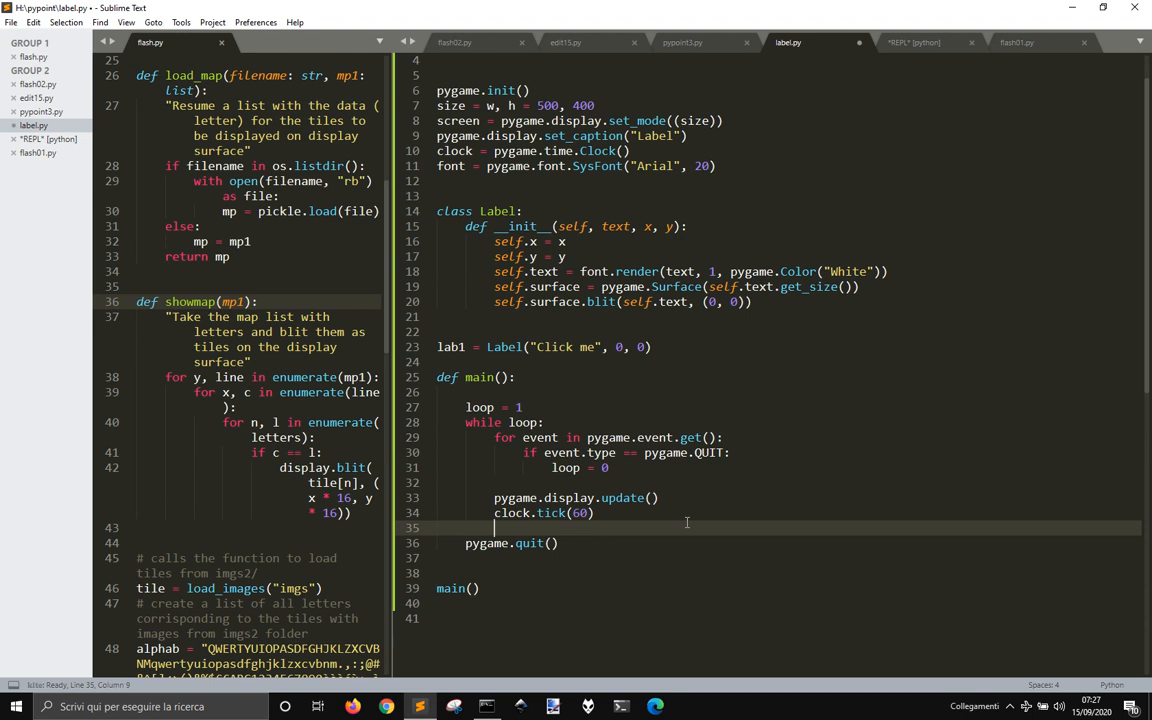
Blit lab1.surface onto main_surface at (0, 0) inside the game loop.
text(screen)
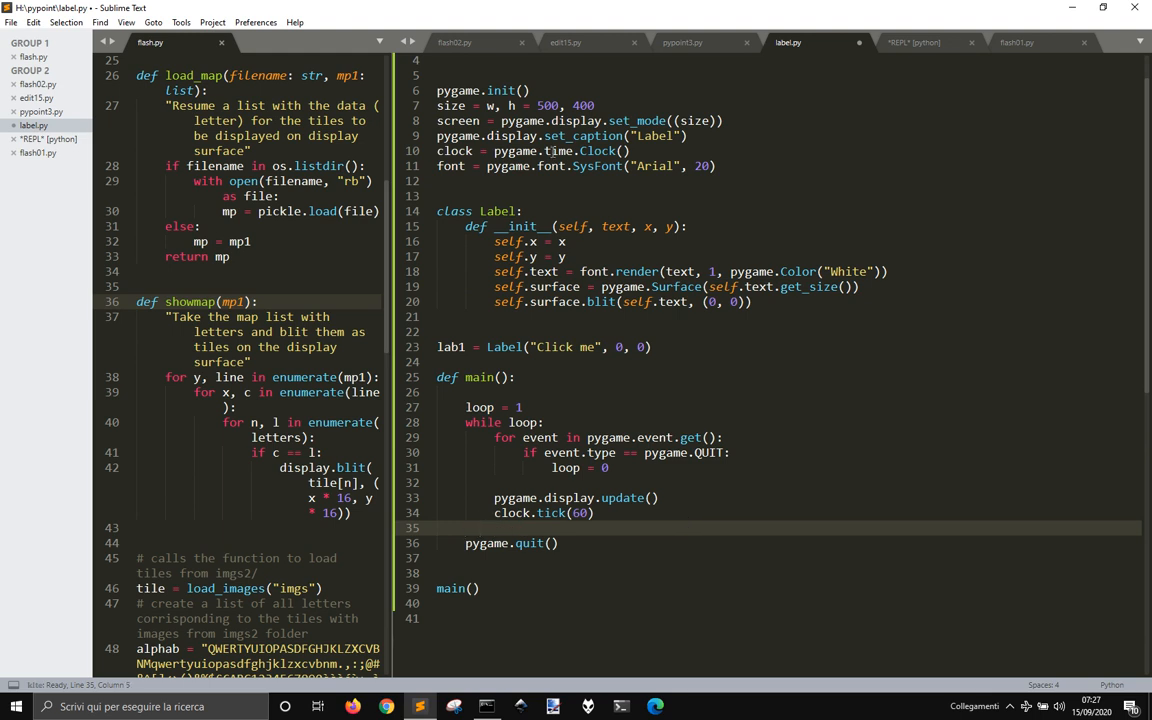
text(main_su)
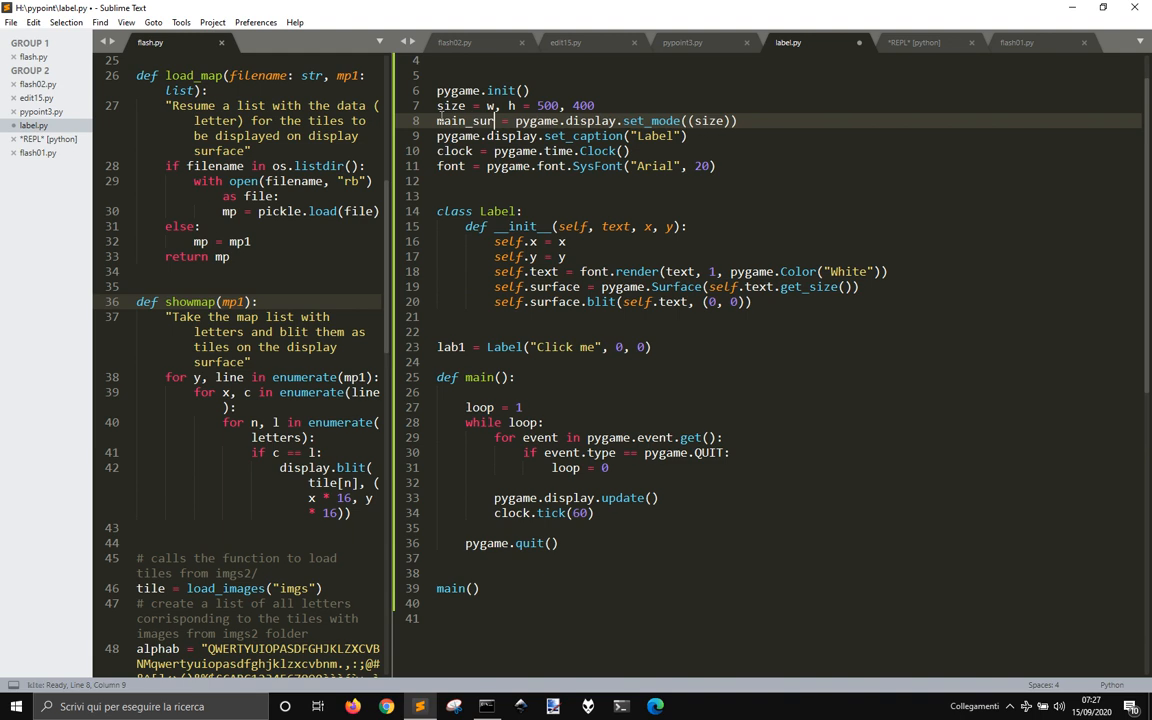
text(face)
click(788, 528)
text(m)
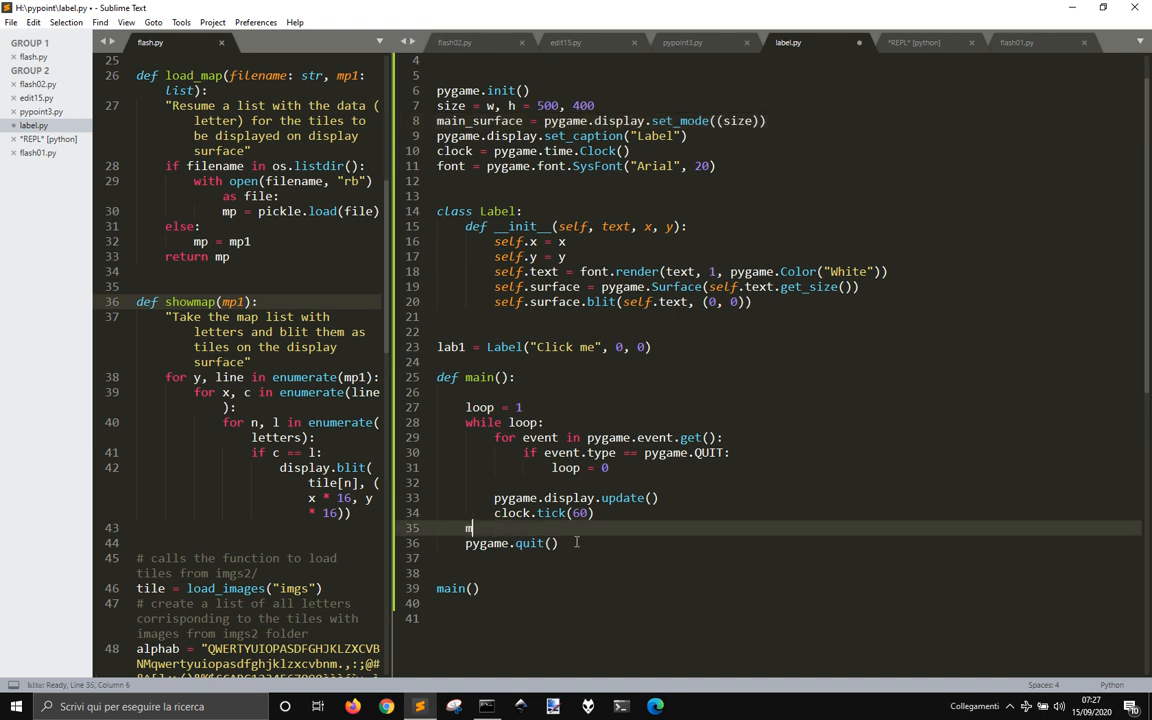
text(ain_)
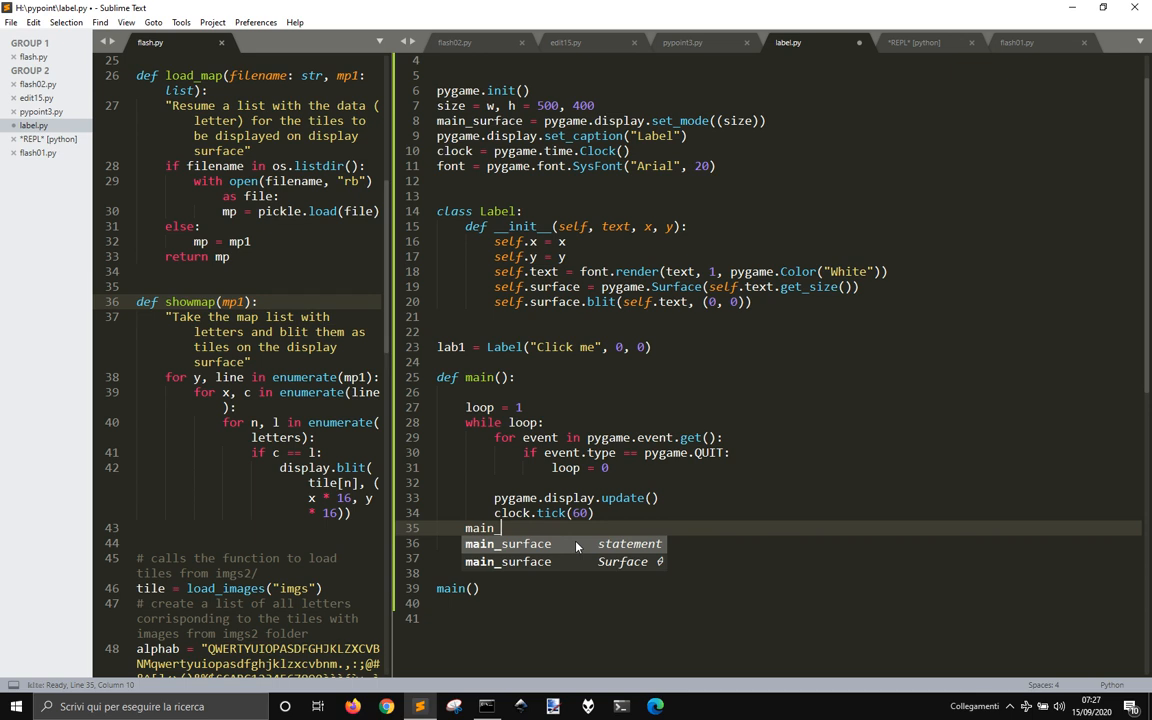
text(surface.)
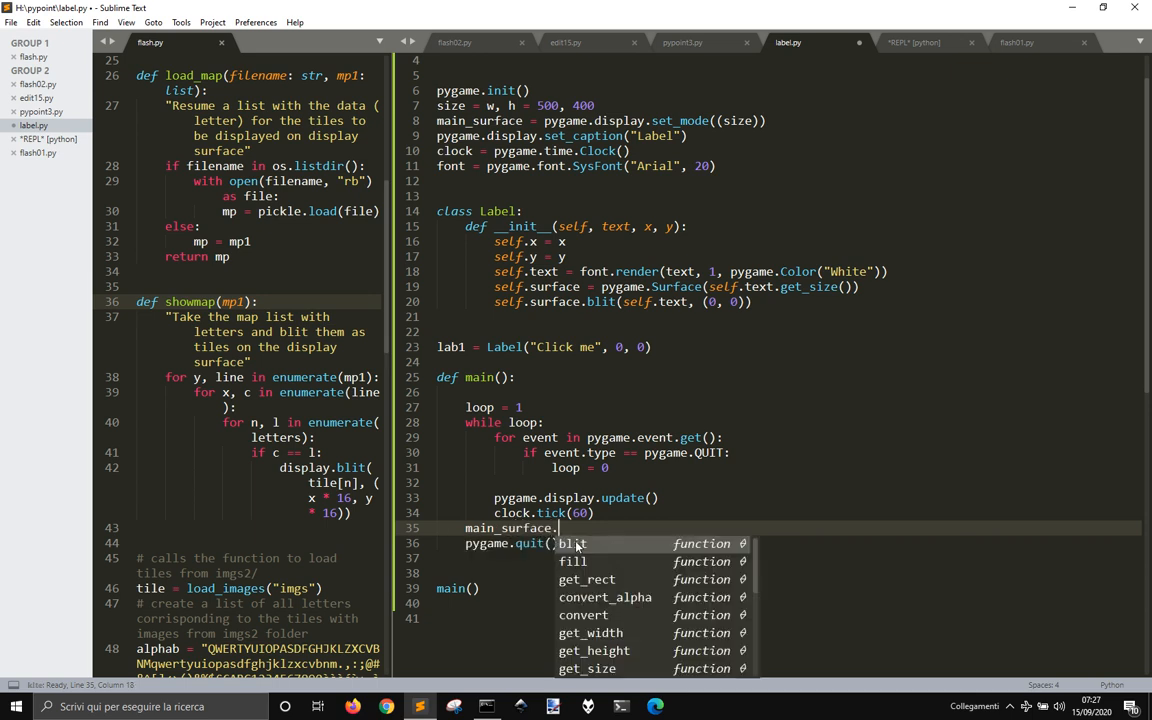
click(572, 544)
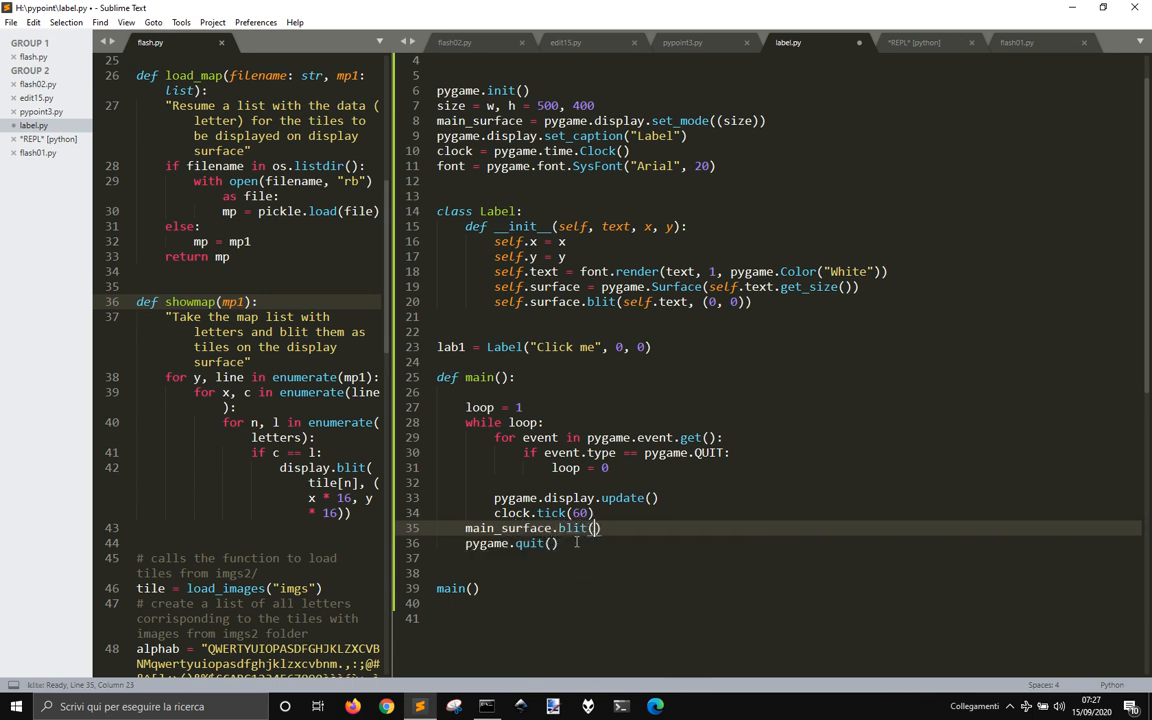
text(lab1.surface, (0, 0)
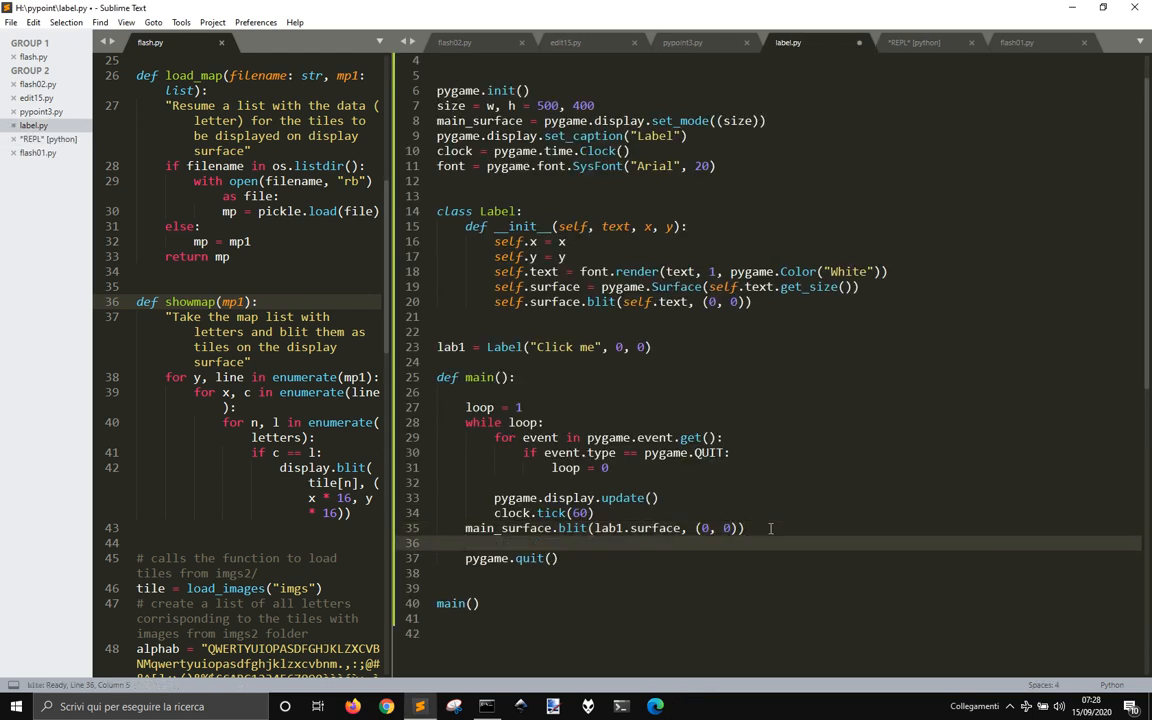
Add the comment '# when press quit button it exit' after clock.tick(60).
key(Backspace)
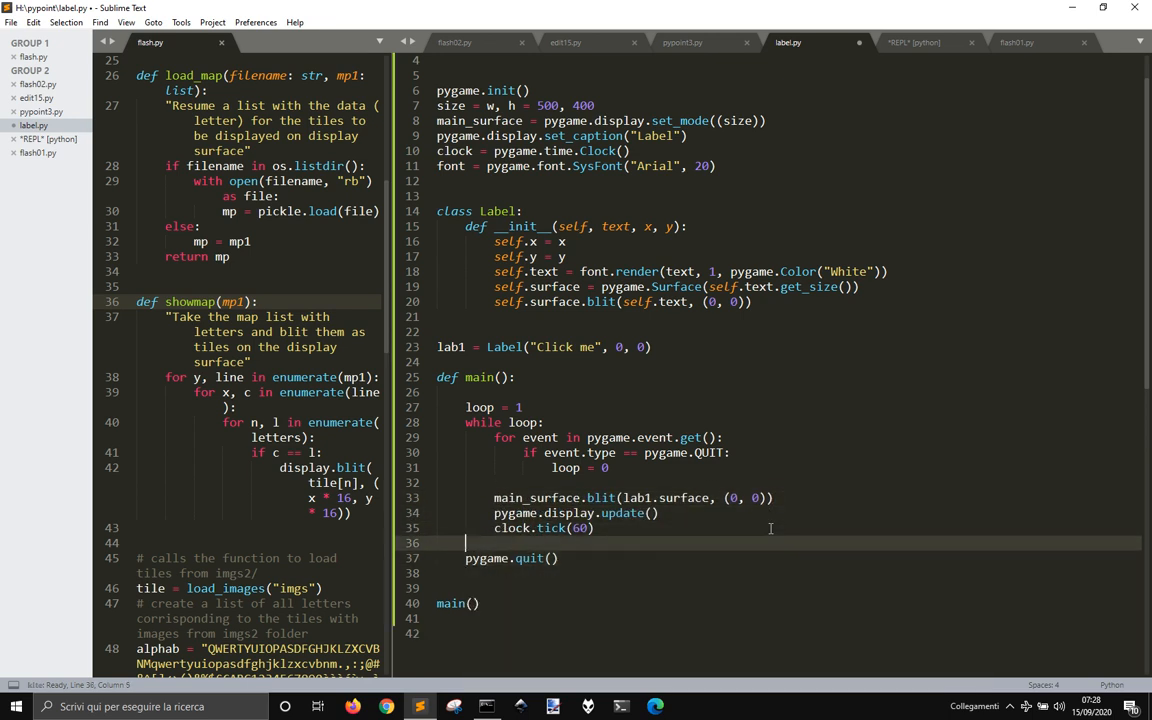
text(#)
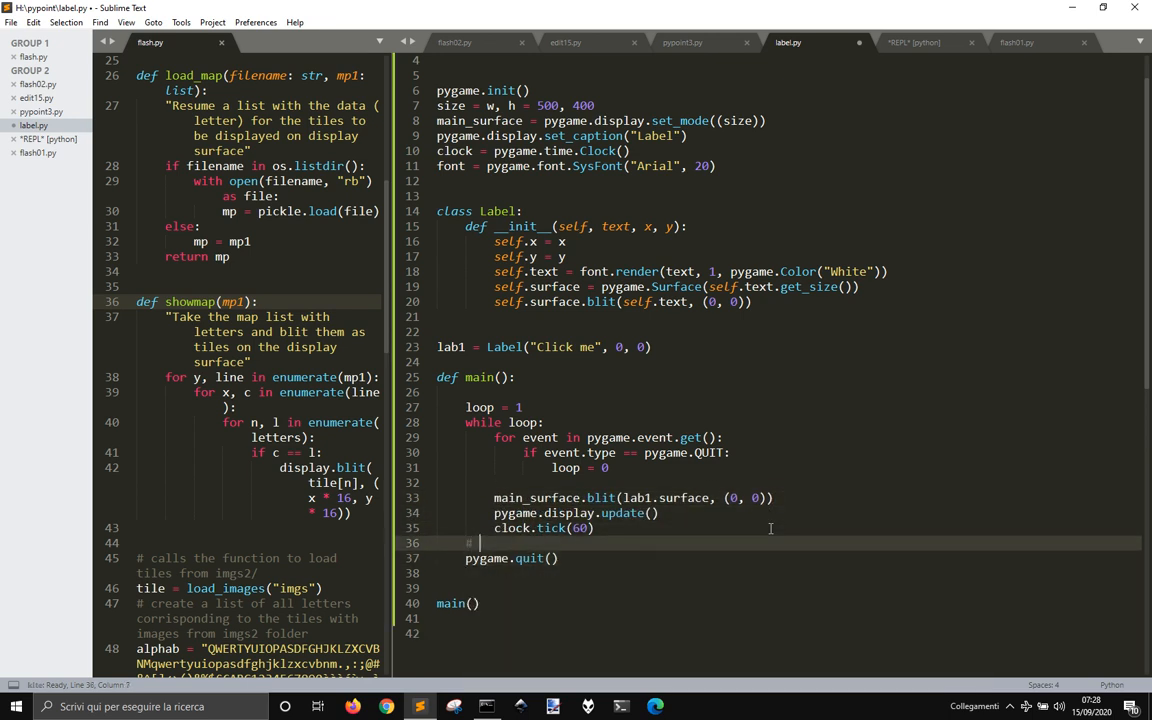
text(el)
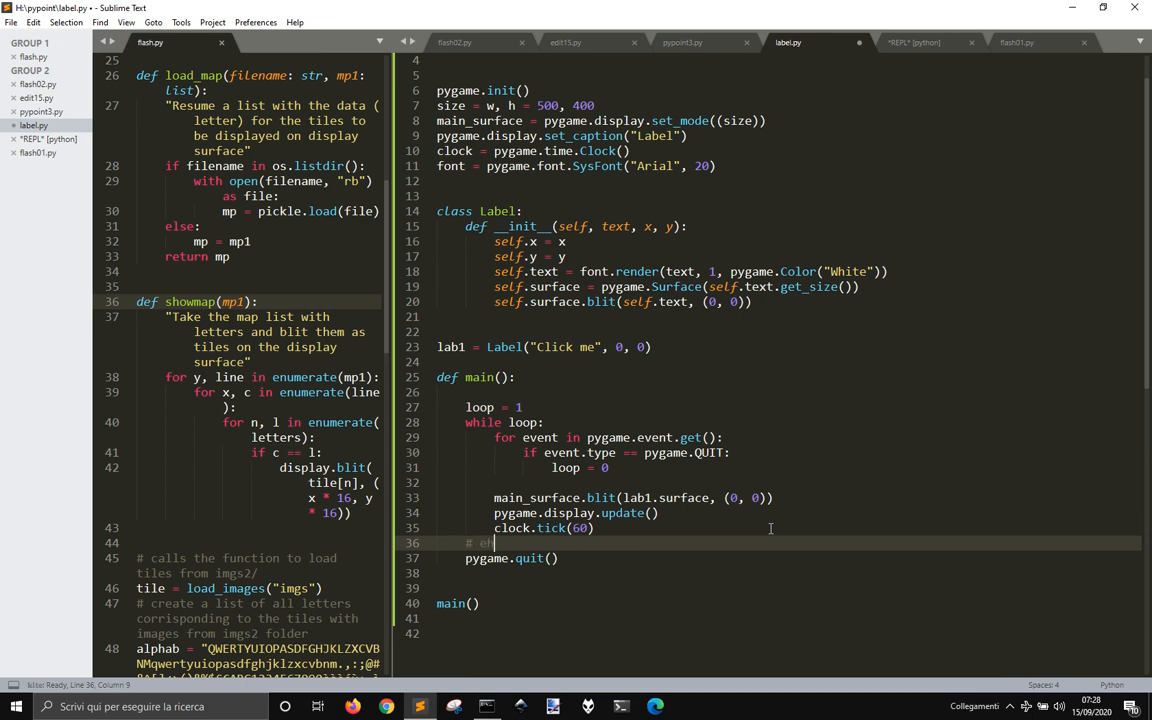
text(when pr)
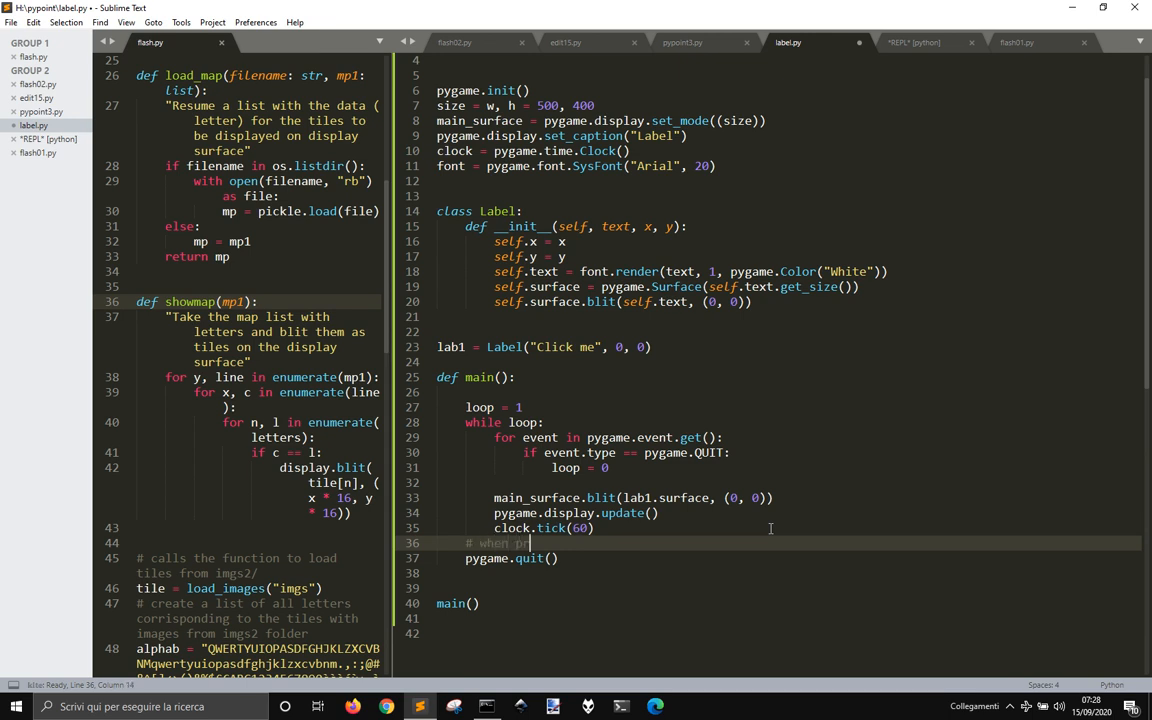
text(ess quit)
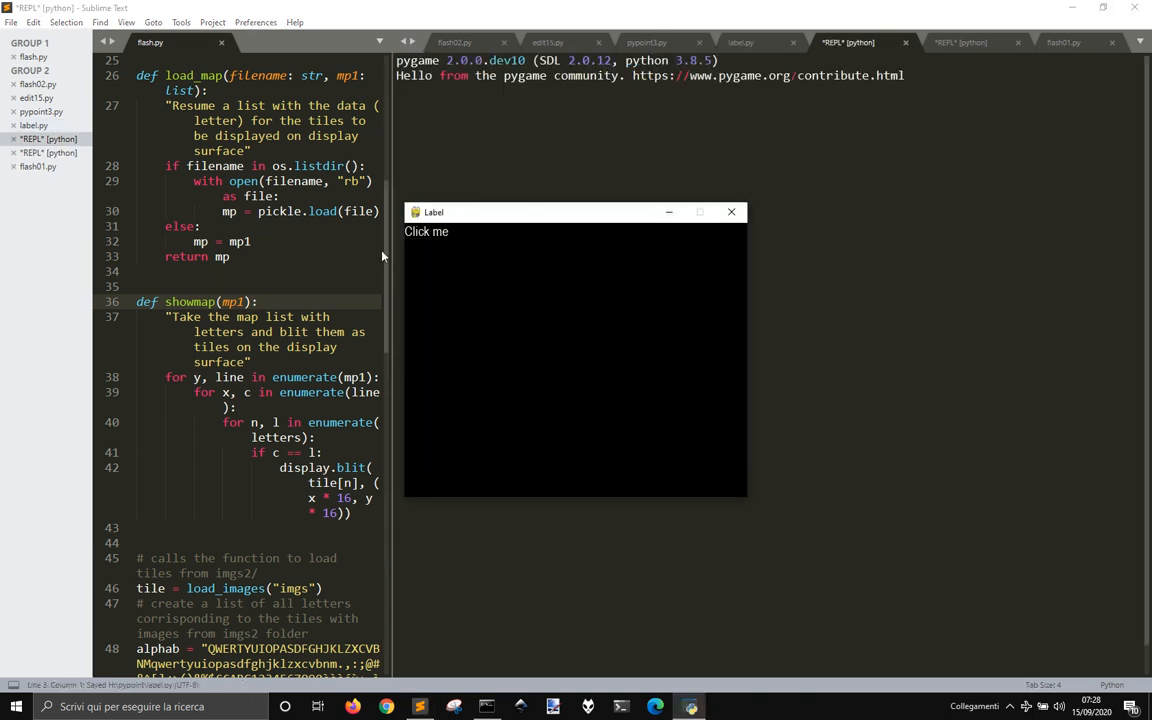
Close the Click me window and return to the REPL output in Sublime Text.
click(732, 212)
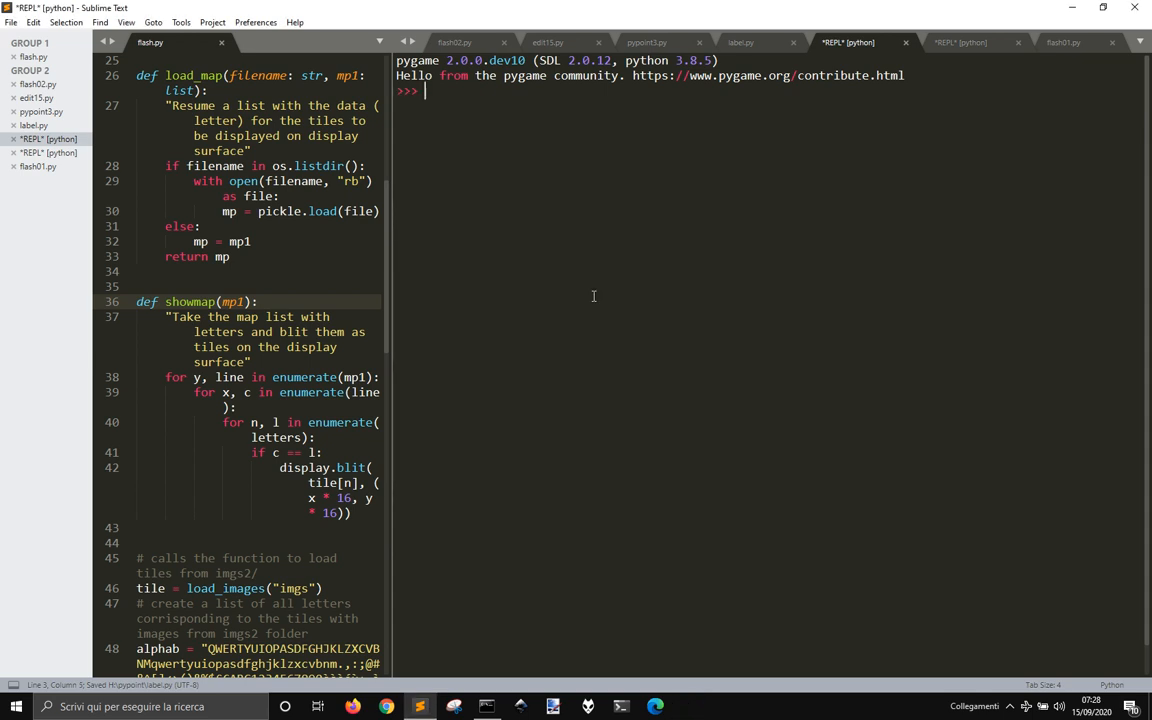
click(738, 42)
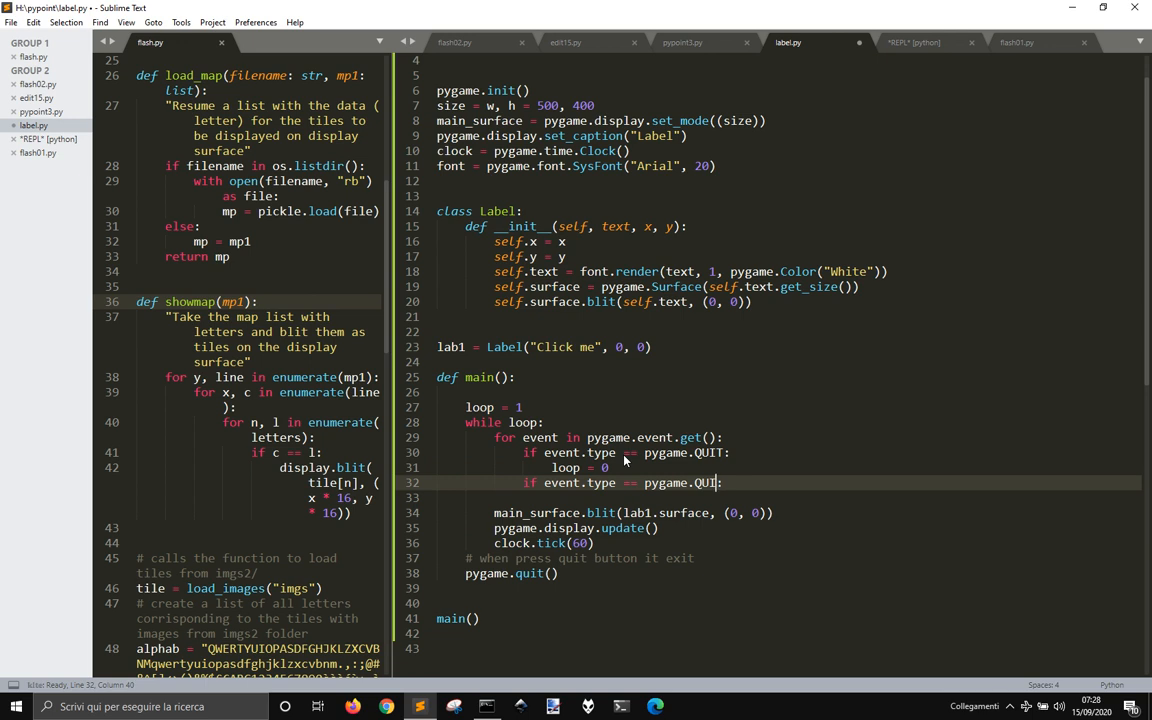
Add a MOUSEBUTTONDOWN check that prints "Hello" when pygame.mouse.get_pressed()[0] is true.
text(MOUSEBUTTONDOWN)
text(I)
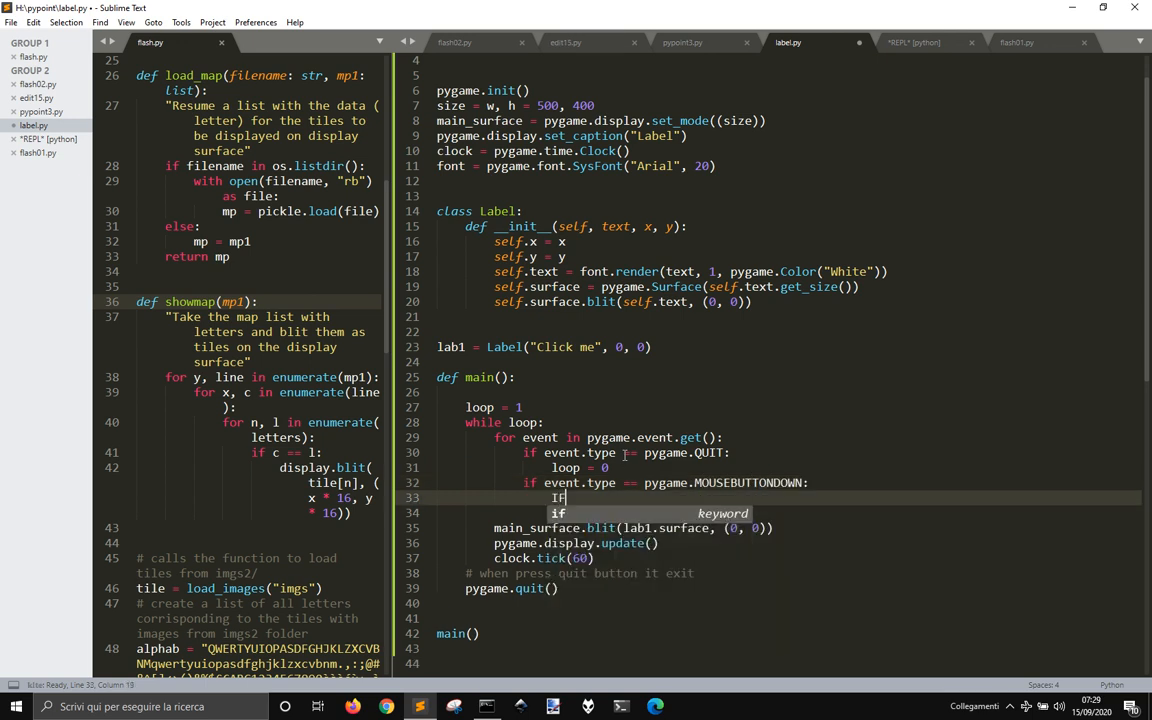
text(f)
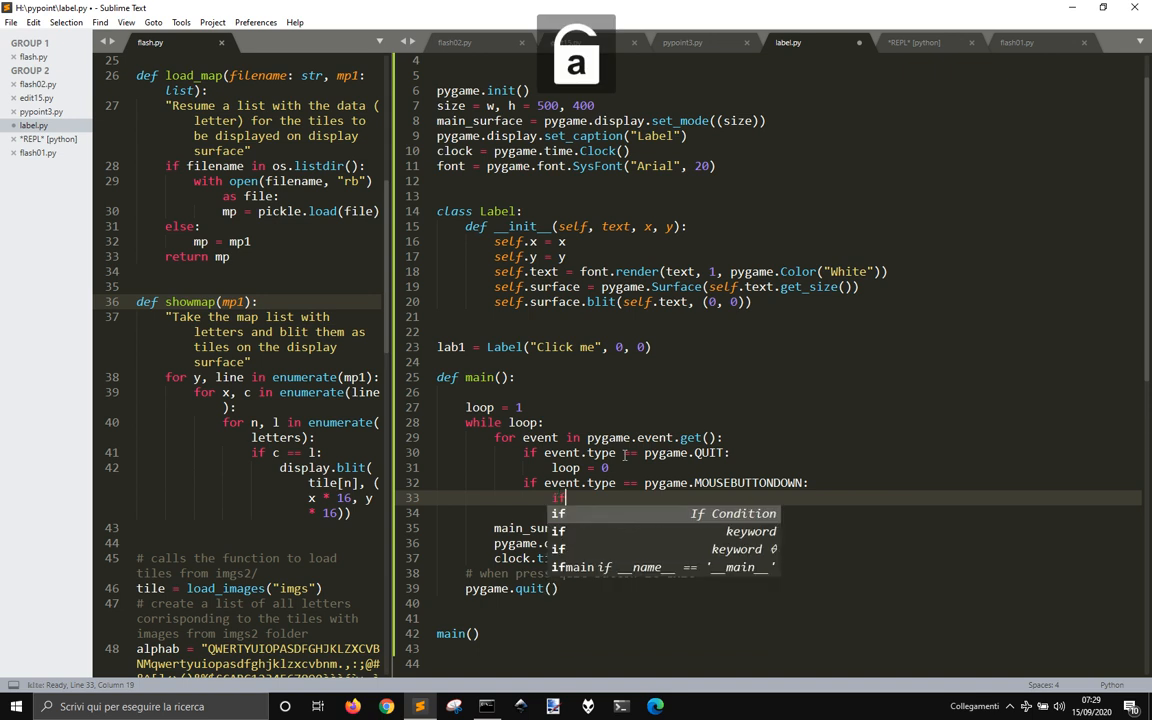
text(event)
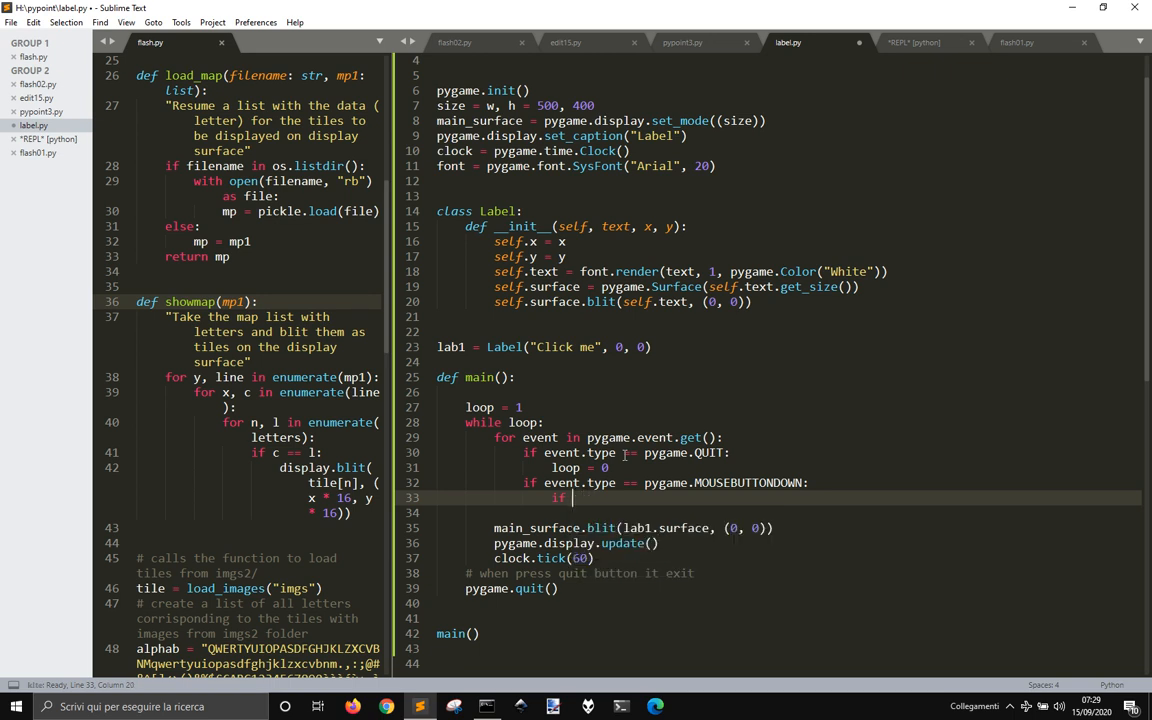
text(pygame.mous)
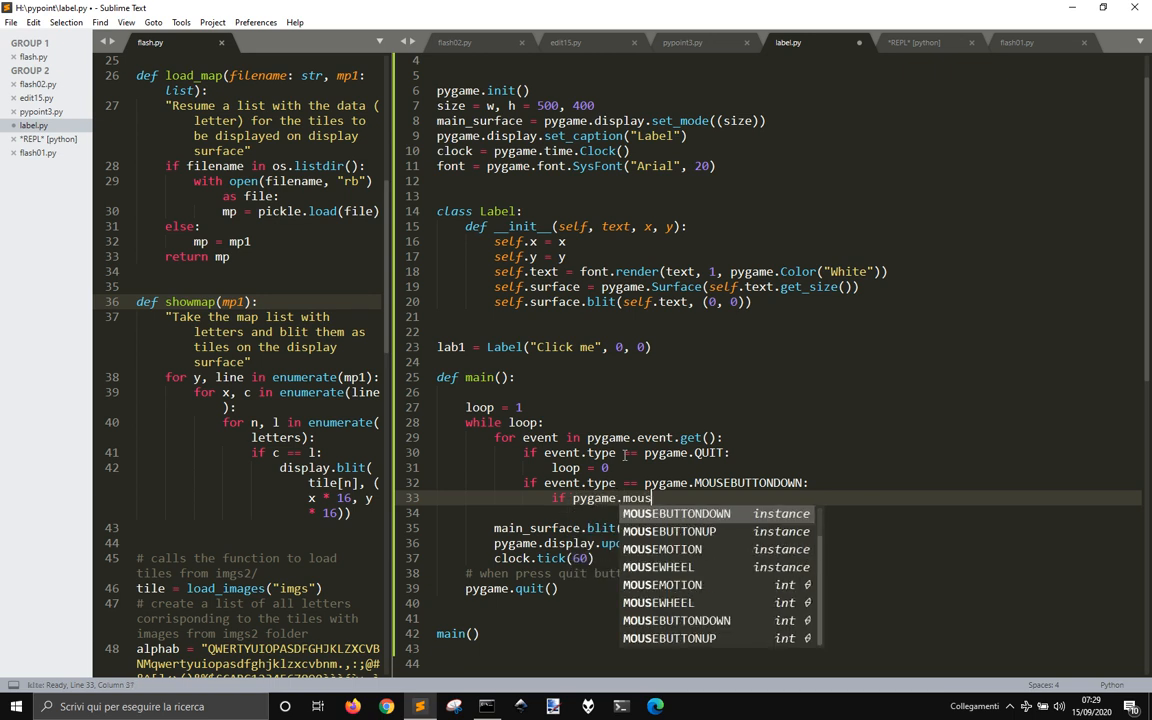
text(.)
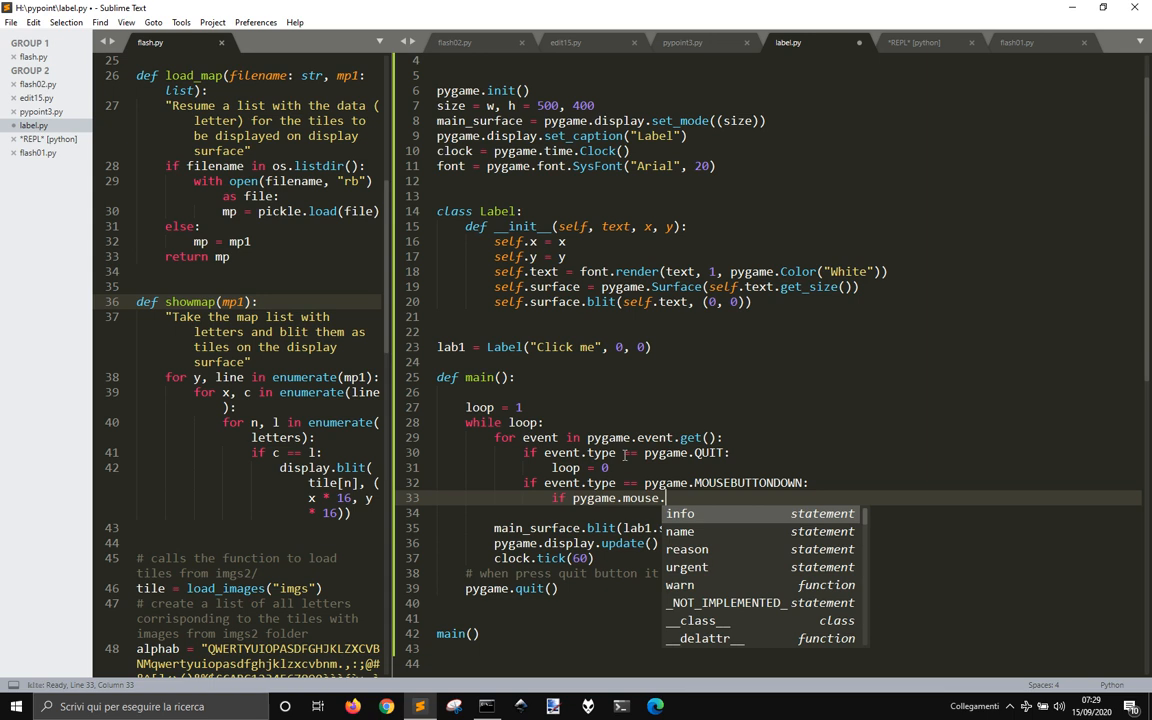
text(get_pressed())
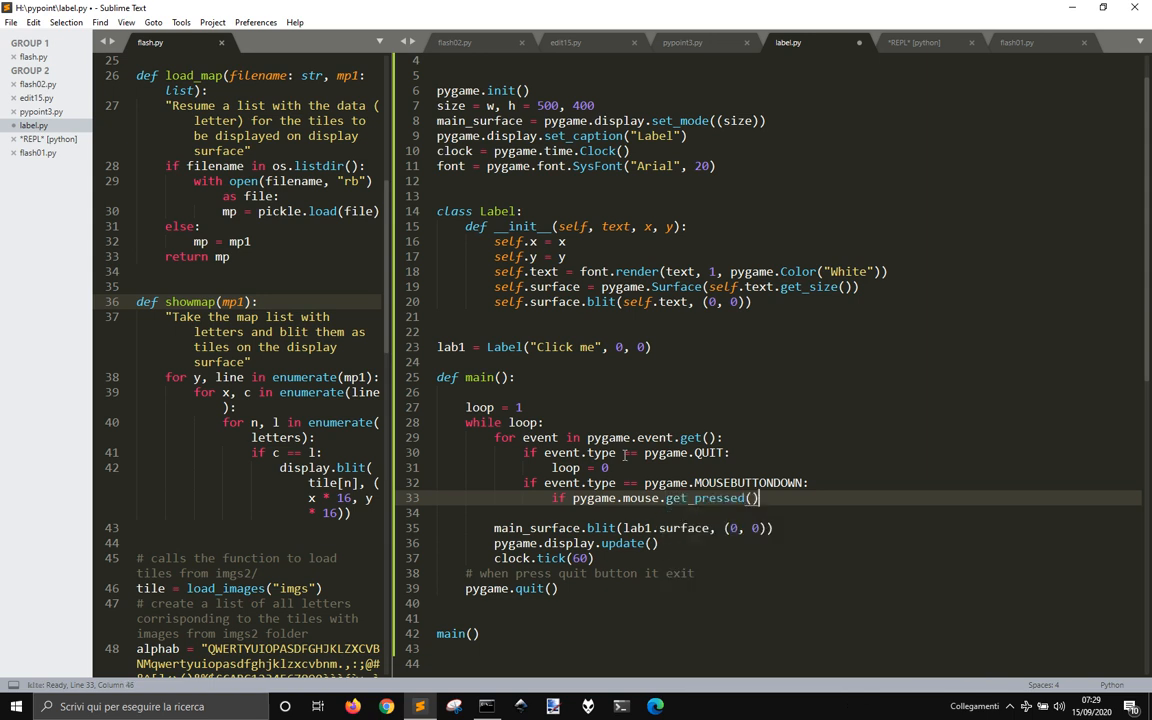
text([0])
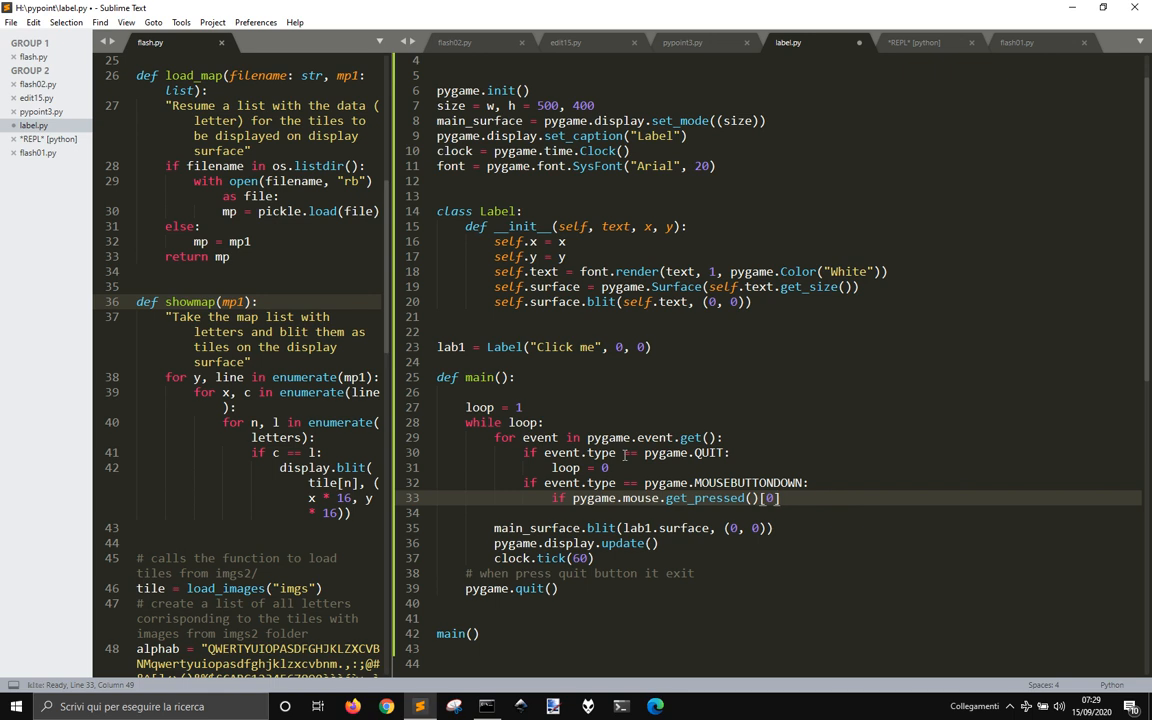
text(:)
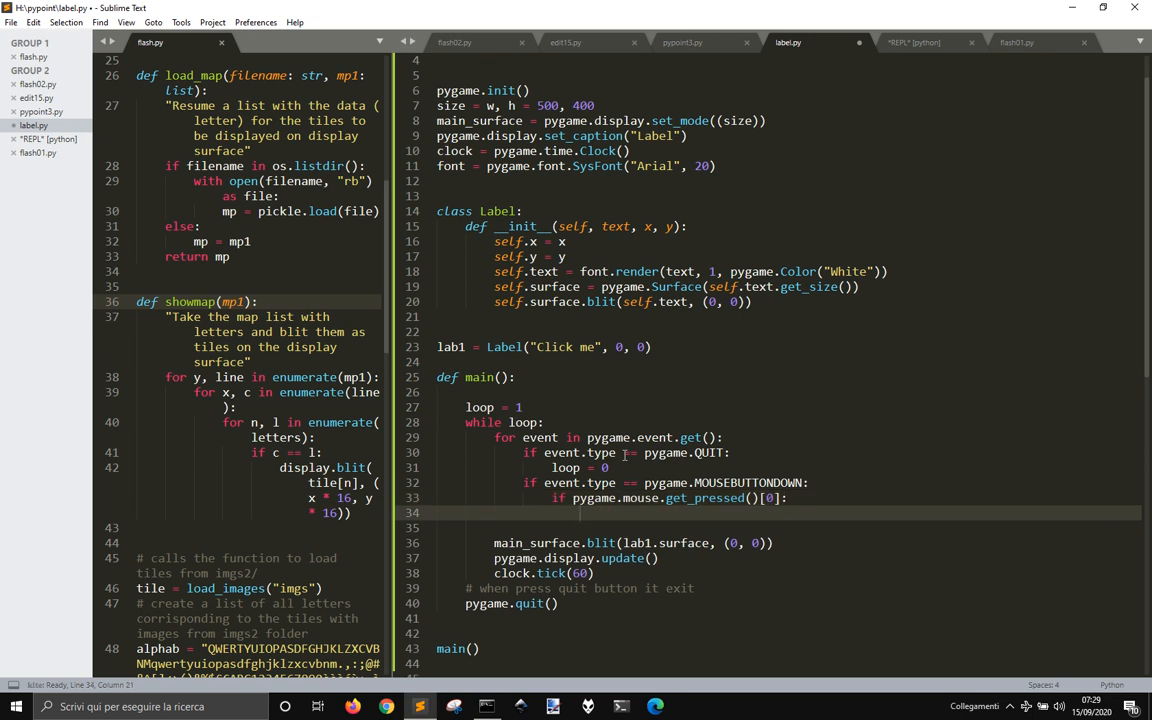
text(print("Hello)
click(770, 332)
text(def change)
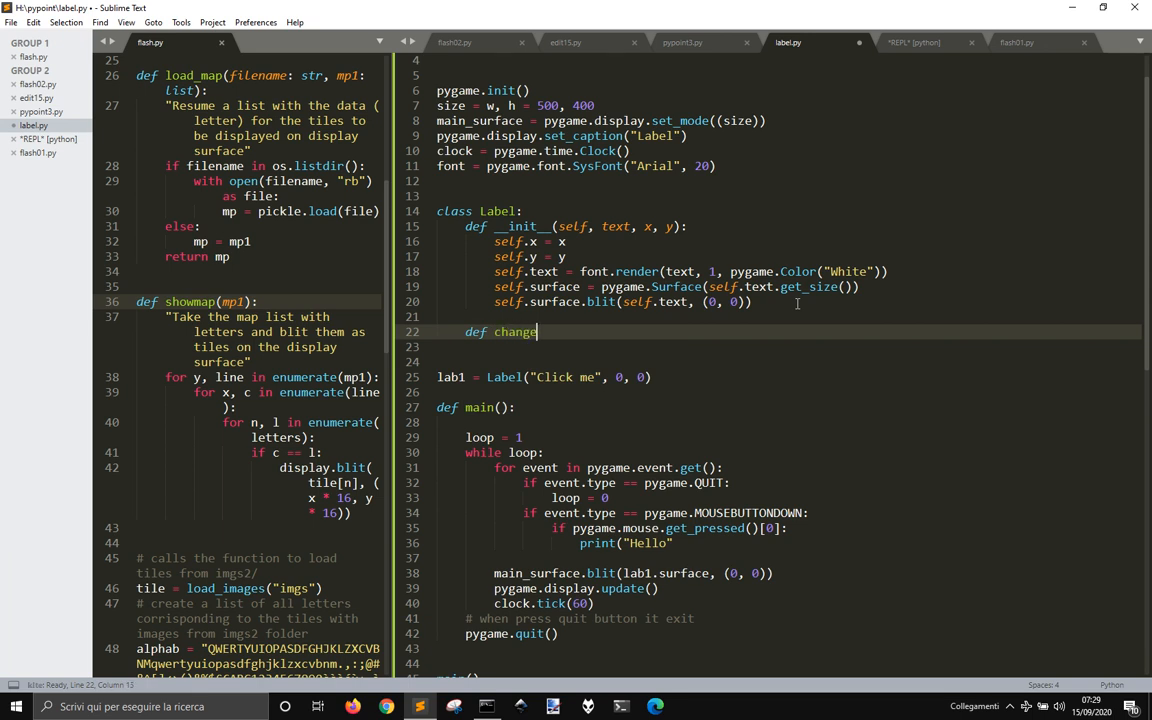
Define a set(self, text) method holding the label's render and blit lines.
text(_text)
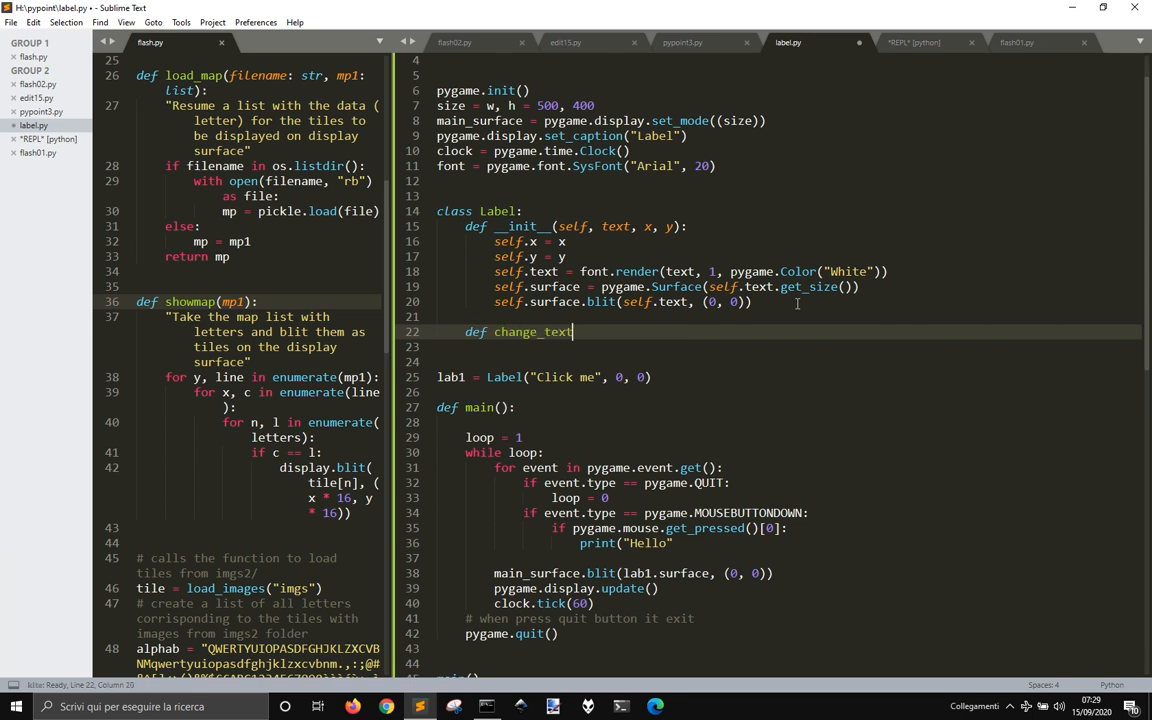
text((self,)
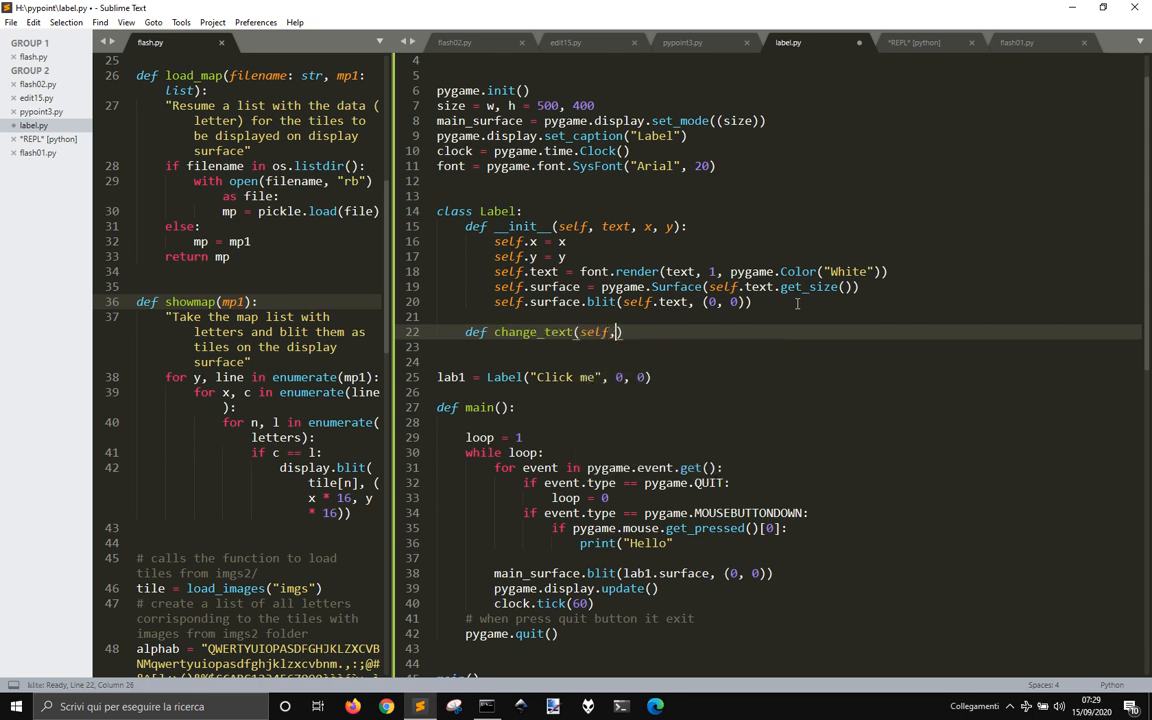
text(text))
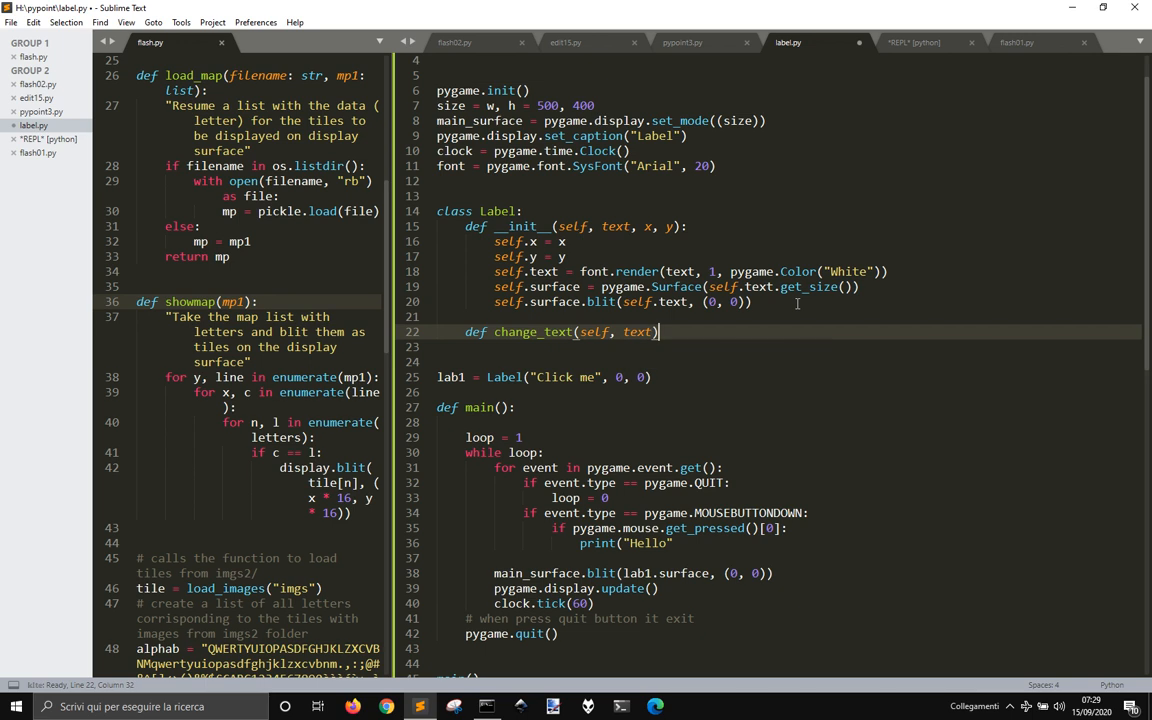
text(sel)
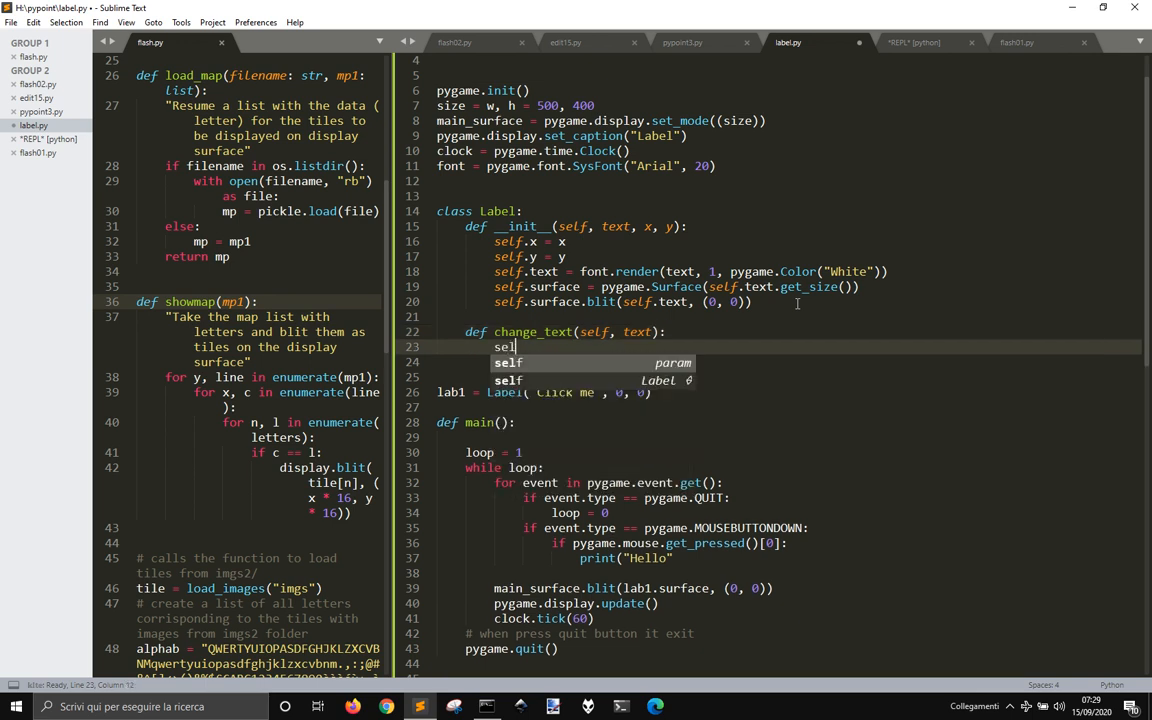
text(.text)
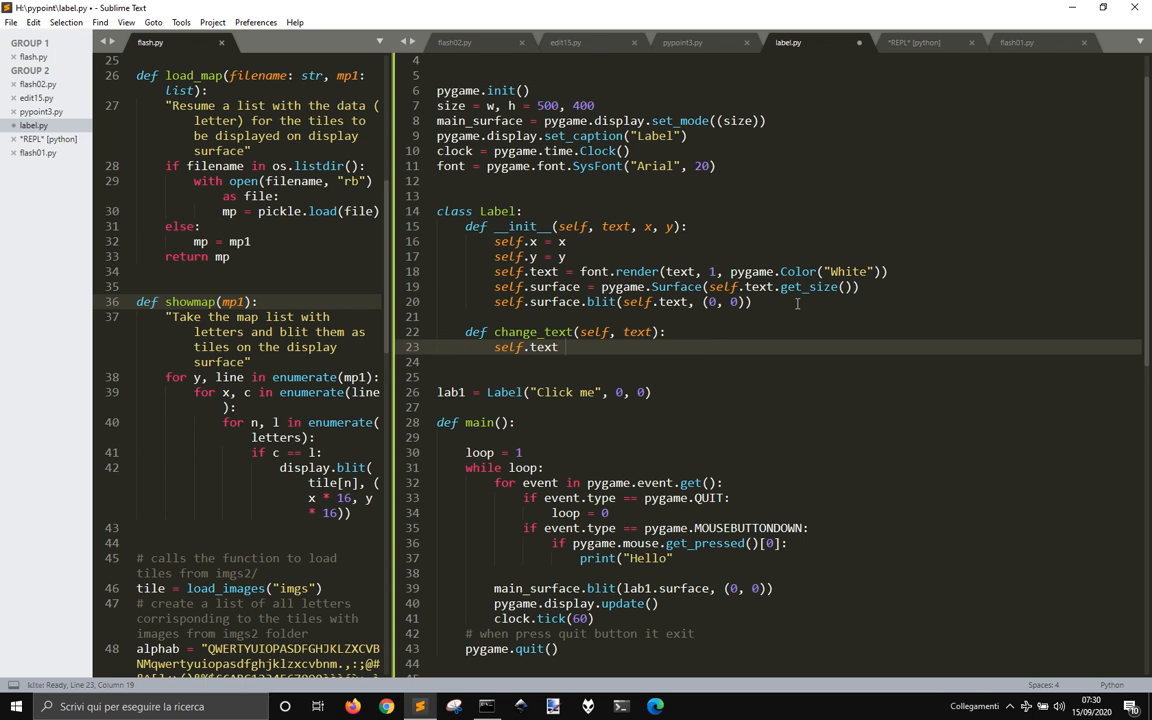
text(=)
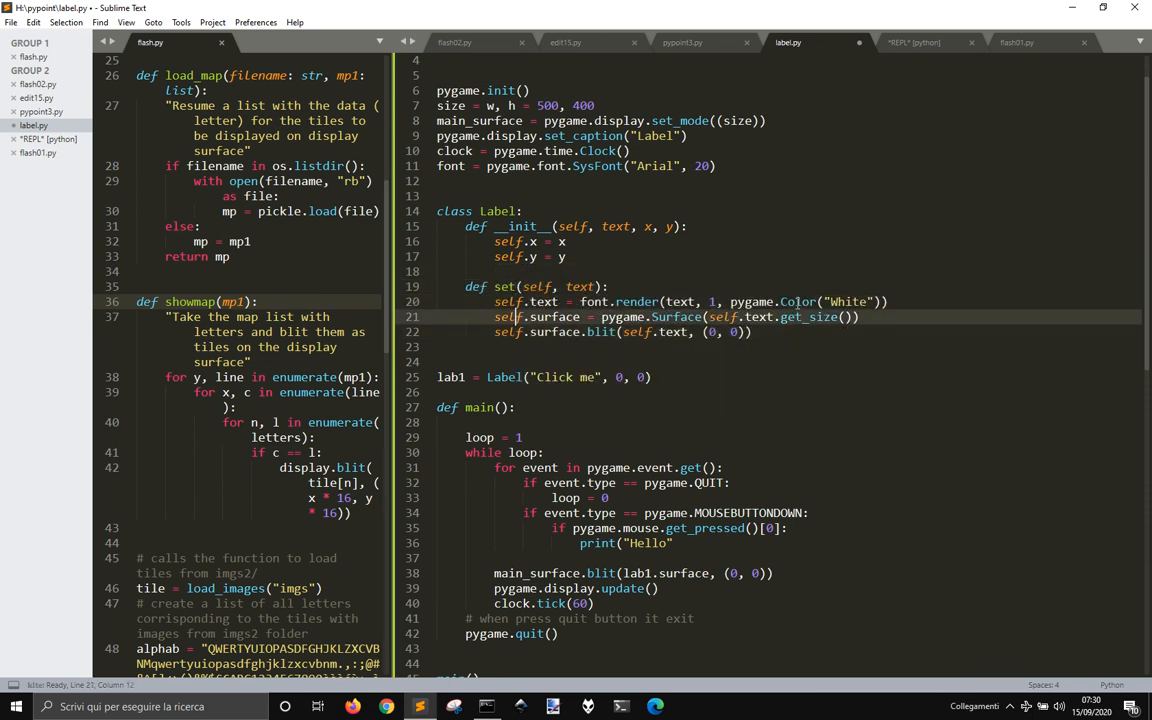
Call self.set(text) in __init__ and lab1.set("You clicked me") on a left click.
text(self.set()
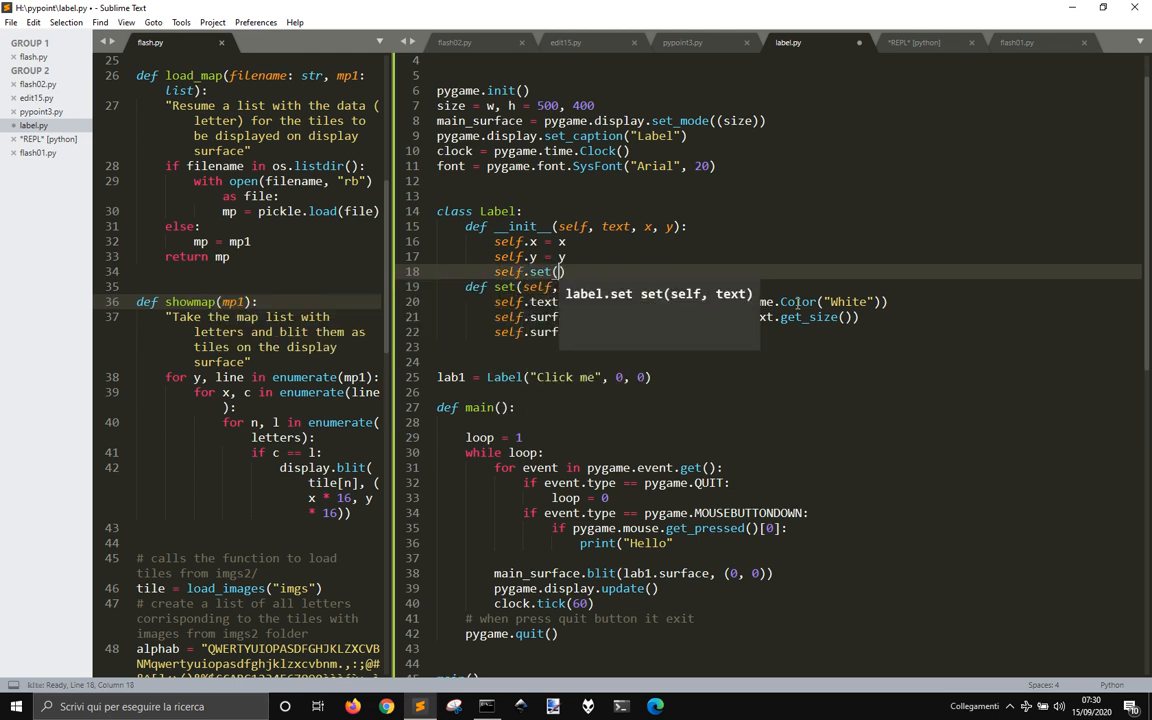
text(text)
click(628, 544)
text(lab1.set(")
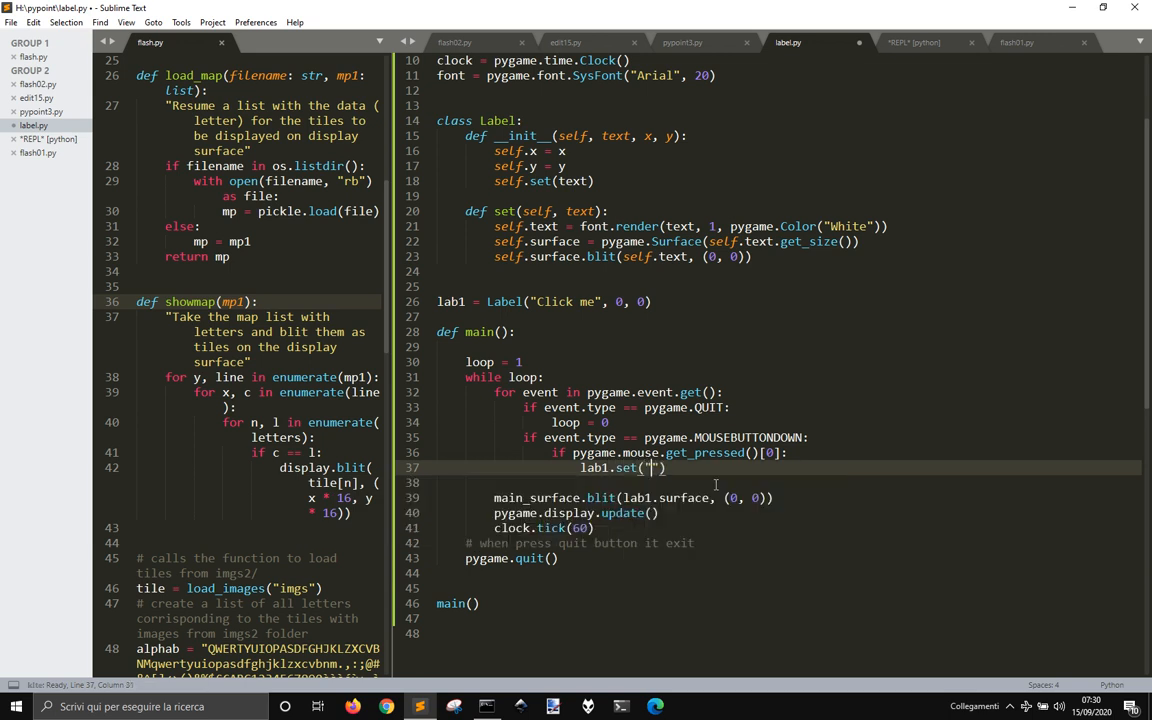
text(Yo)
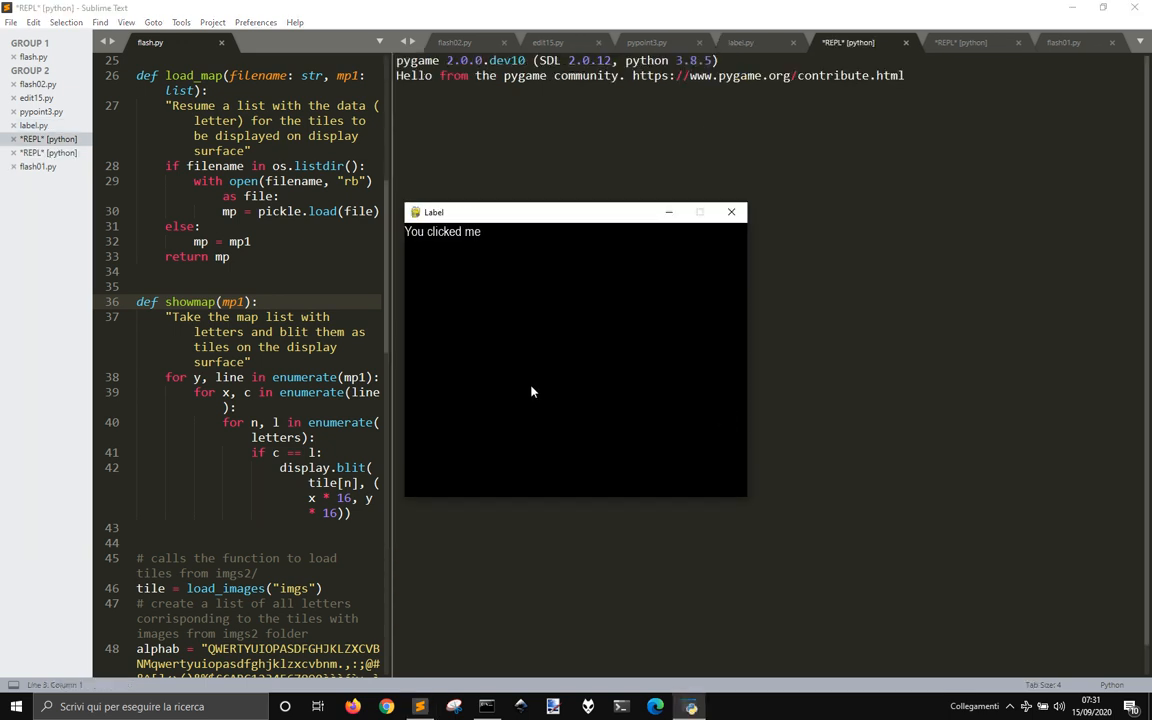
Close the pygame window showing 'You clicked me' and return to label.py.
click(730, 212)
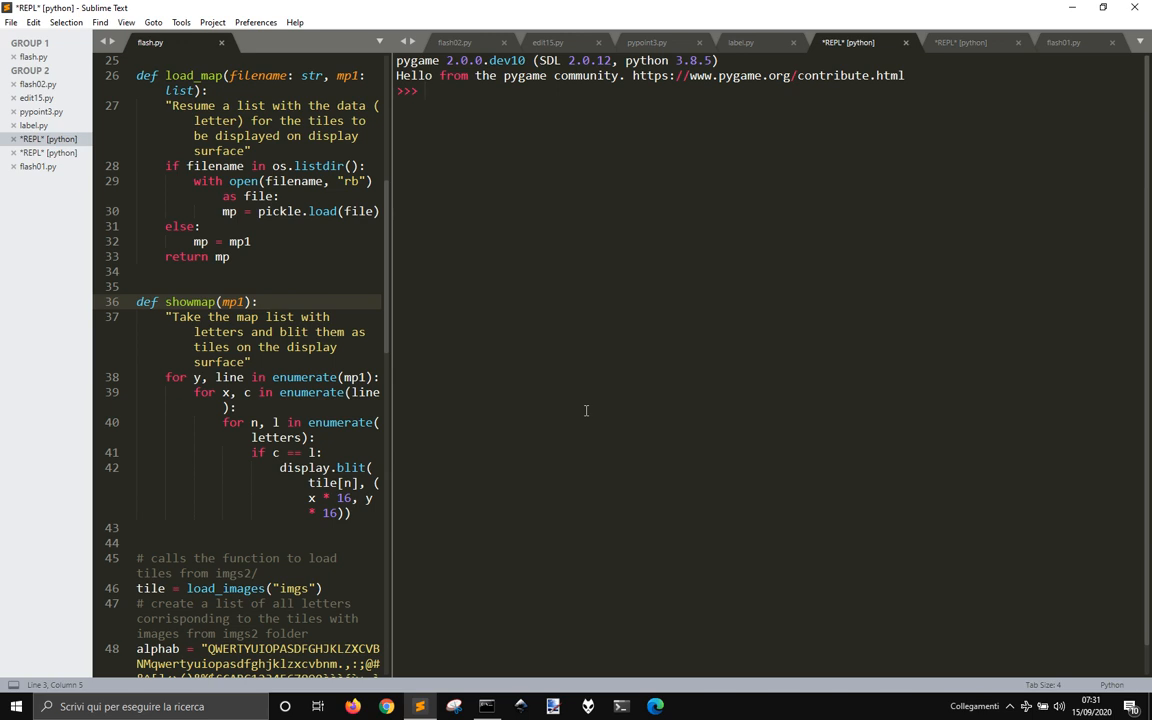
click(756, 42)
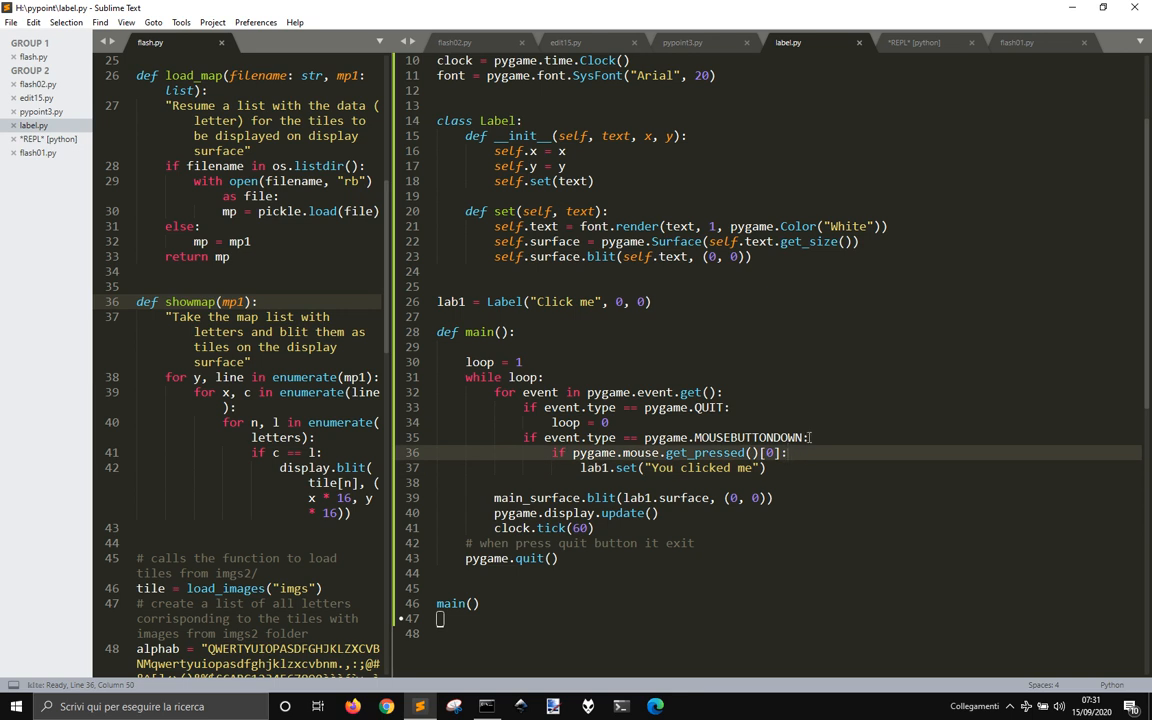
mouse_move(806, 452)
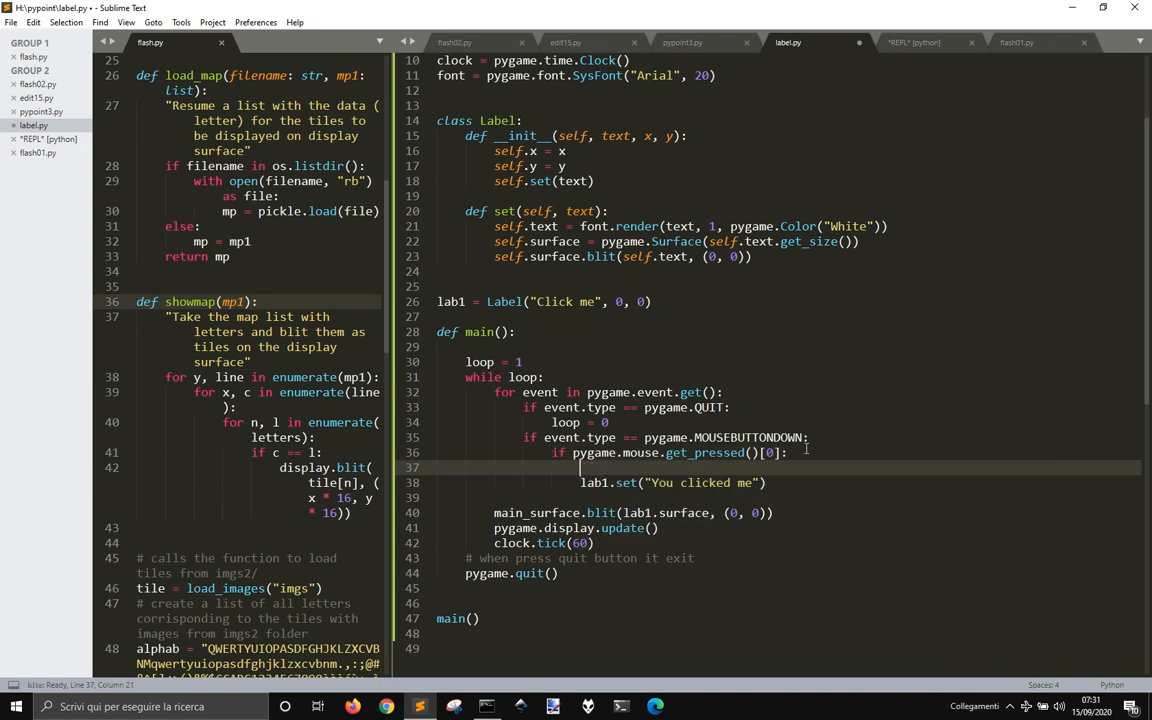
Store the click position with 'mx, my = pygame.mouse.get_pos()' before an if line.
text(x, y =)
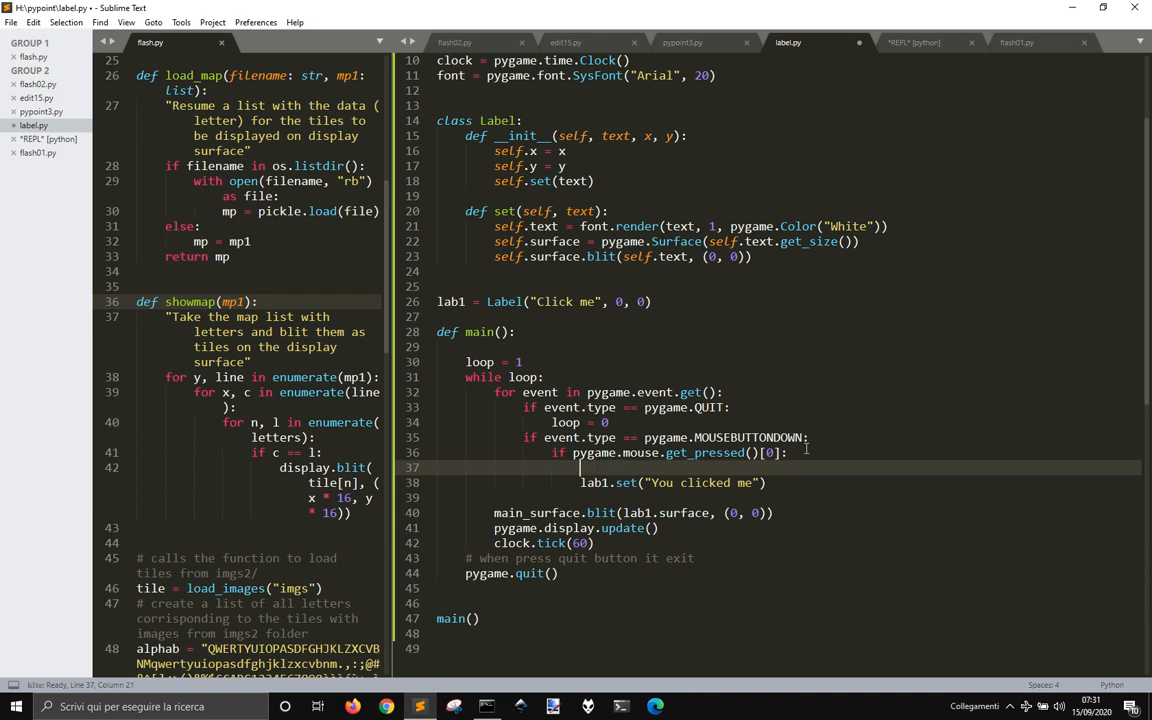
text(my =)
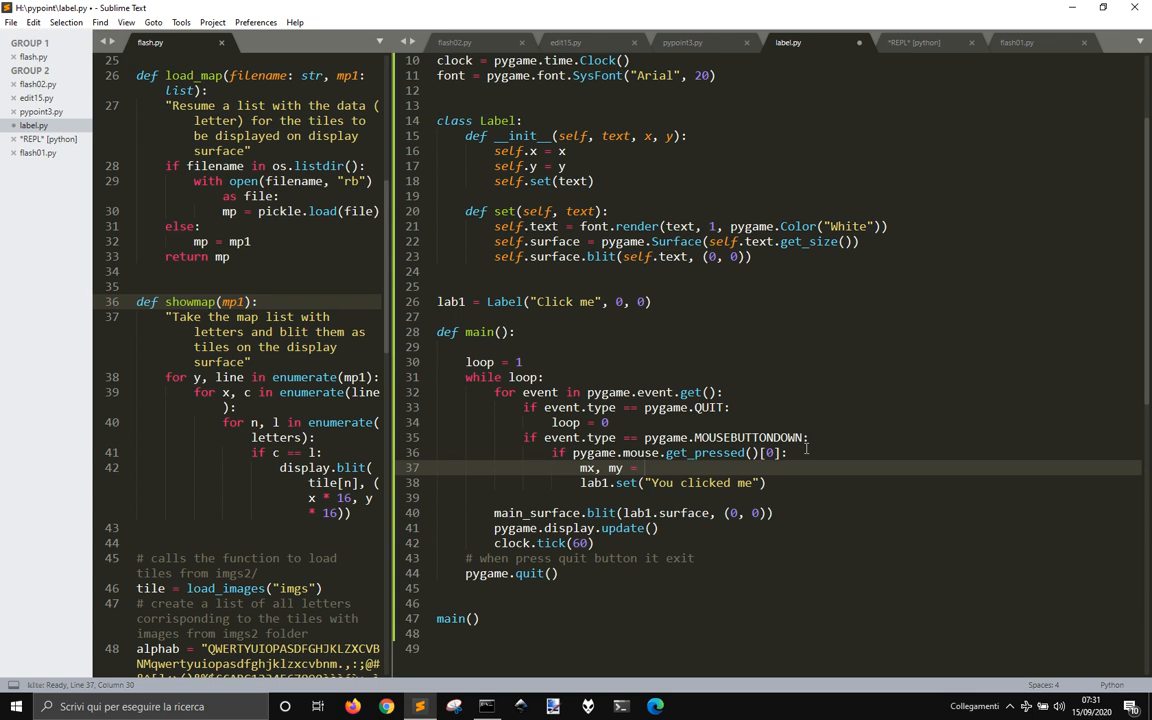
text(pygame.mouse.get_pos()
text(if lab1.x)
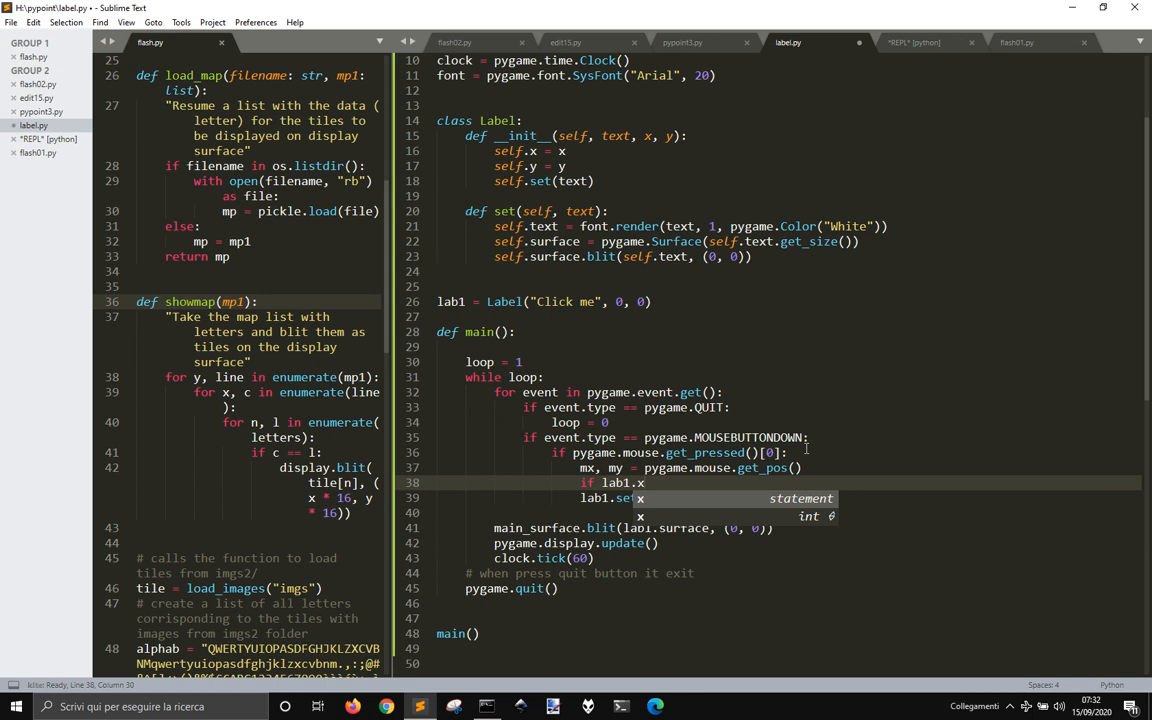
text(.)
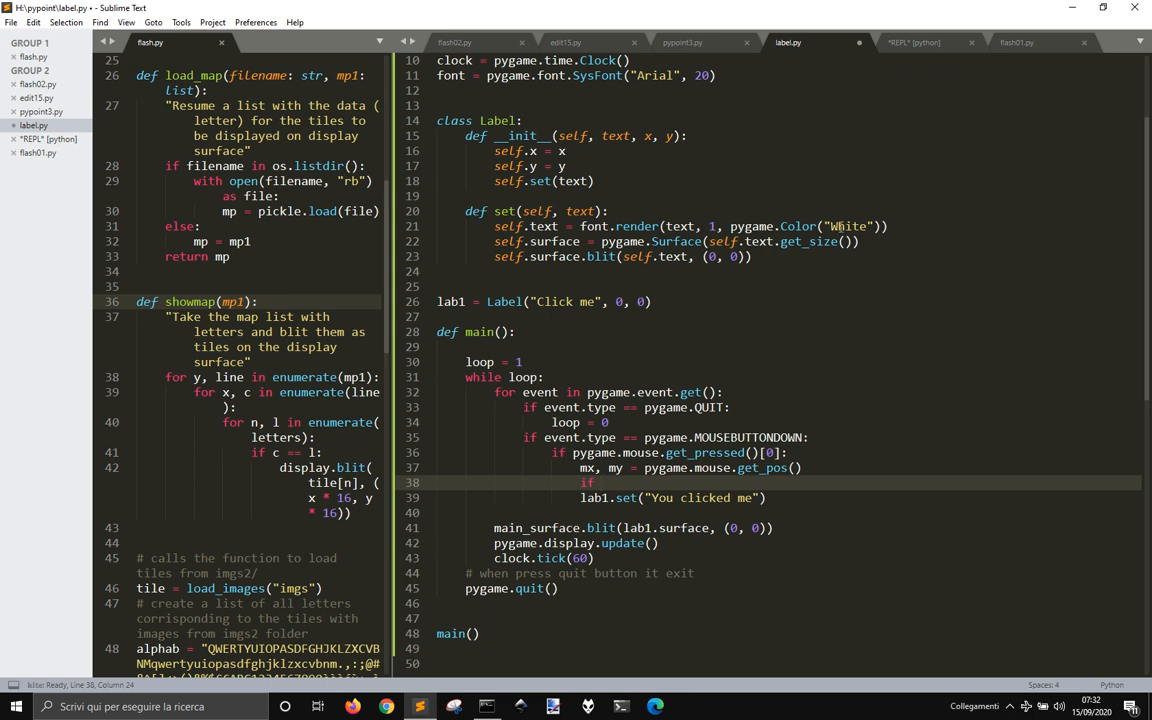
In Label.set, read 'size = w, h = self.text.get_size()'.
text(se)
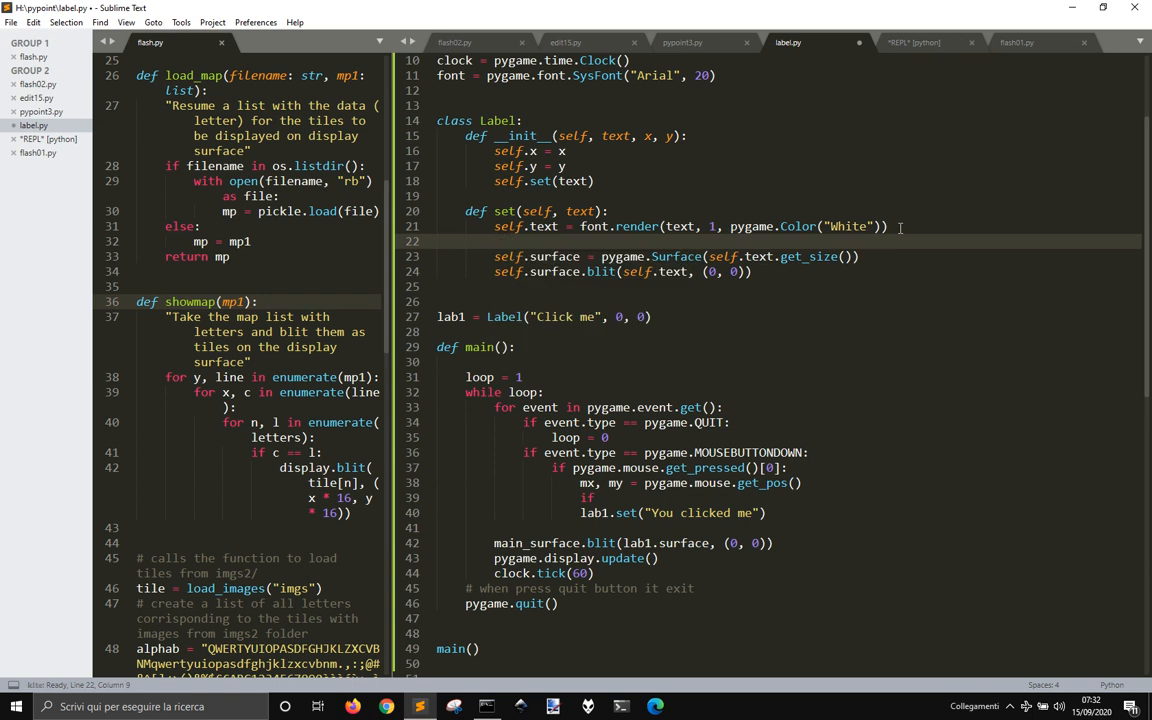
text(w, h)
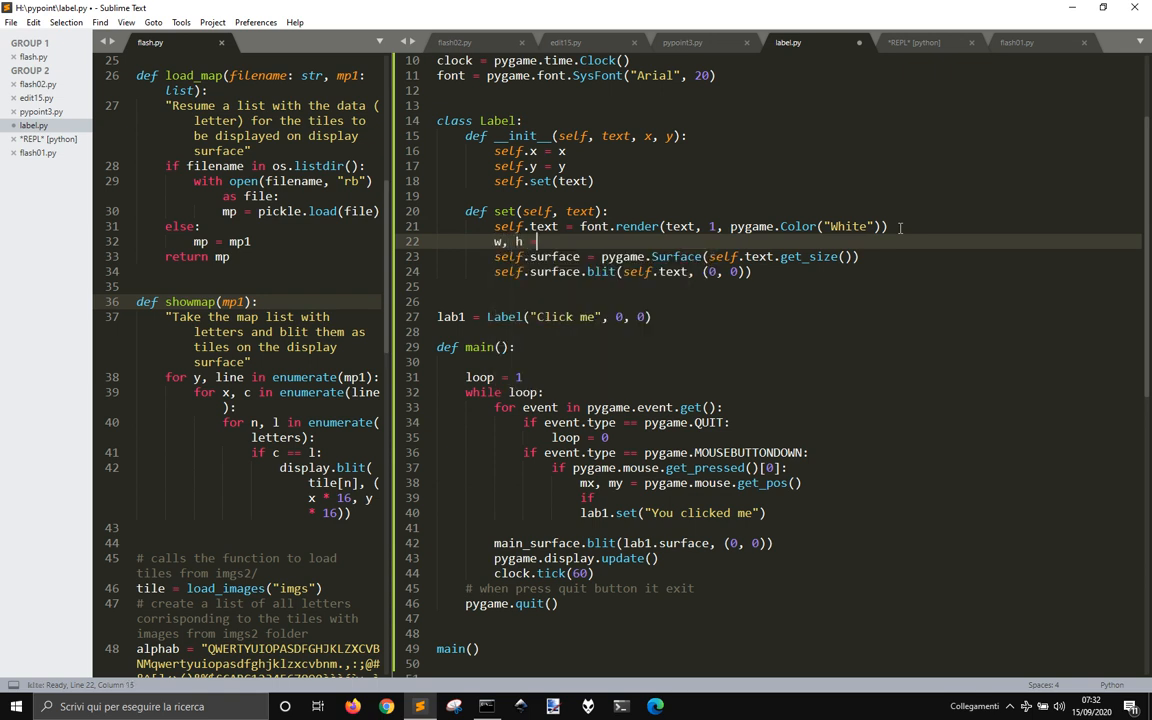
text(self.)
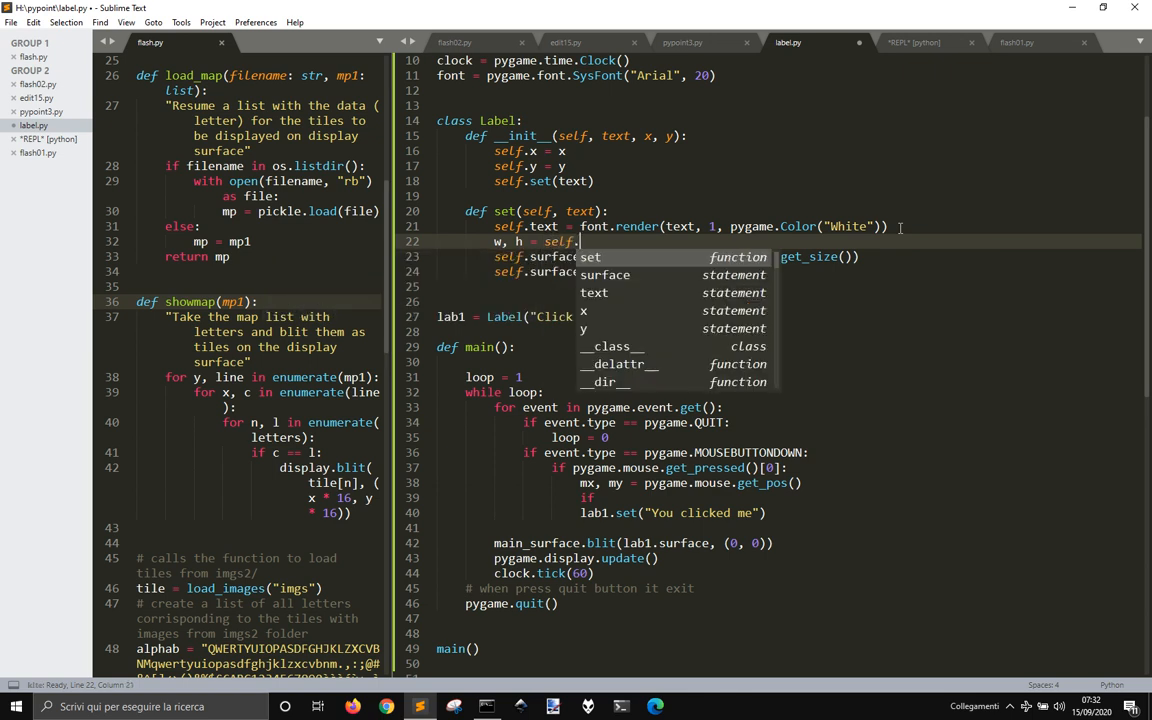
text(text)
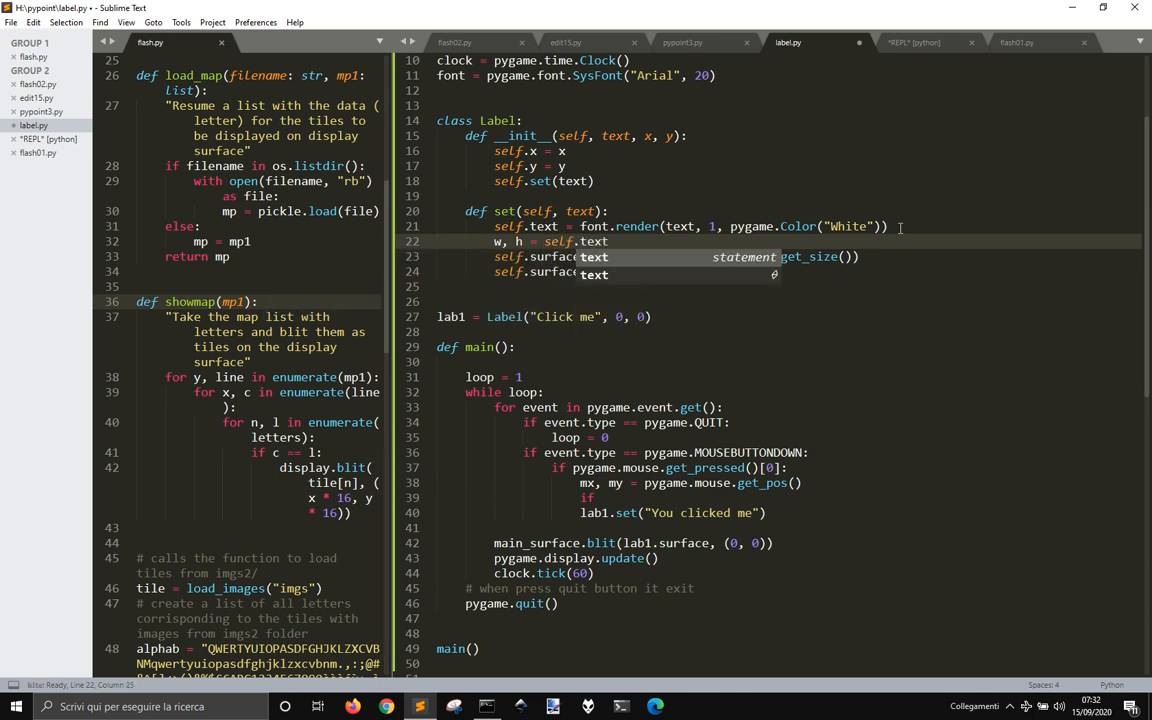
text(.get_size()
text(self.rect =)
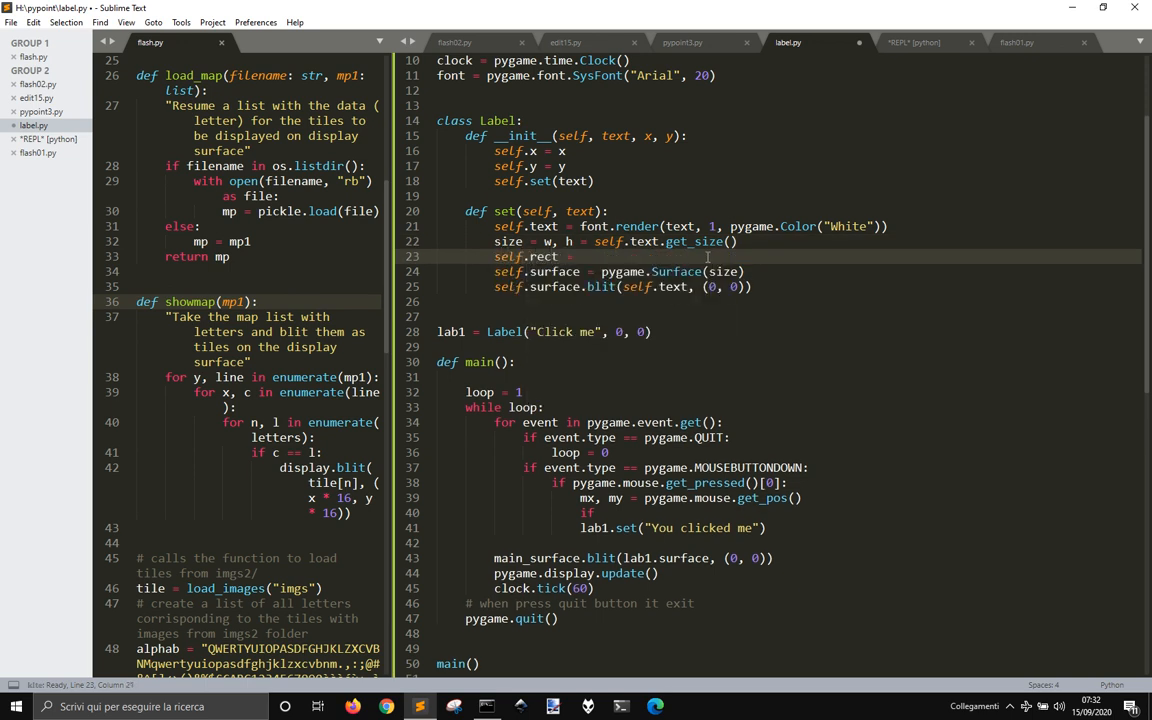
Build self.rect as pygame.Rect(self.x, self.y, w, h) in Label.set.
text(pygame.)
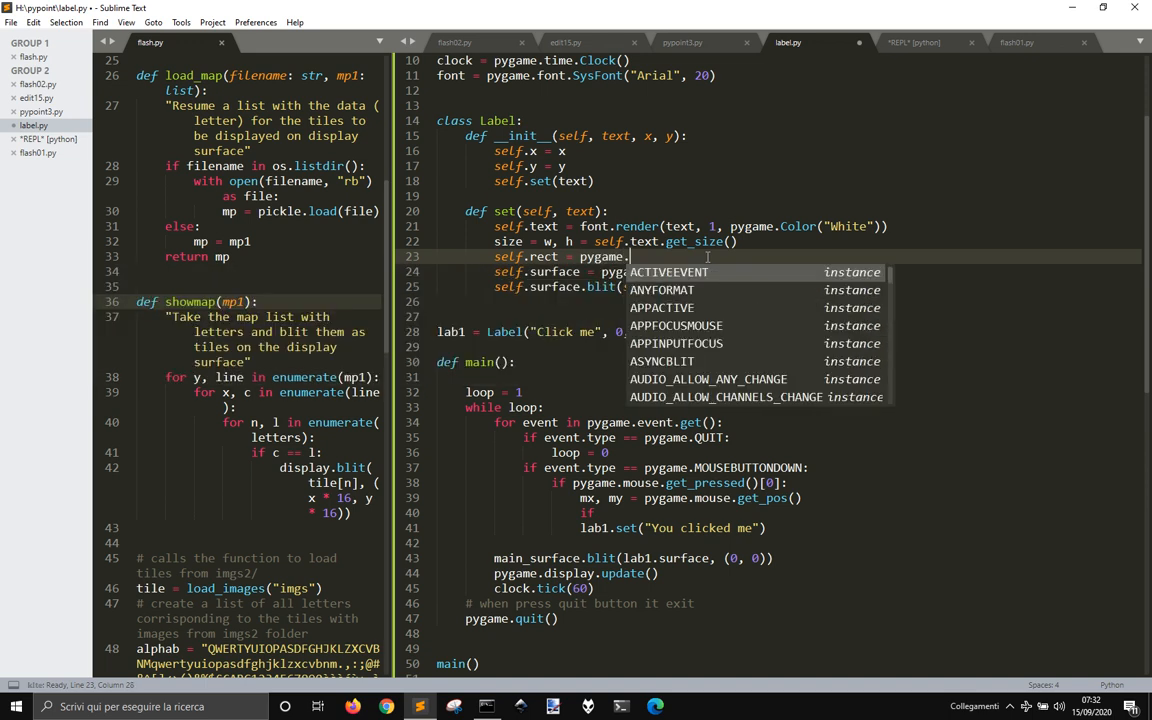
text(Rect()
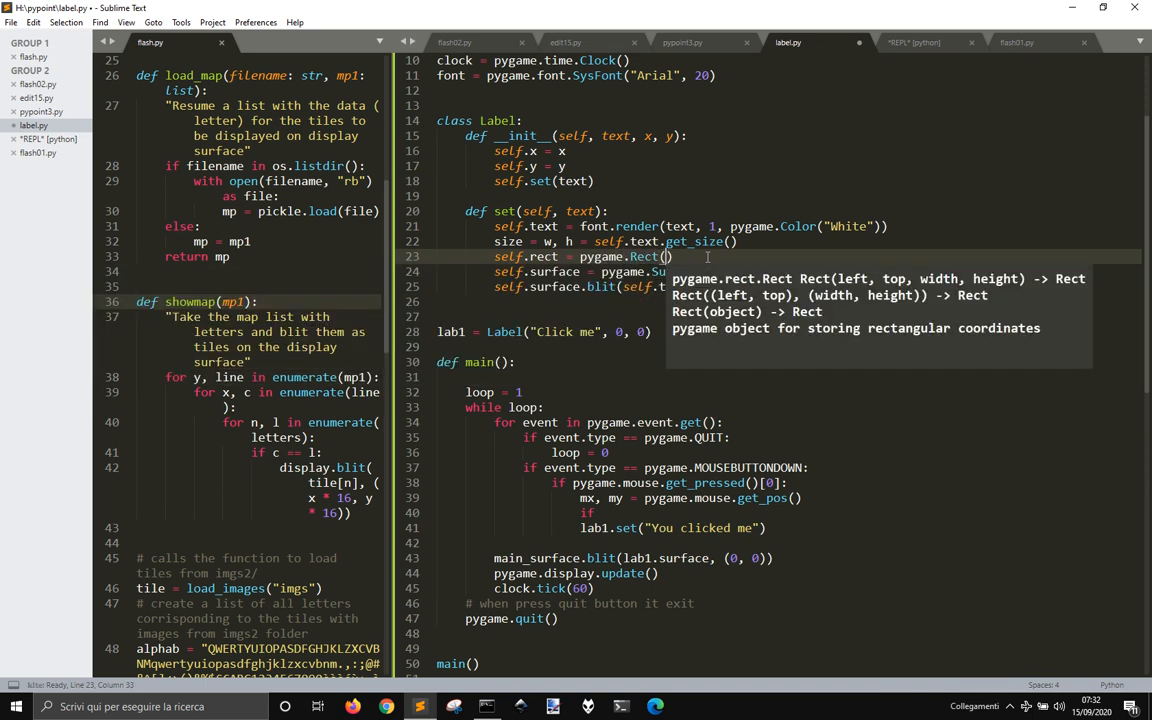
text(self.x, self)
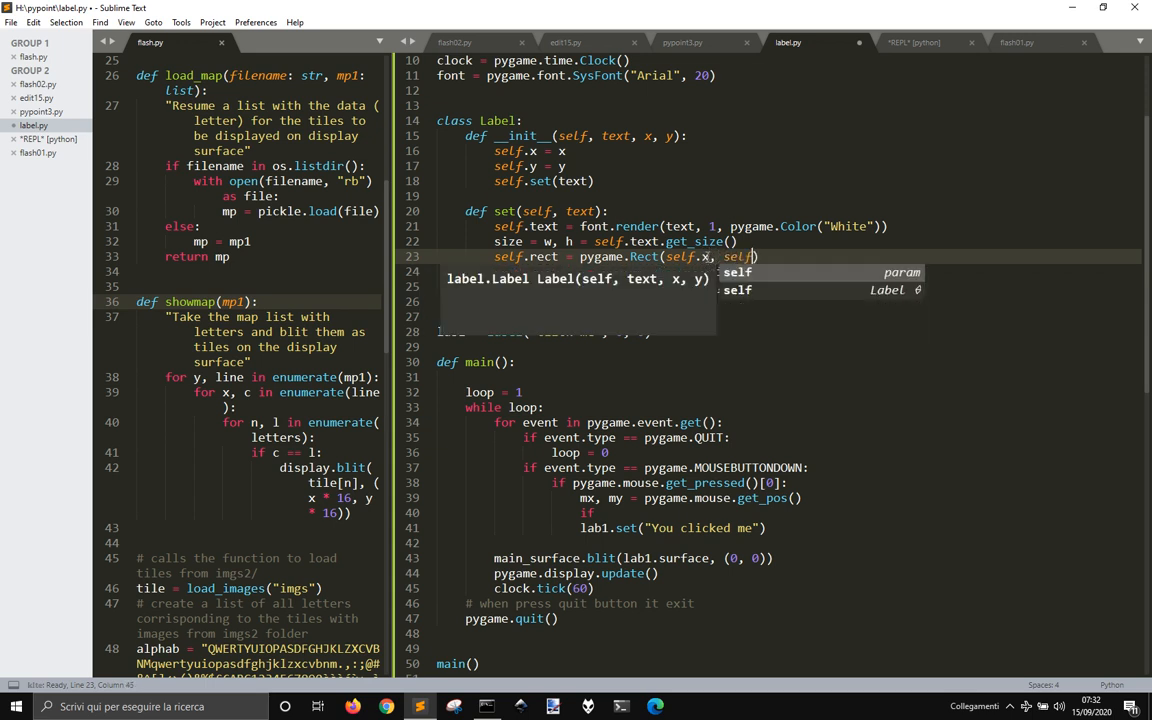
text(.w))
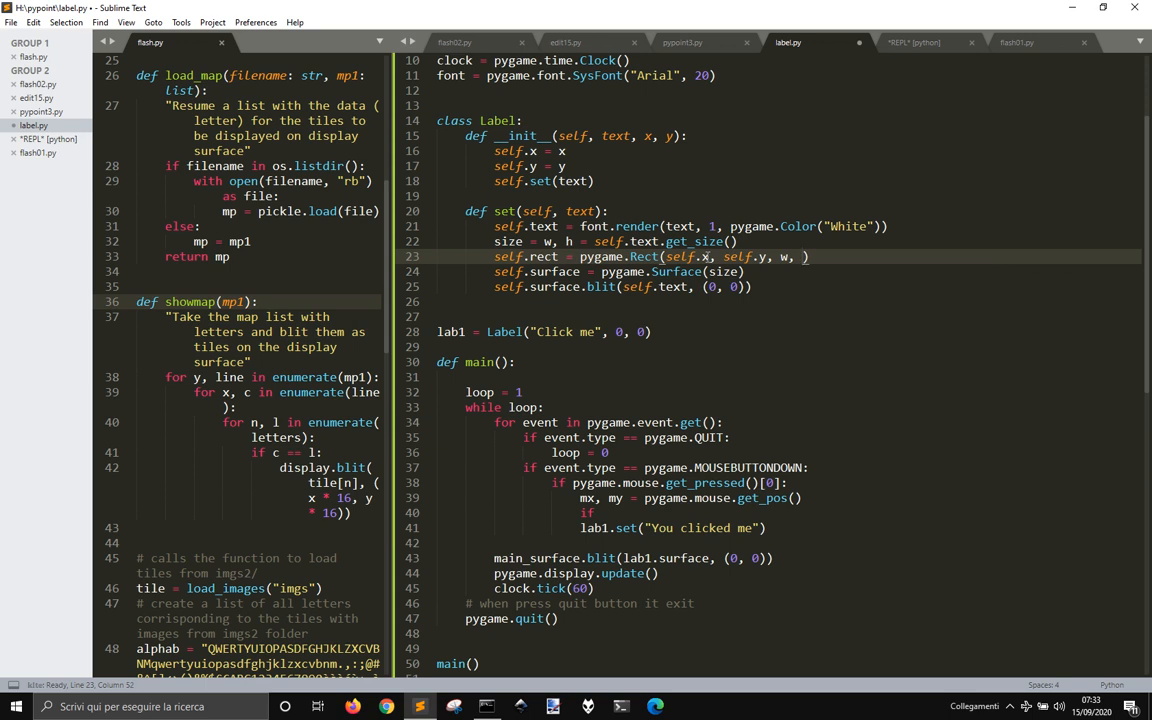
text(h)
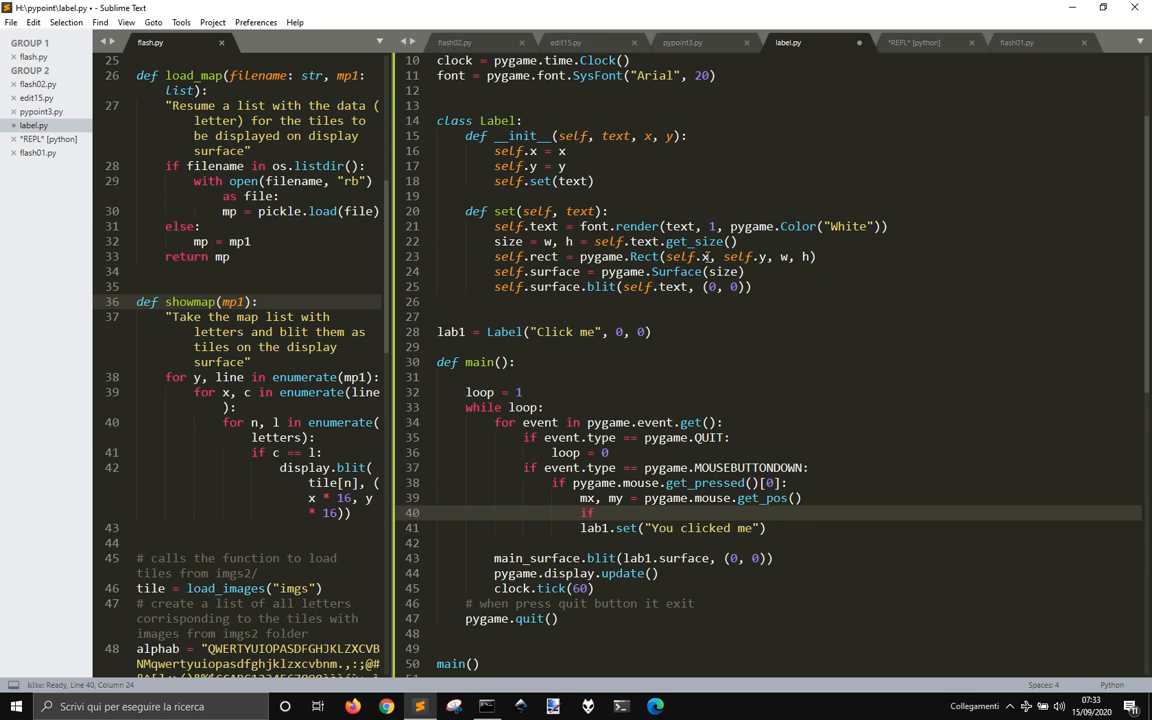
Guard lab1.set with 'if lab1.rect.collidepoint(x, y)'.
text(lab1.rect.collidepoint(x,)
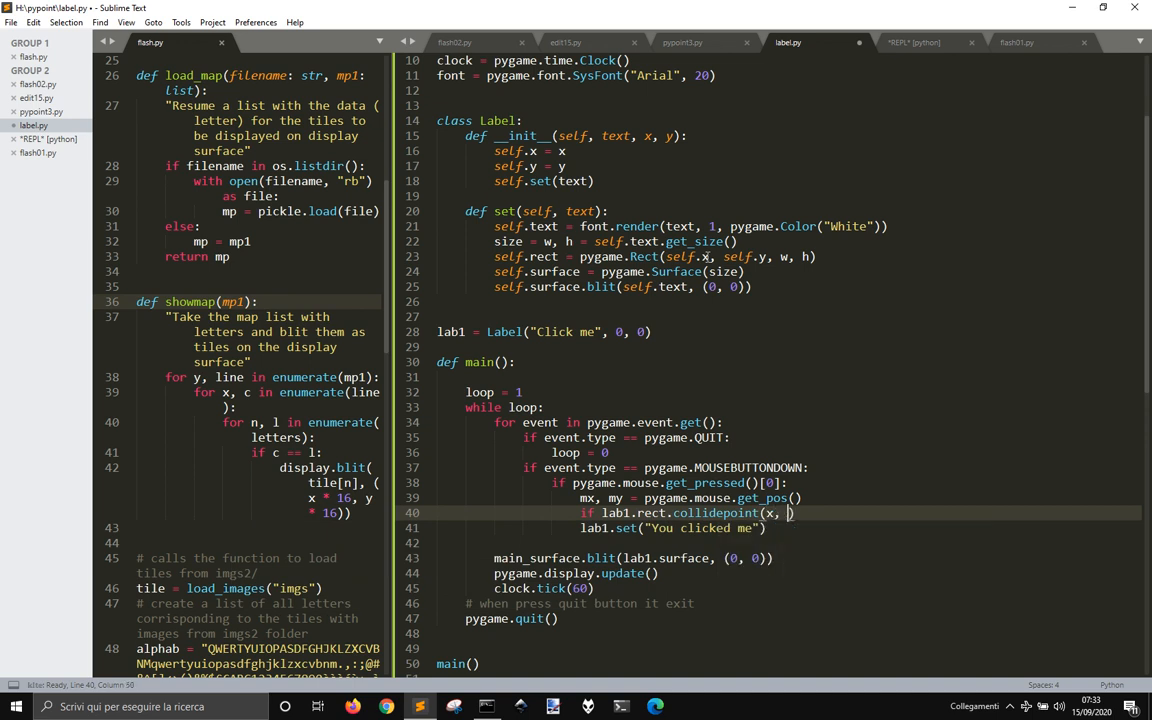
text(y))
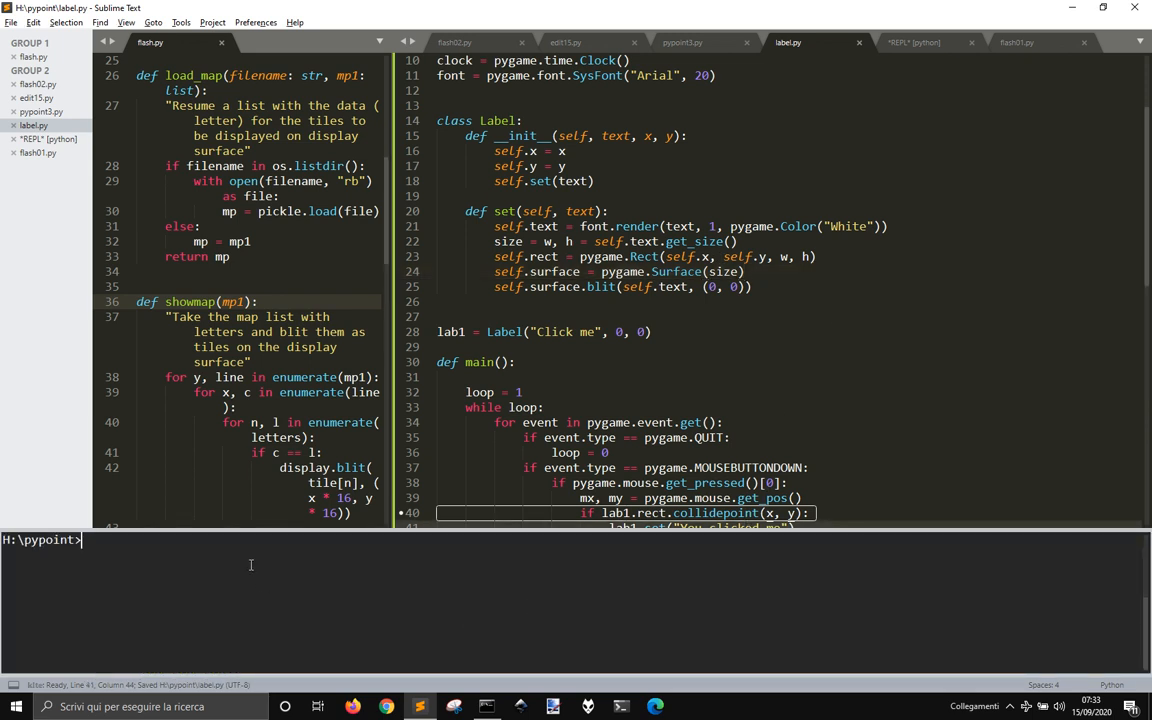
Run 'py label1.py' from the terminal and click the 'Click me' label in the window.
text(py la)
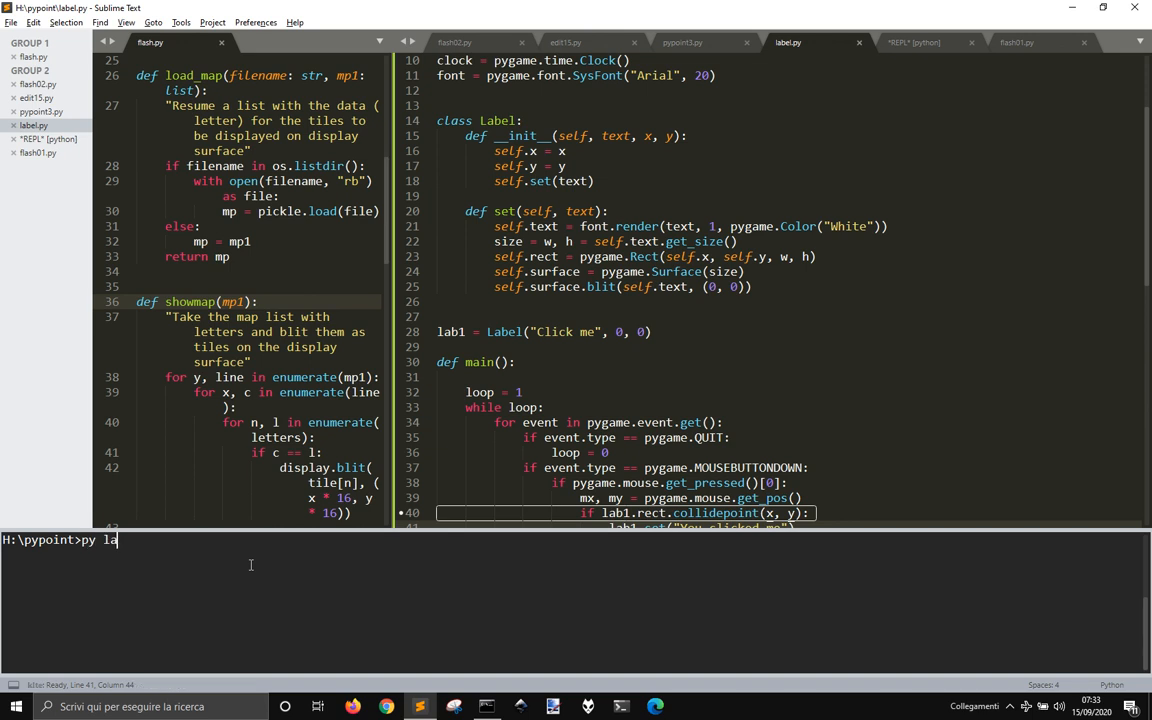
text(bel.py)
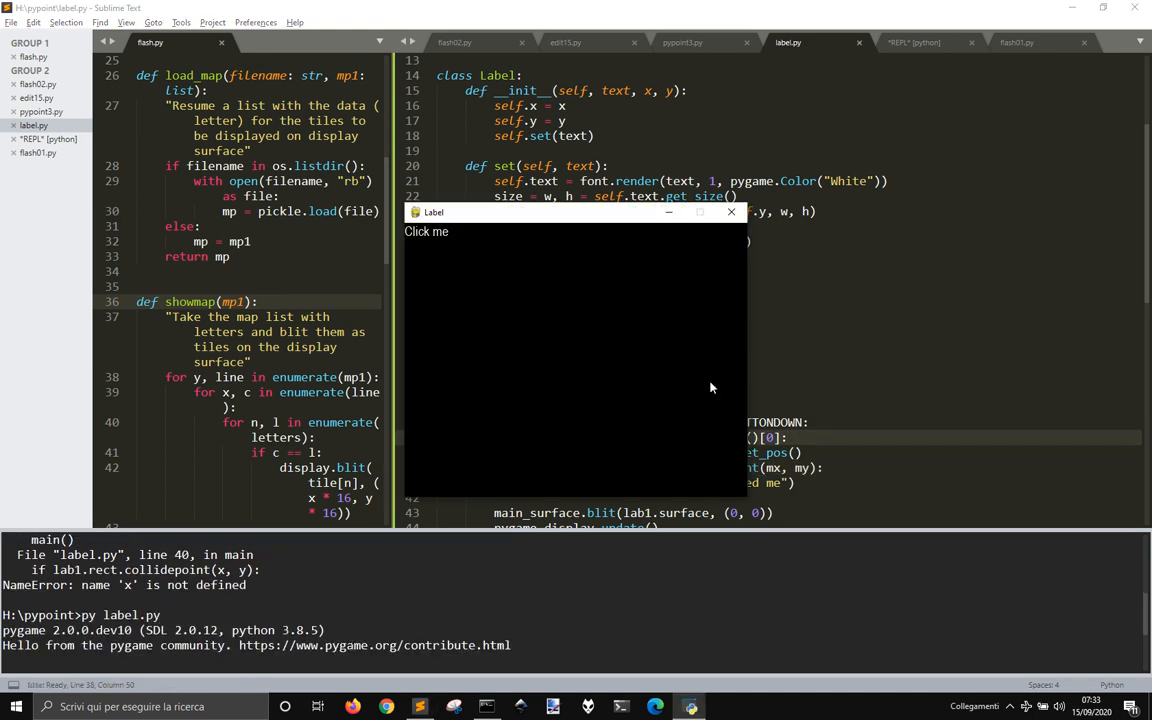
mouse_move(516, 252)
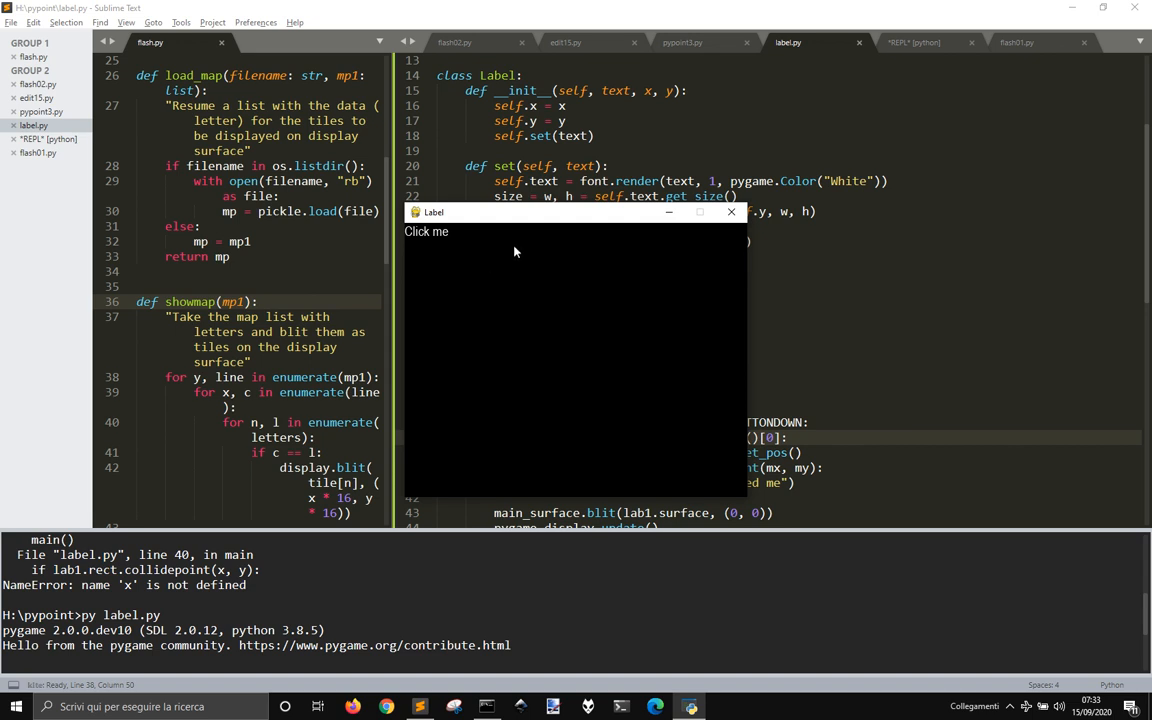
mouse_move(492, 444)
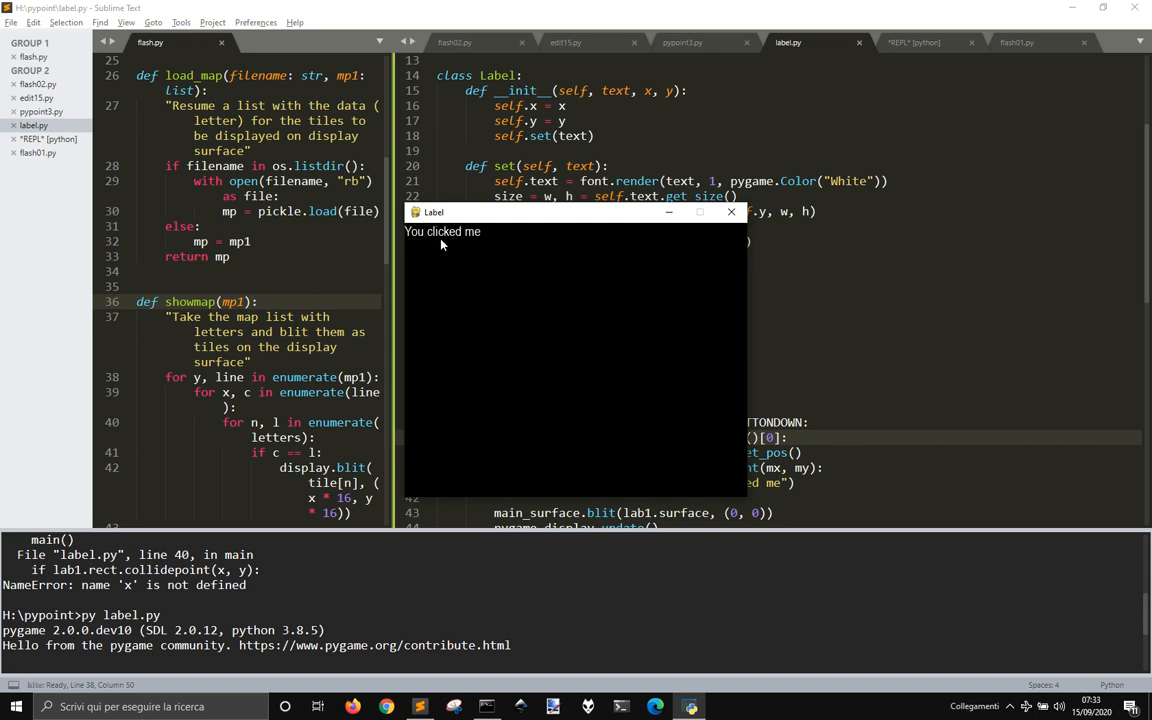
mouse_move(496, 312)
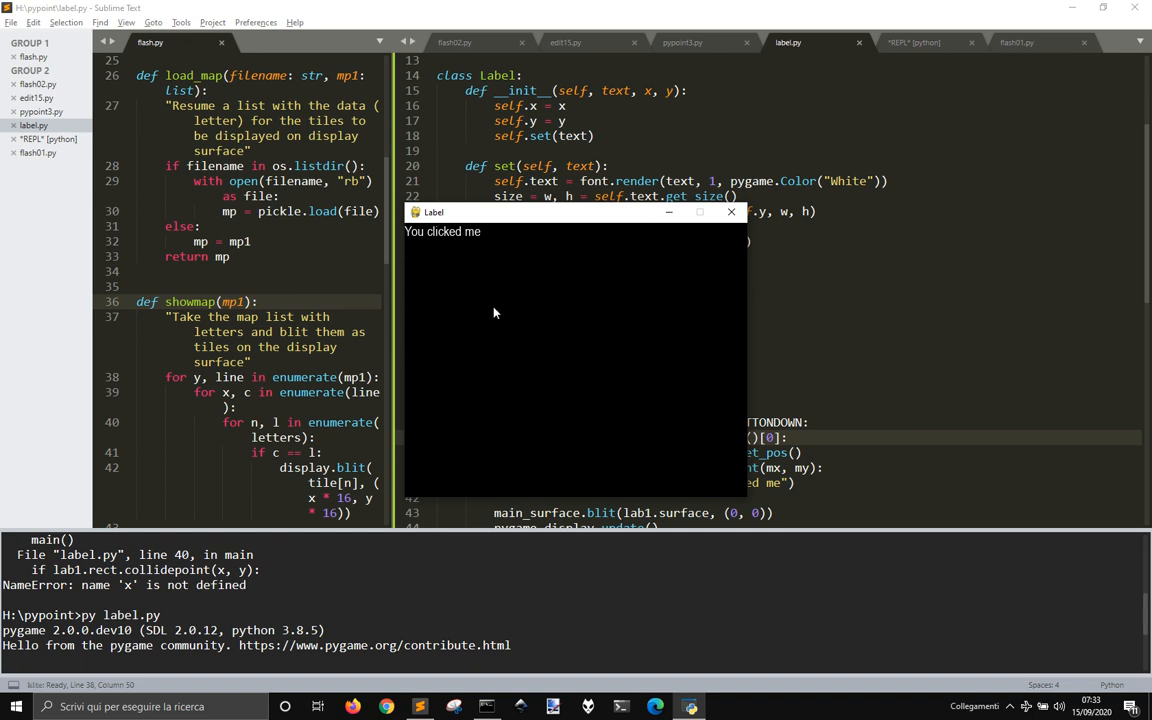
click(732, 212)
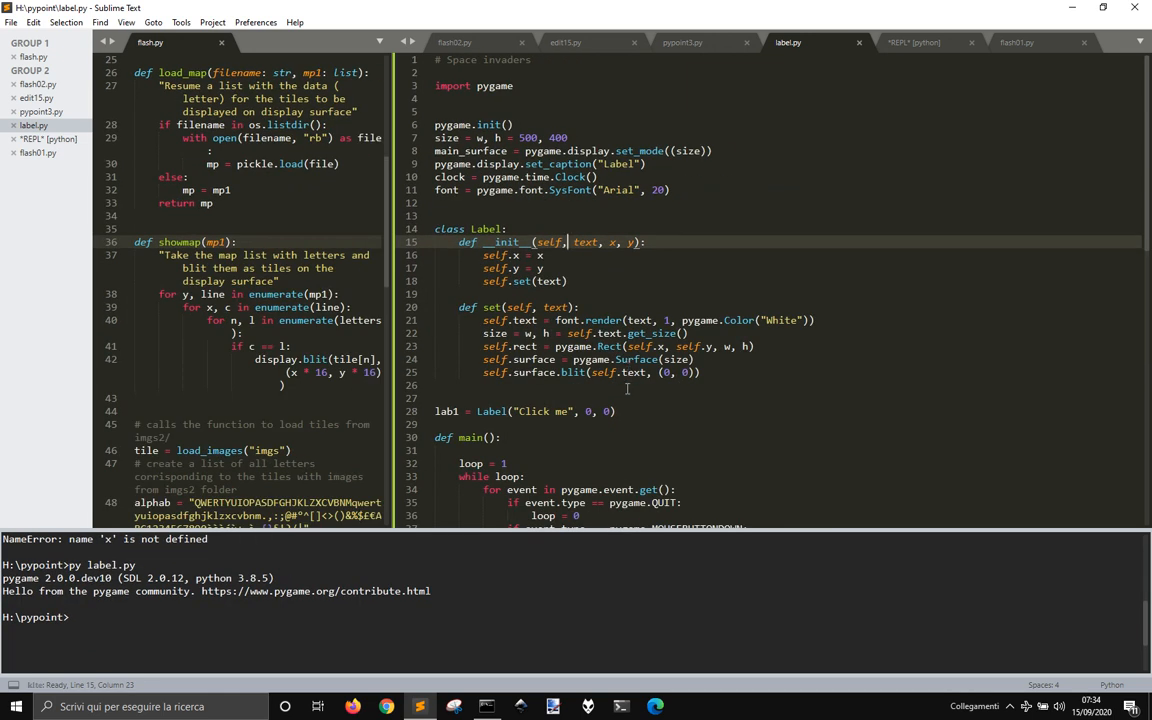
Scroll through the finished label.py to review the collidepoint click handler.
scroll(down, 3)
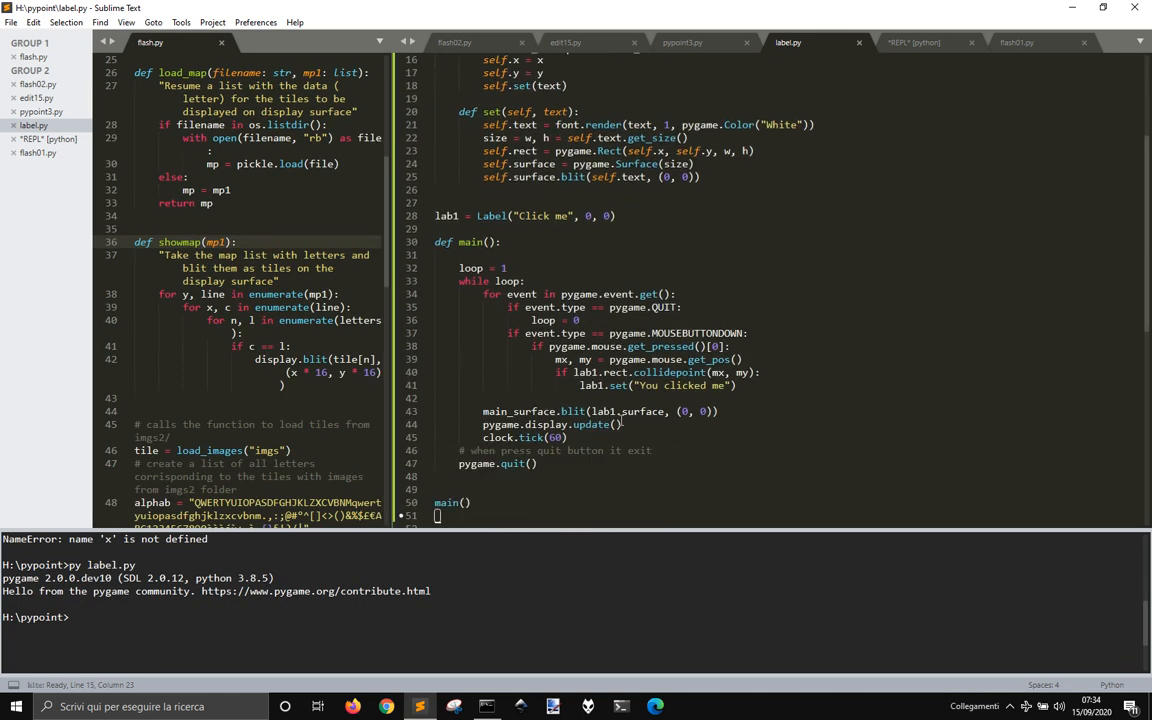